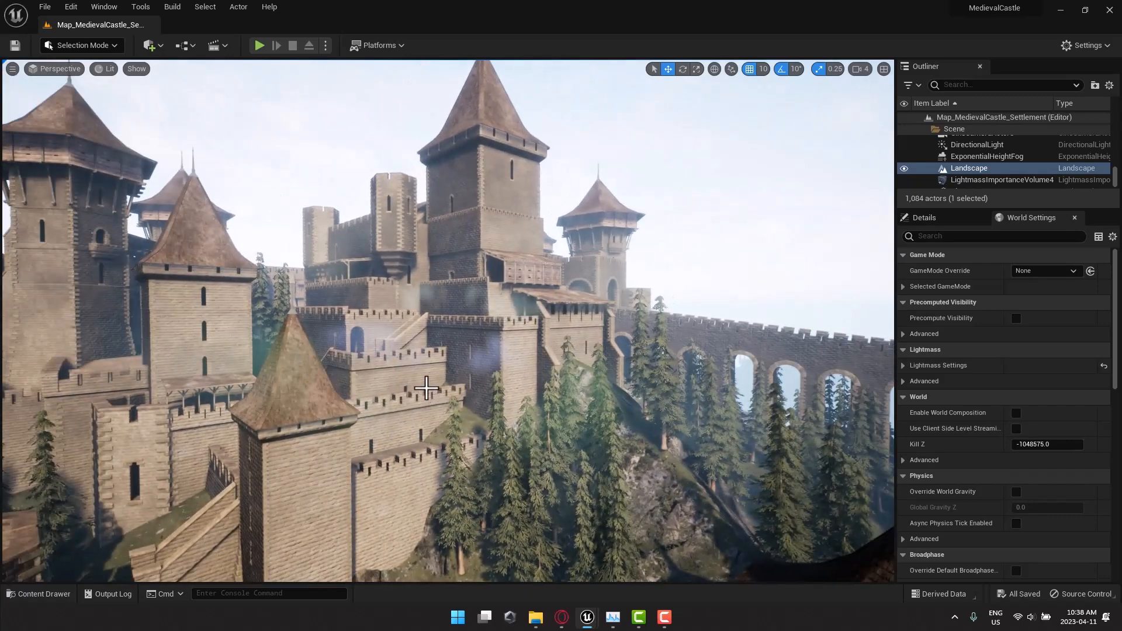
Show the File menu commands over the Medieval Castle settlement map
left_click(43, 7)
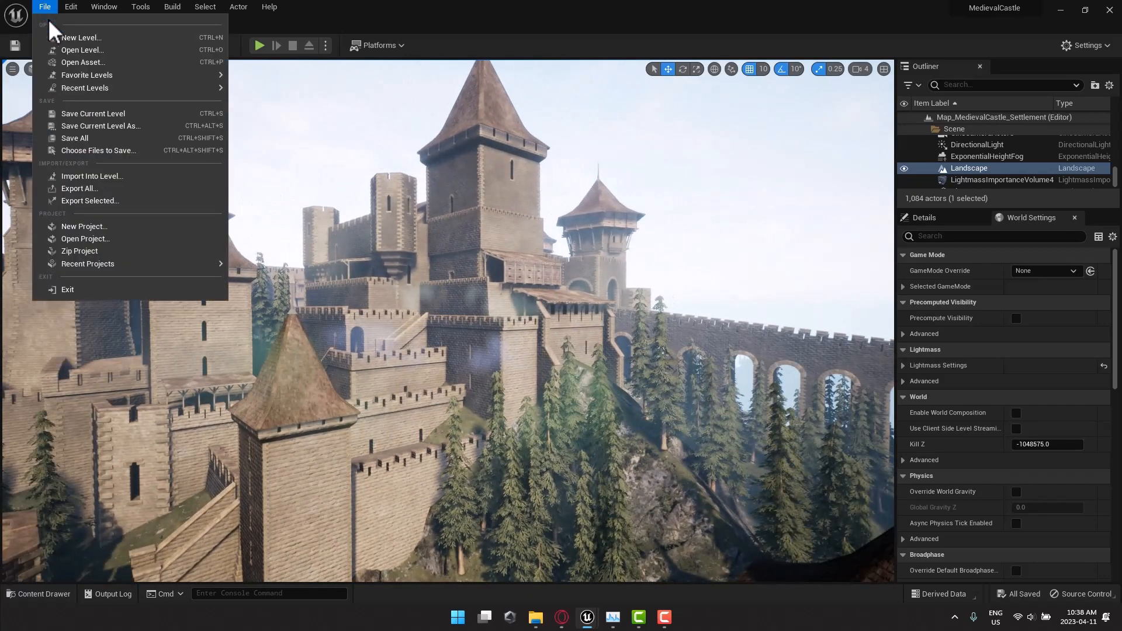
mouse_move(77, 189)
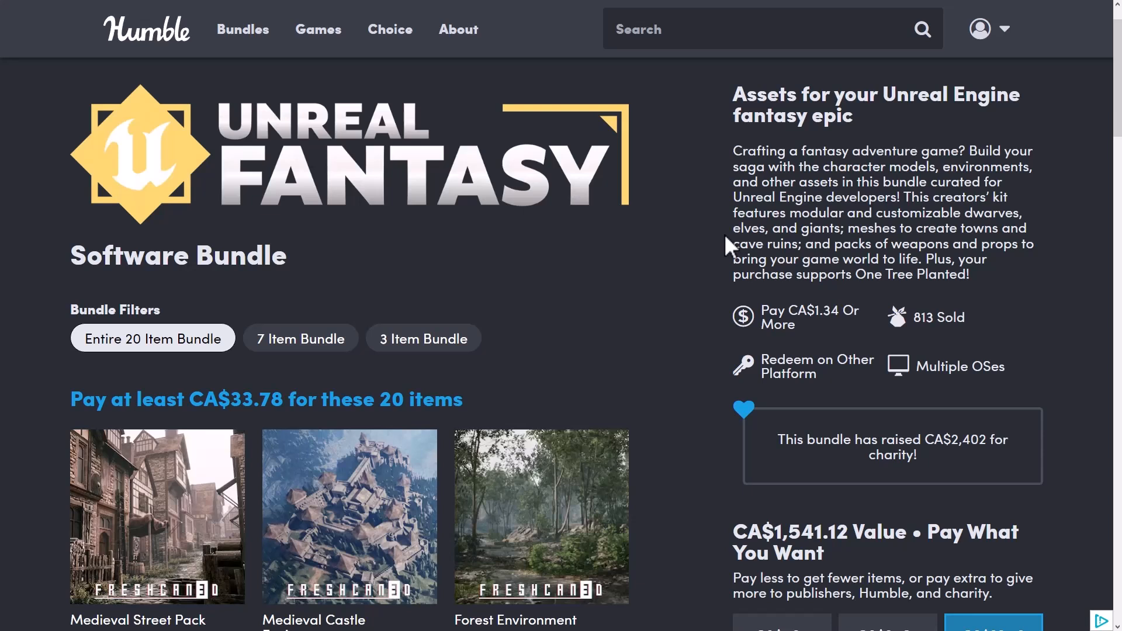
mouse_move(685, 284)
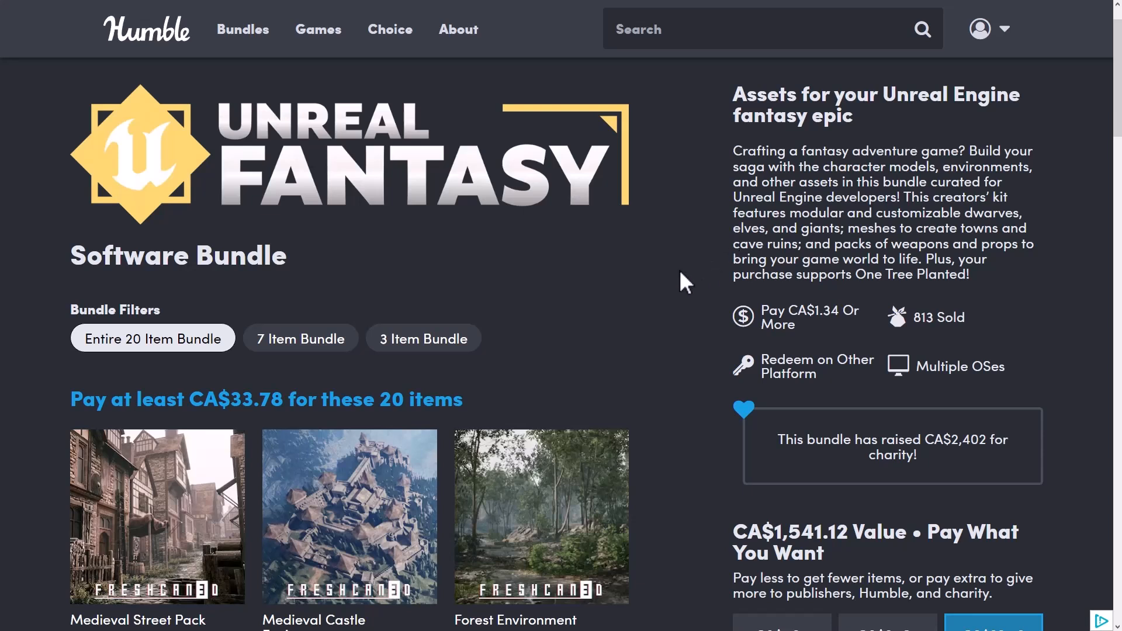
mouse_move(646, 361)
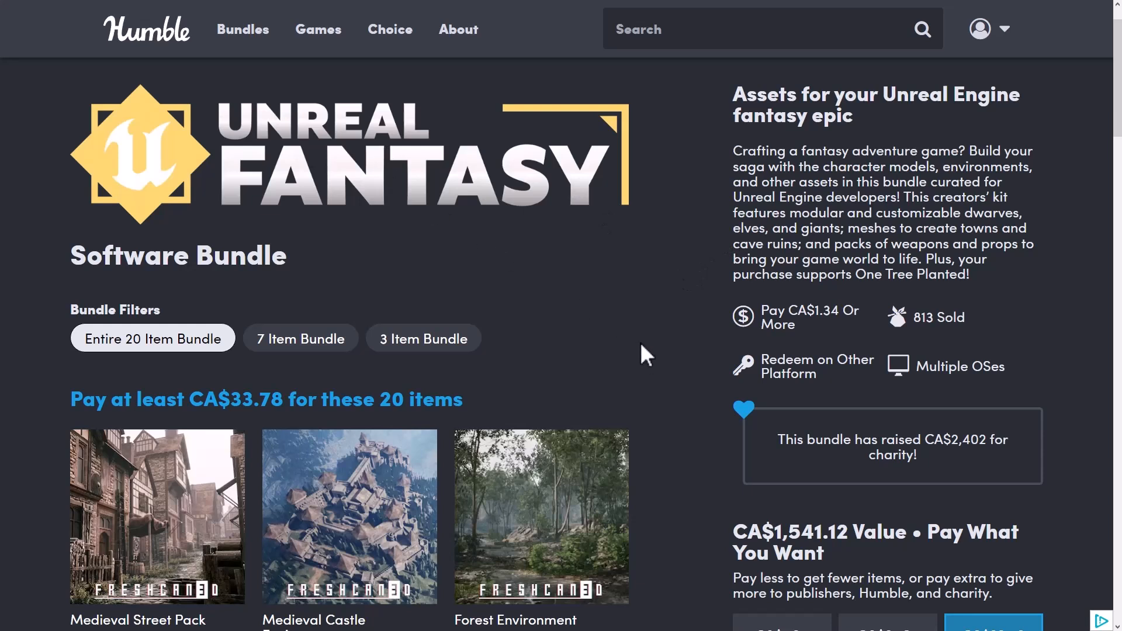
Filter the Unreal Fantasy bundle to the CA$1.34 3-item tier and review its items
left_click(422, 337)
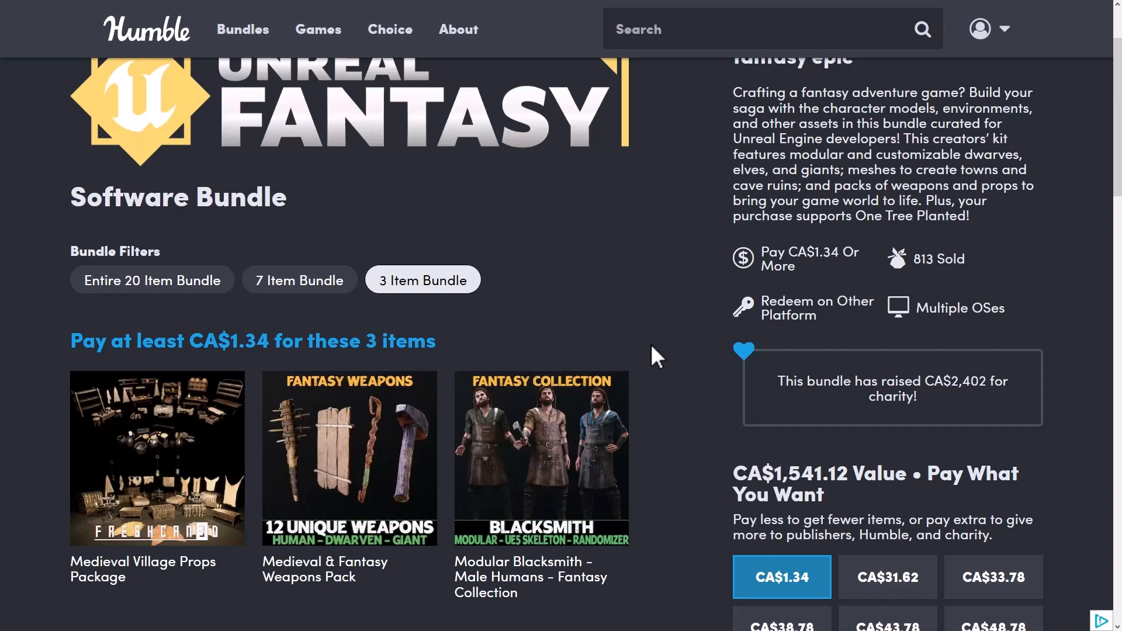
scroll("down", 3)
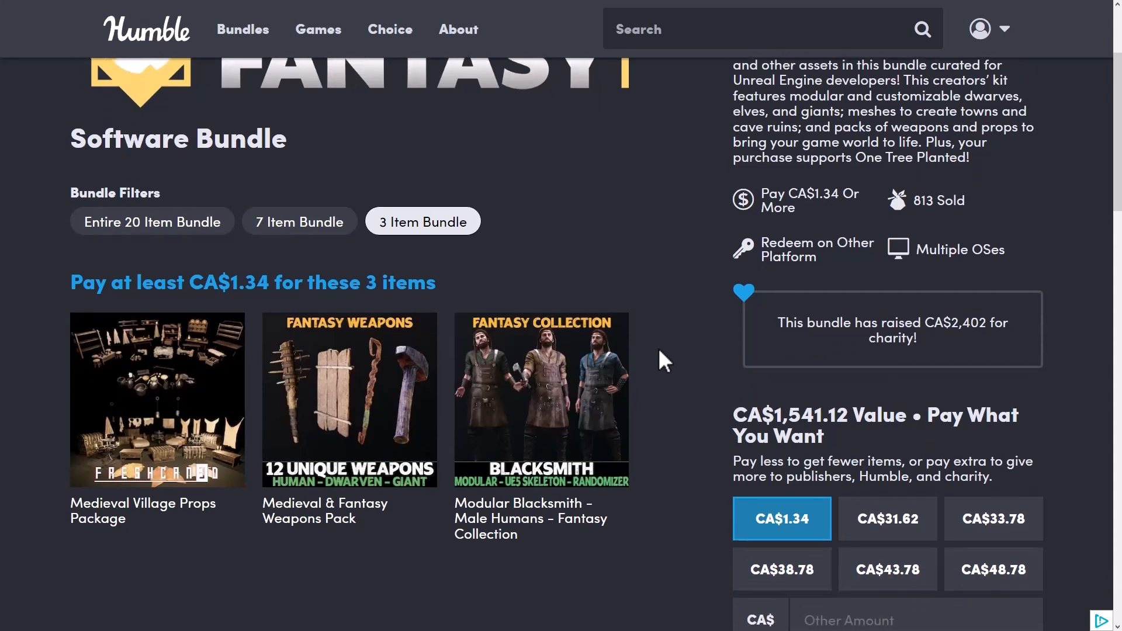
scroll("down", 3)
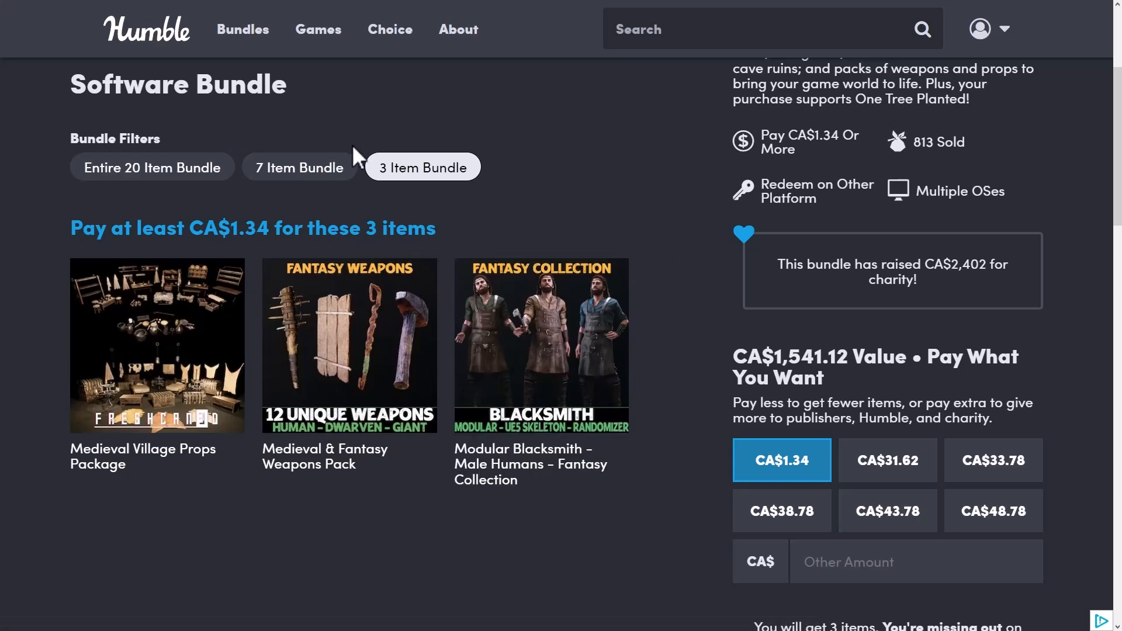
Compare the 7-item tier against the full 20-item CA$33.78 bundle, ending on the 20-item view
left_click(299, 167)
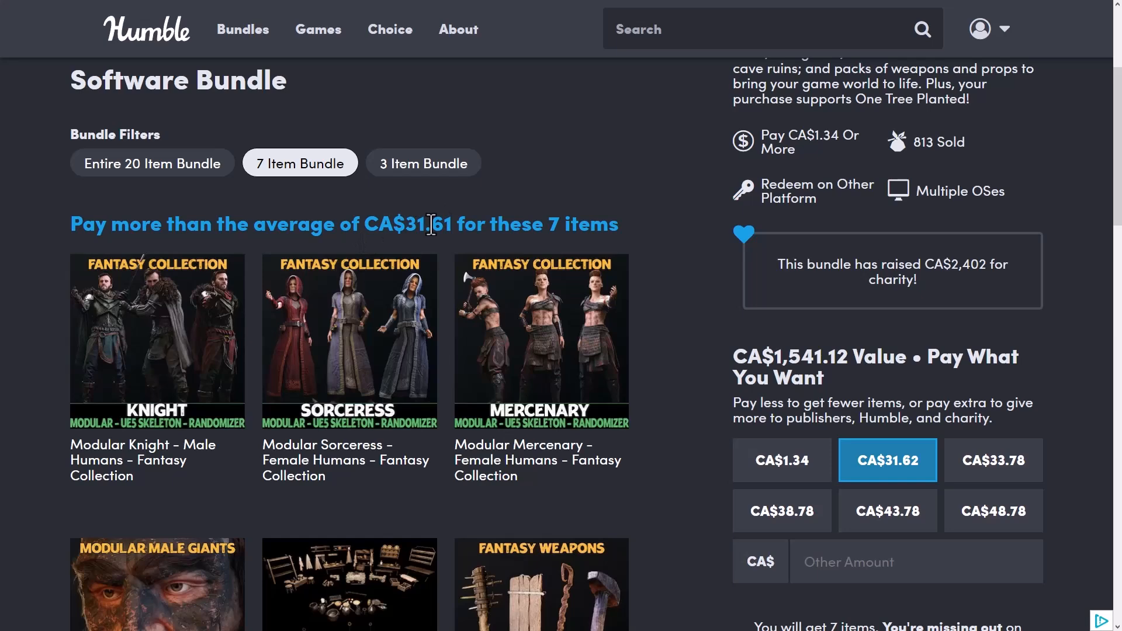
mouse_move(165, 169)
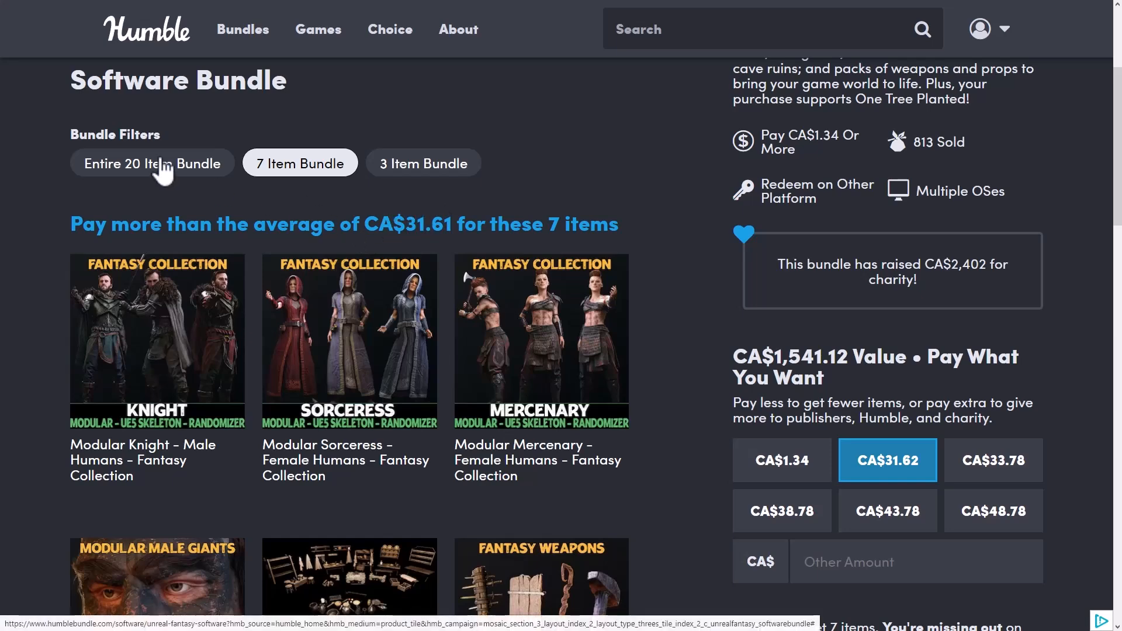
left_click(152, 162)
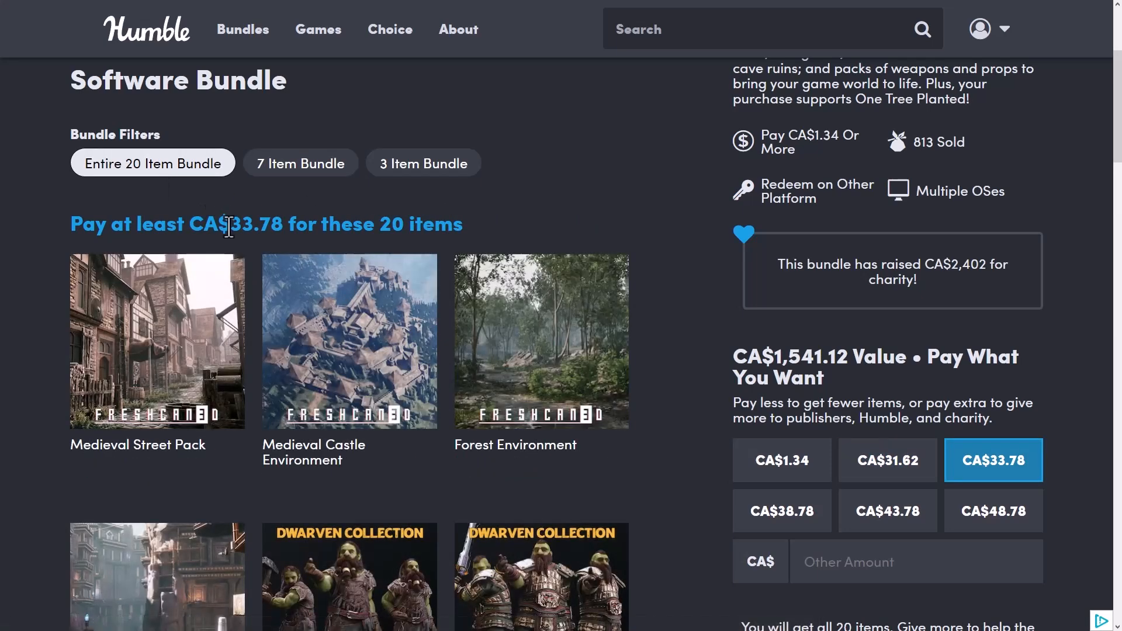
left_click(300, 163)
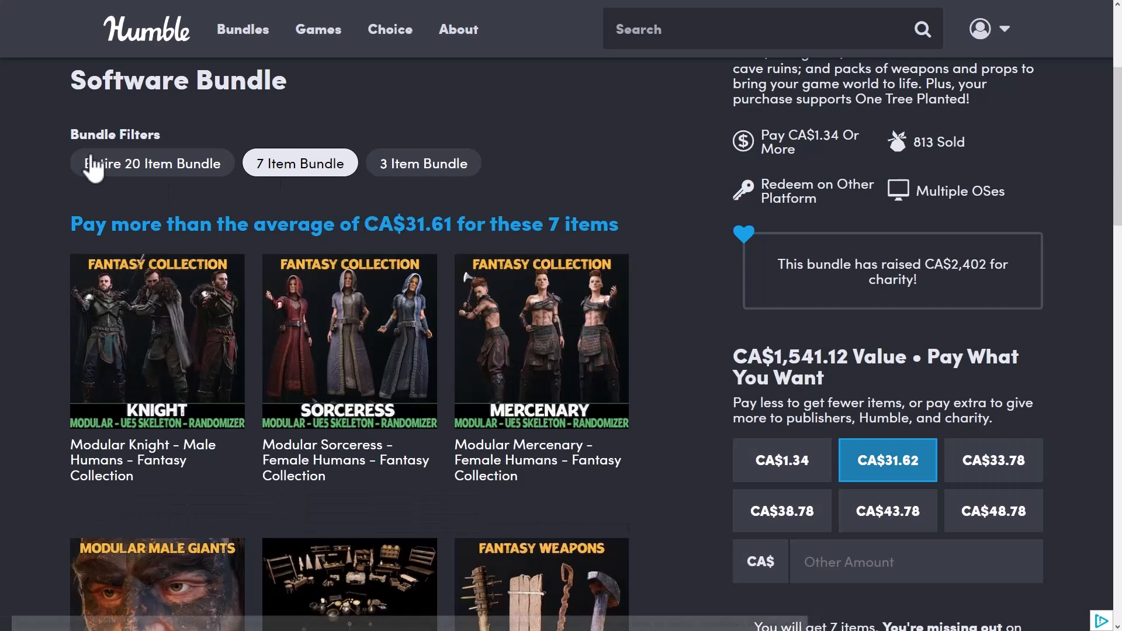
left_click(152, 162)
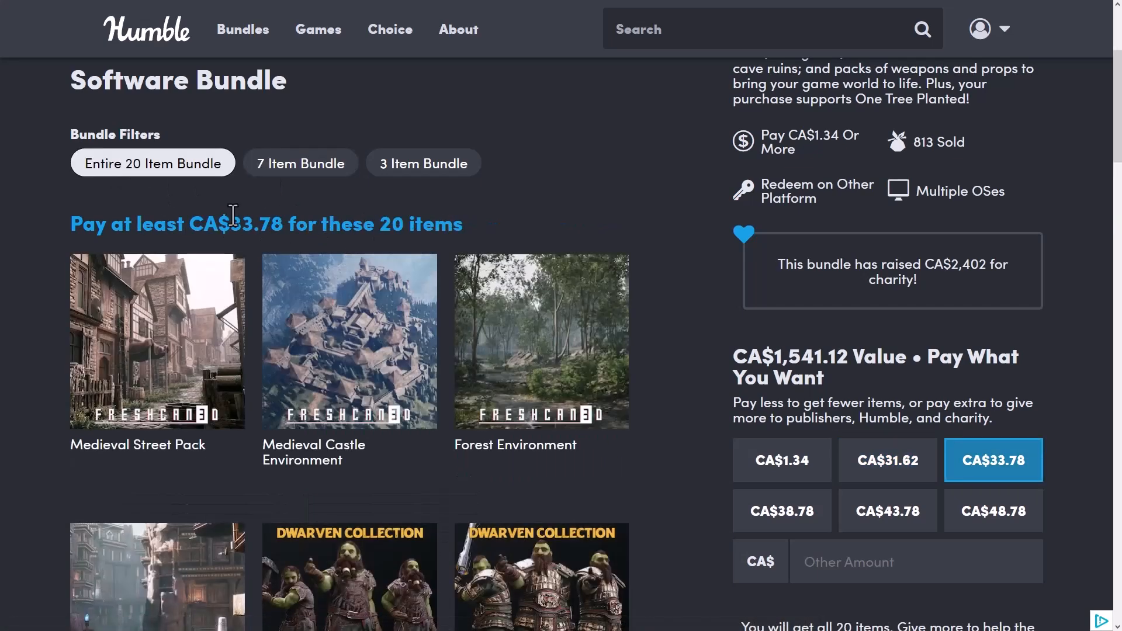
mouse_move(292, 233)
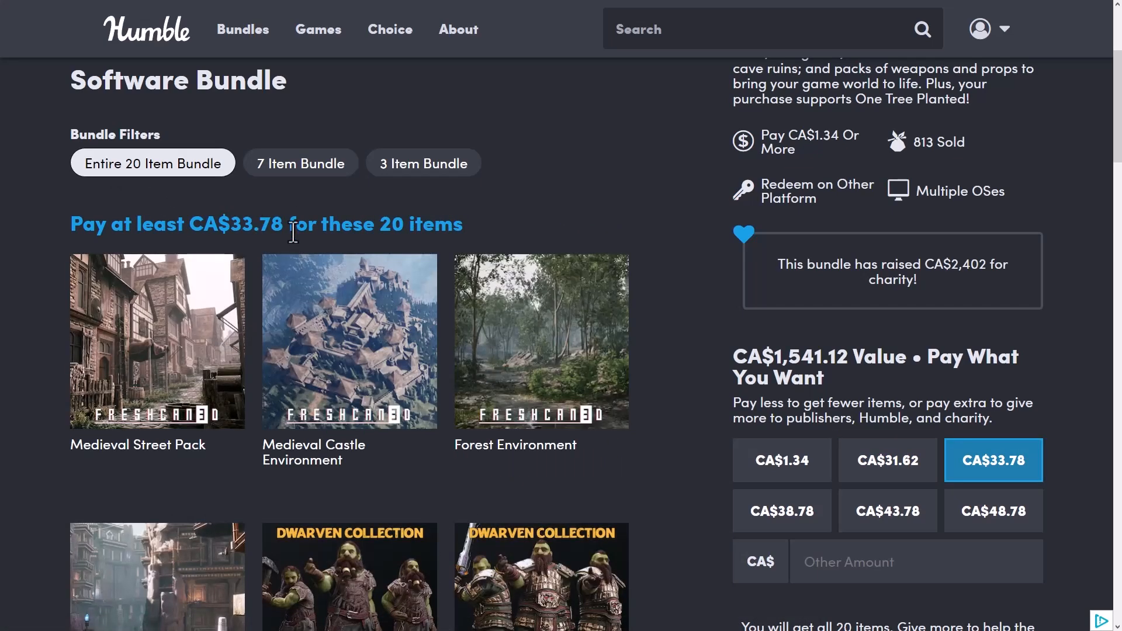
mouse_move(657, 256)
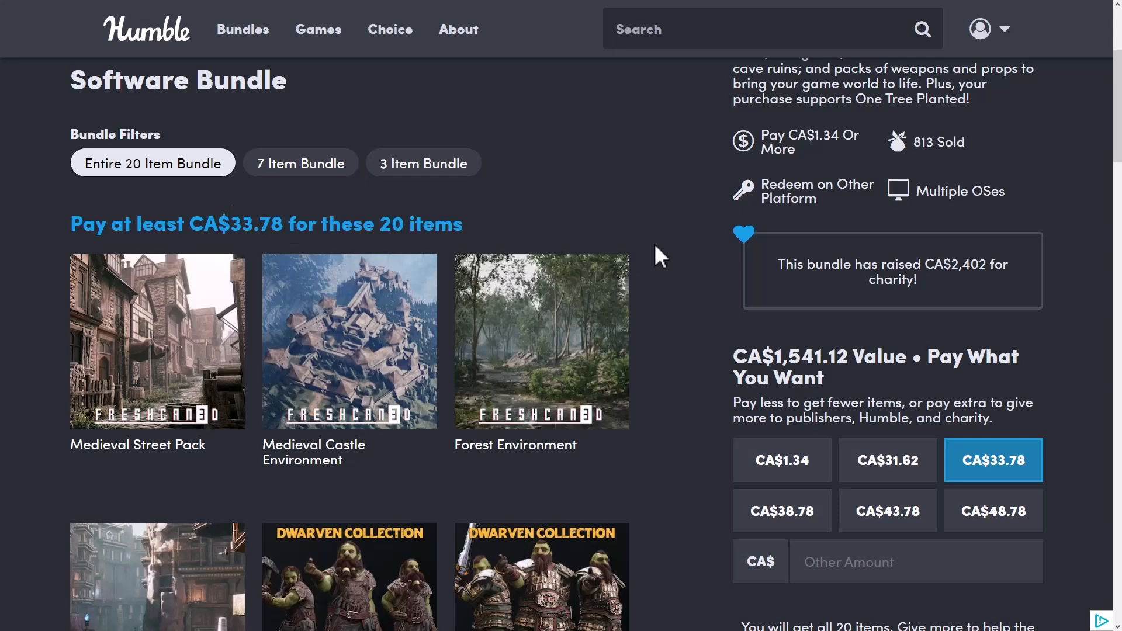
mouse_move(294, 361)
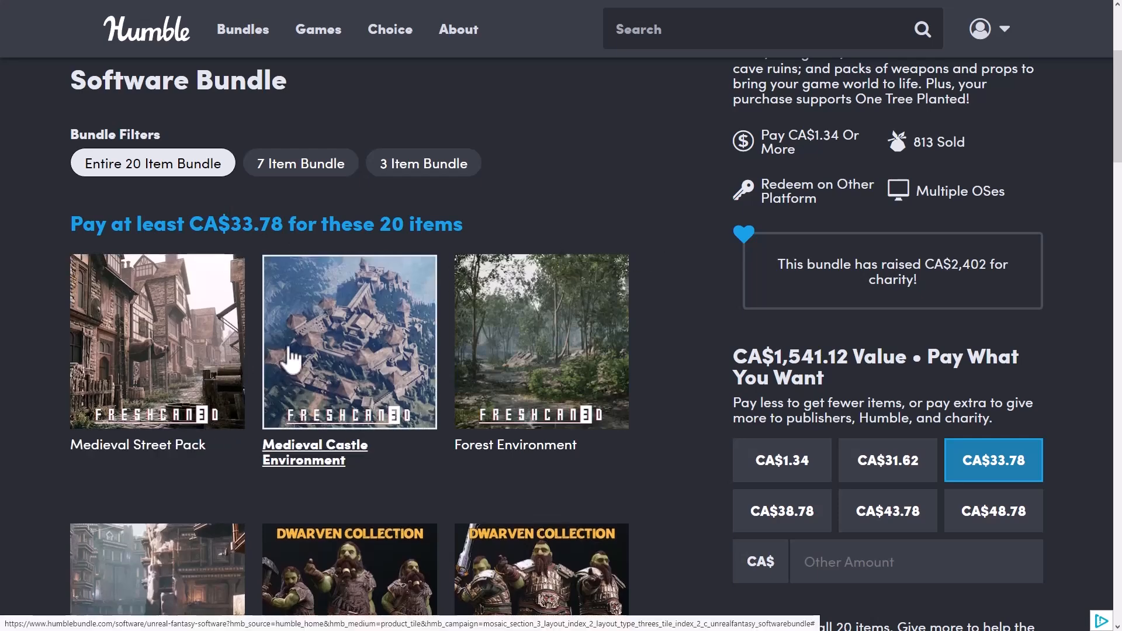
Browse the 20 bundle item tiles down to the elven, viking, knight and sorceress collections
scroll("down", 3)
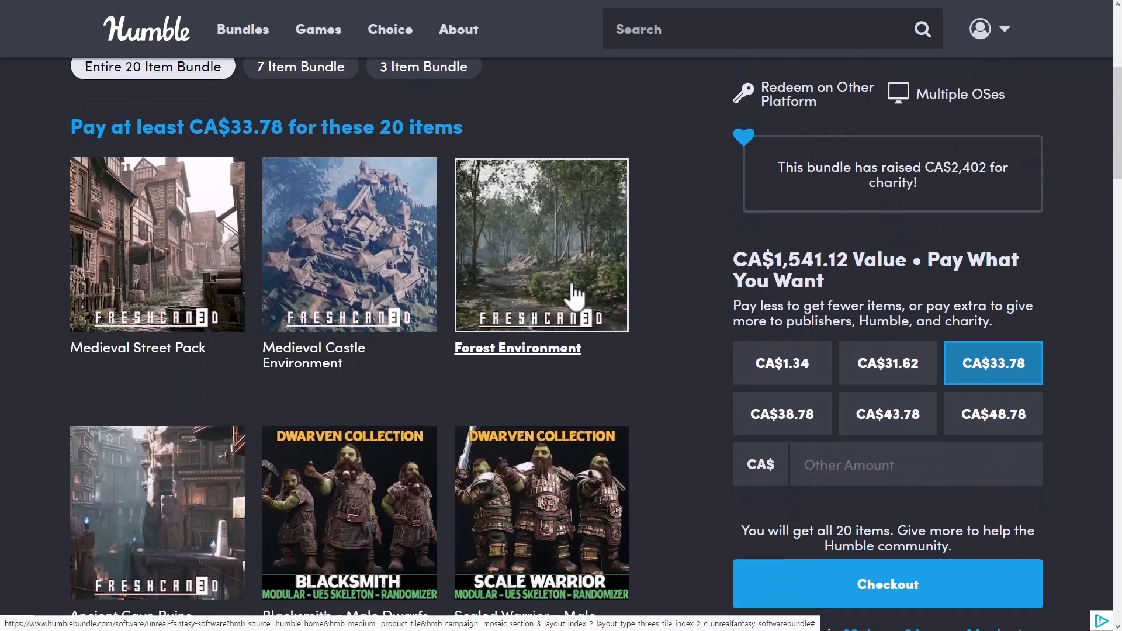
scroll("down", 3)
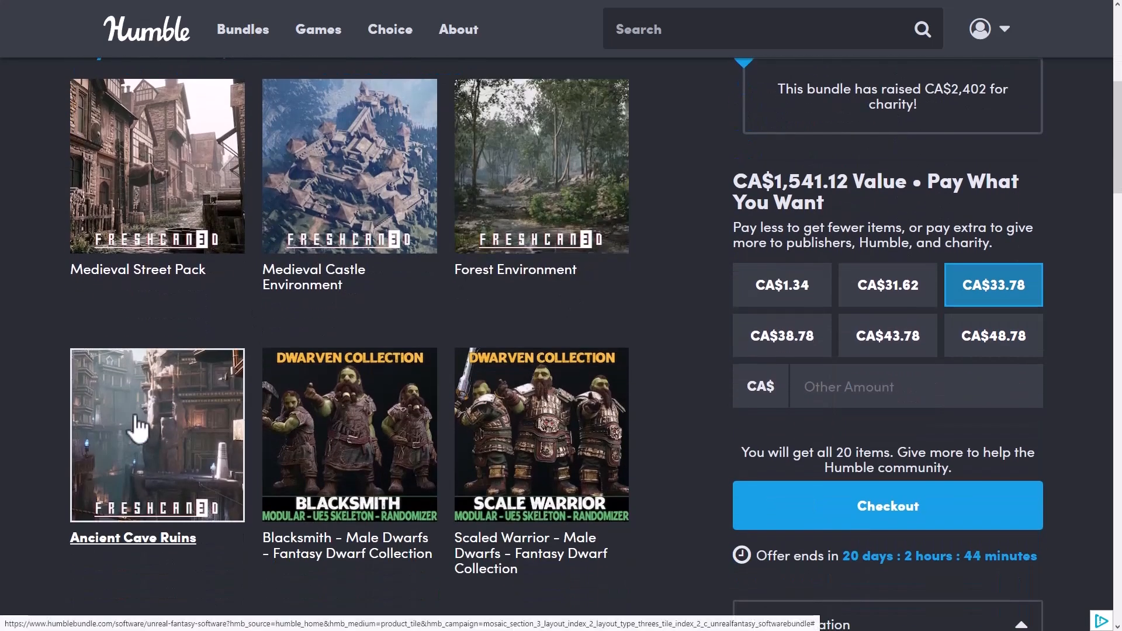
mouse_move(367, 166)
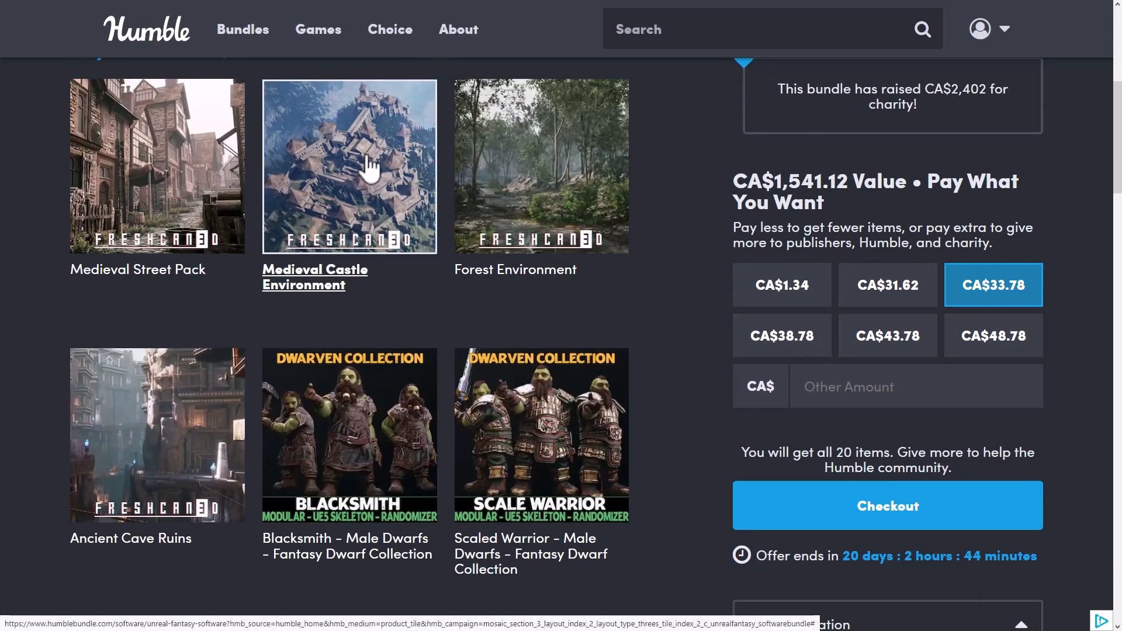
mouse_move(157, 166)
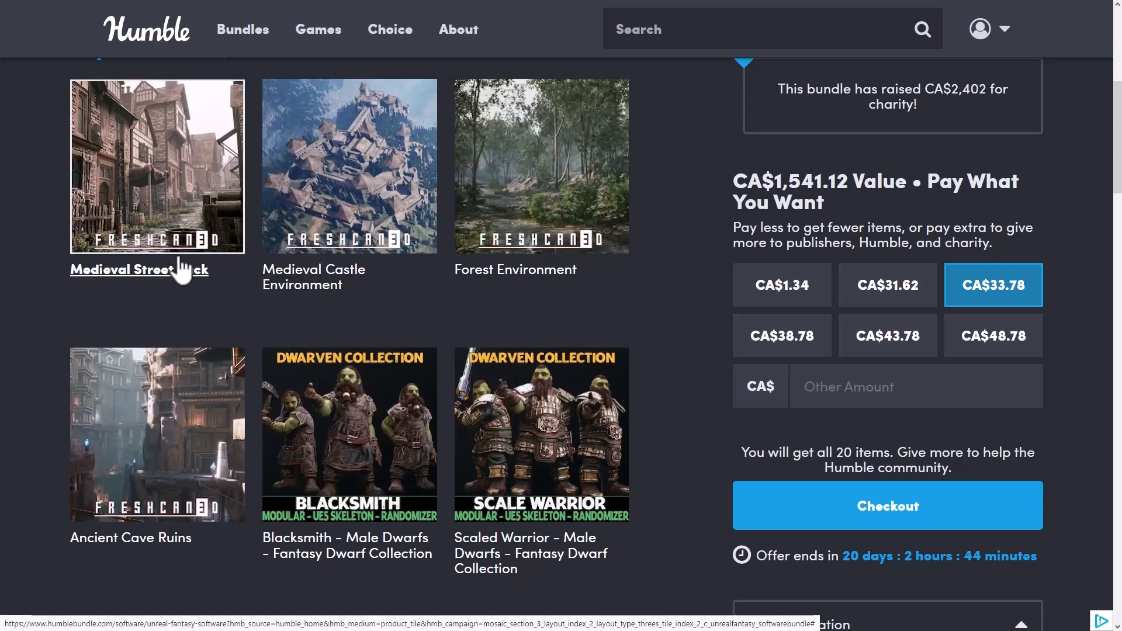
scroll("down", 3)
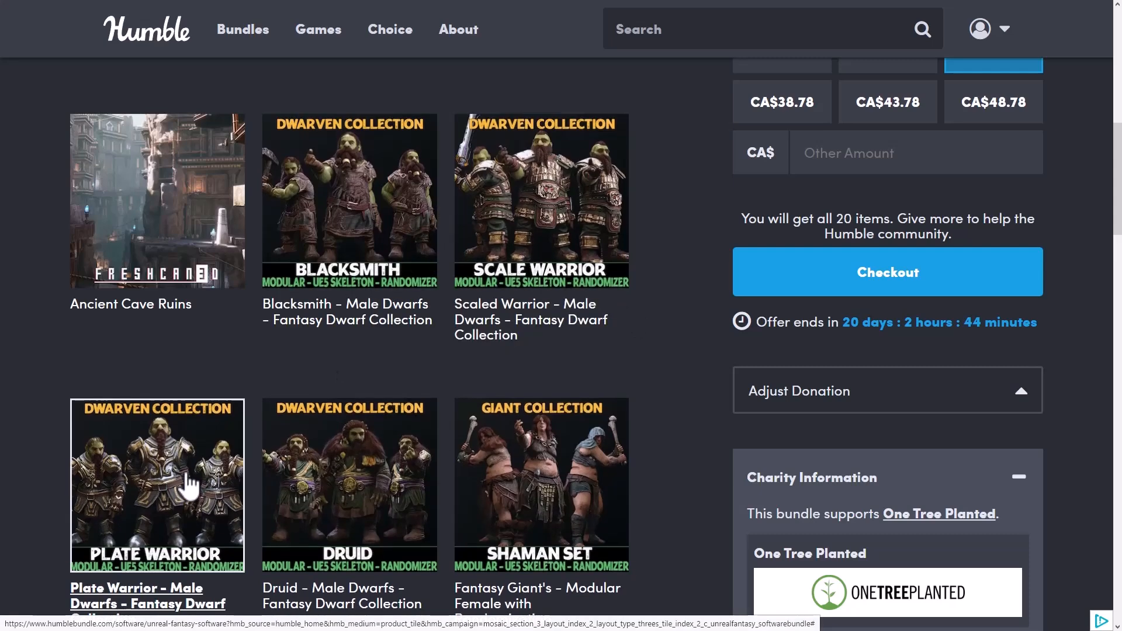
scroll("down", 3)
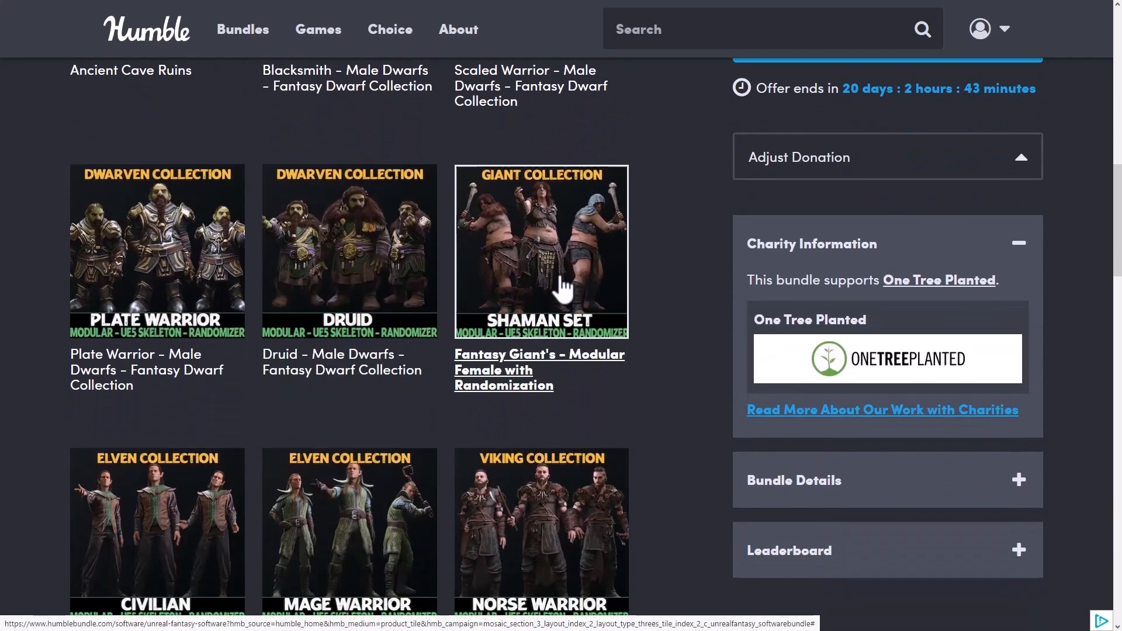
scroll("down", 3)
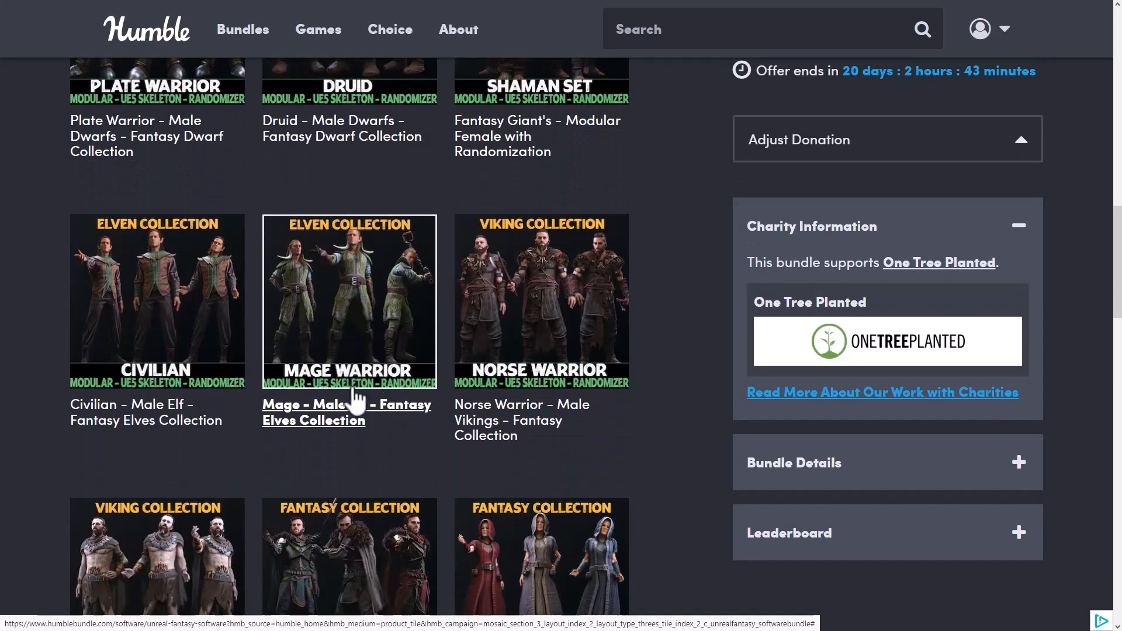
scroll("down", 3)
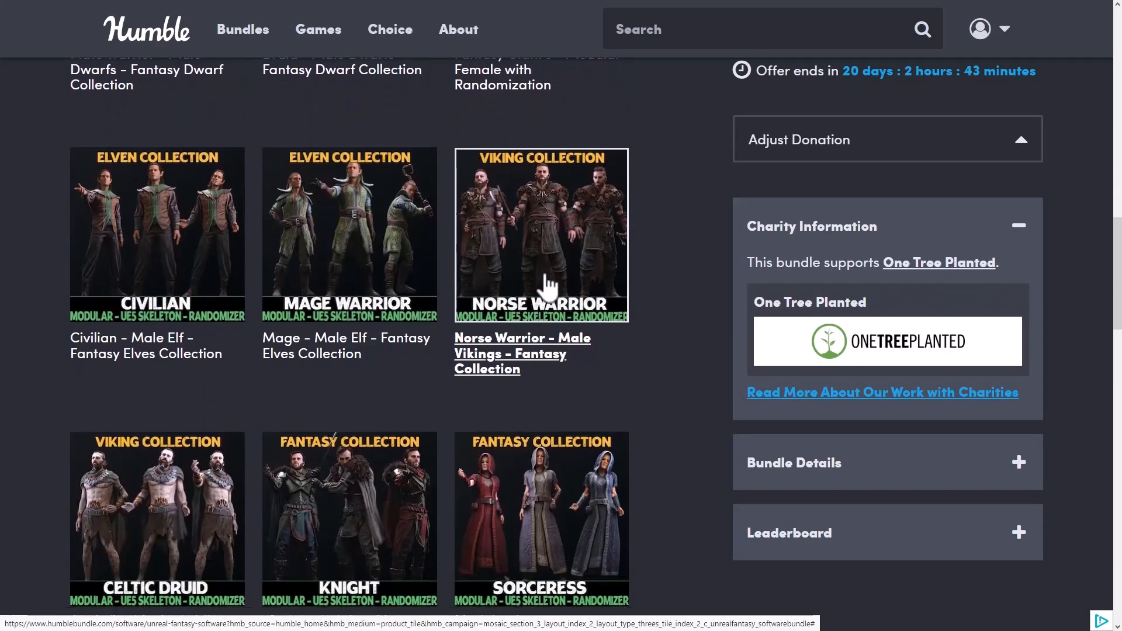
scroll("down", 3)
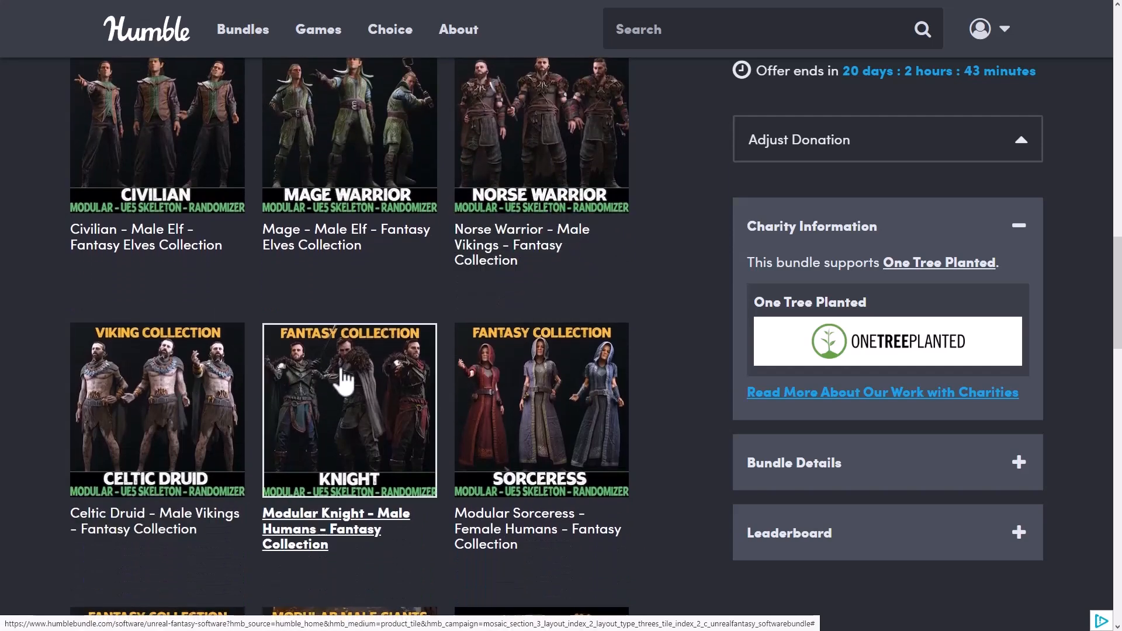
scroll("down", 3)
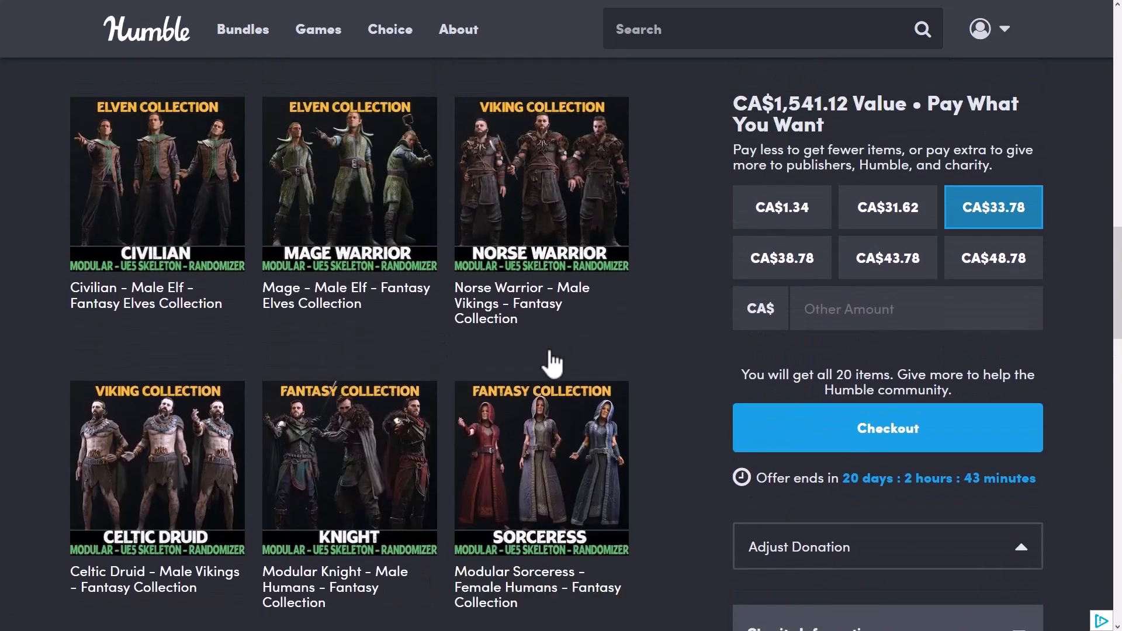
scroll("up", 3)
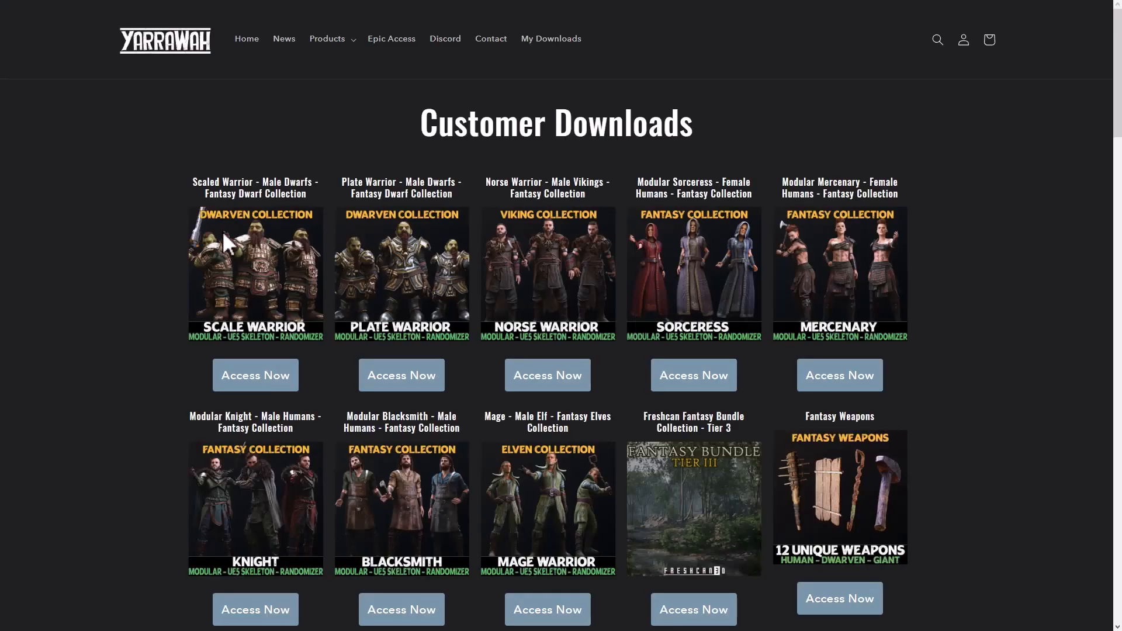
mouse_move(140, 135)
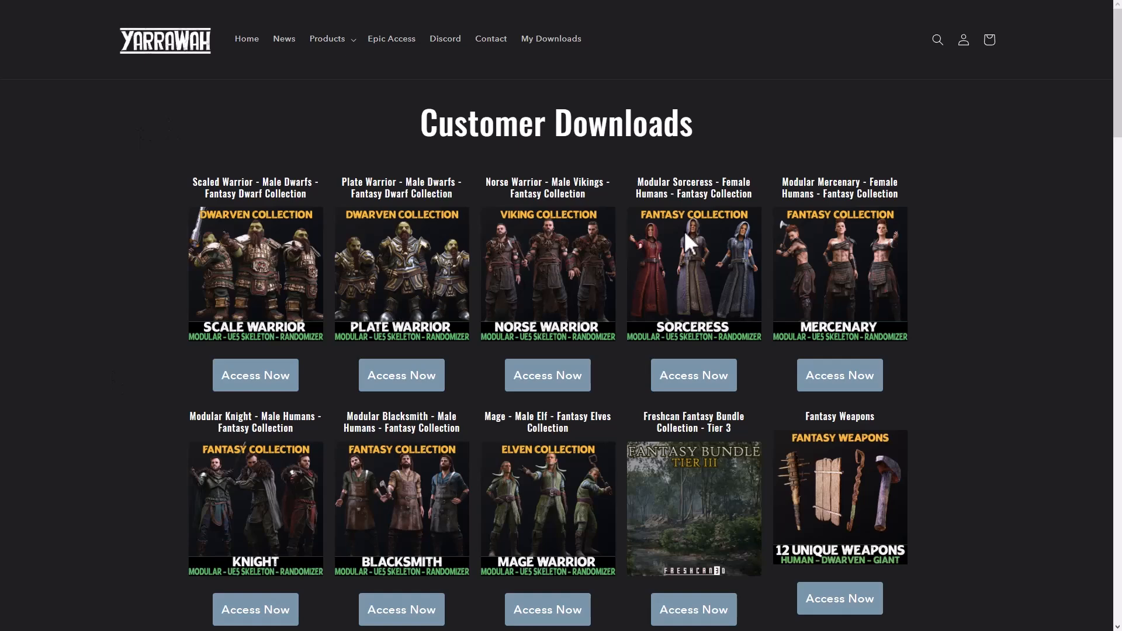
mouse_move(391, 39)
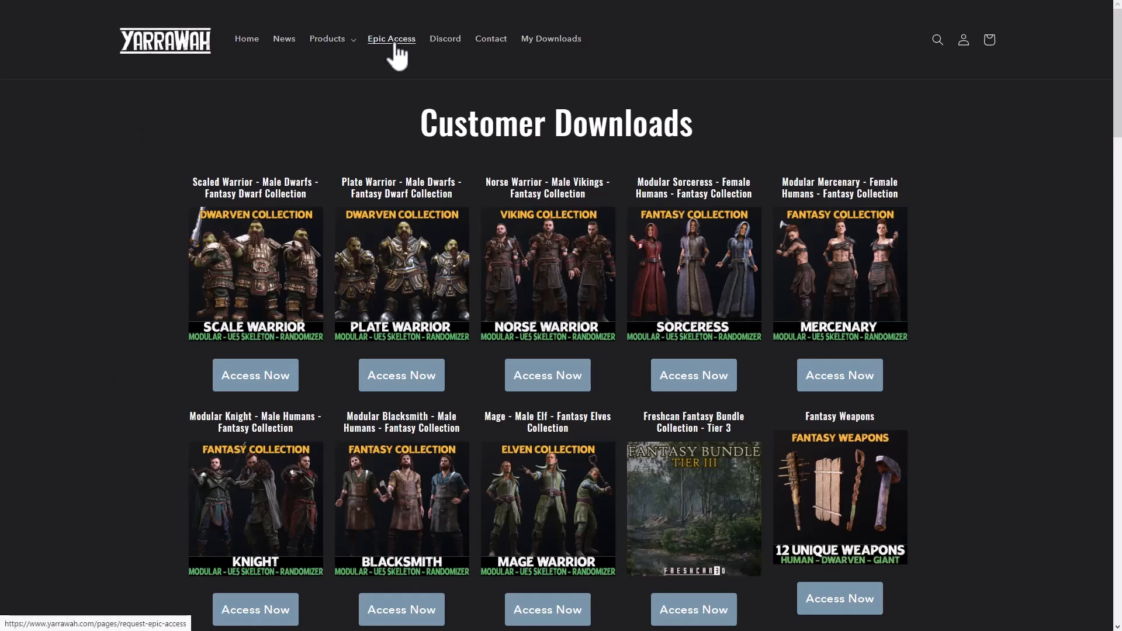
left_click(392, 38)
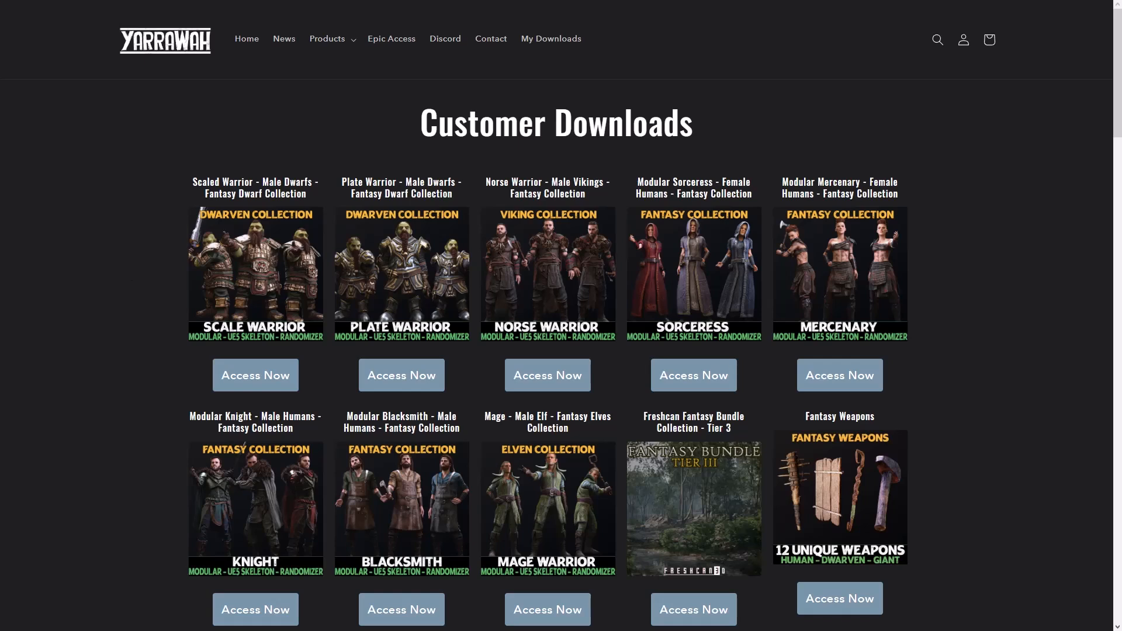
mouse_move(681, 121)
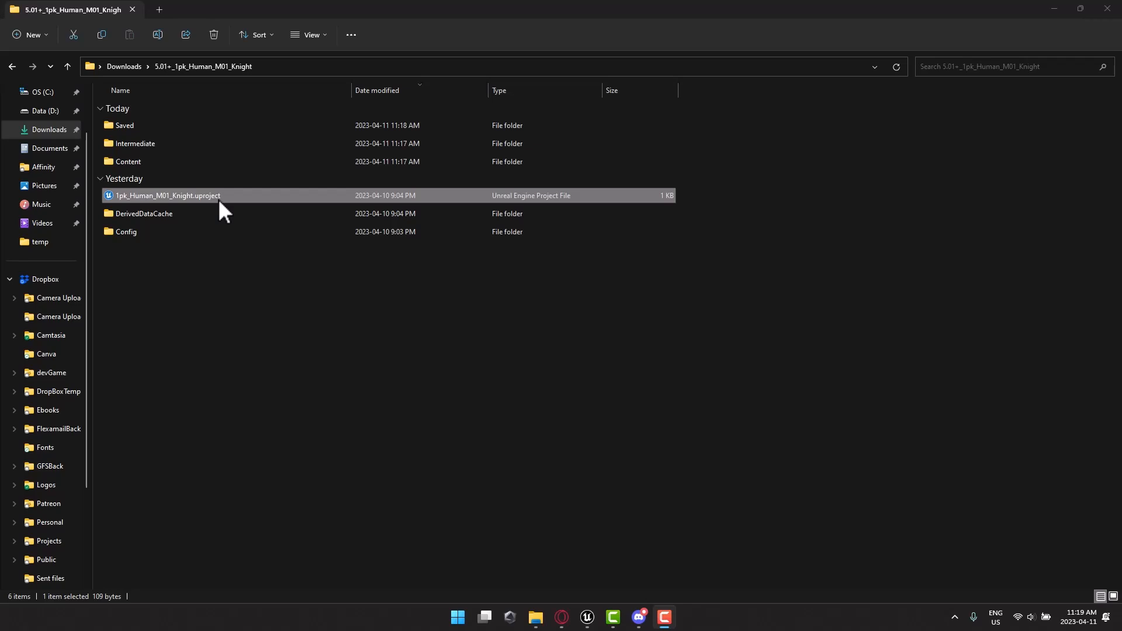
mouse_move(375, 387)
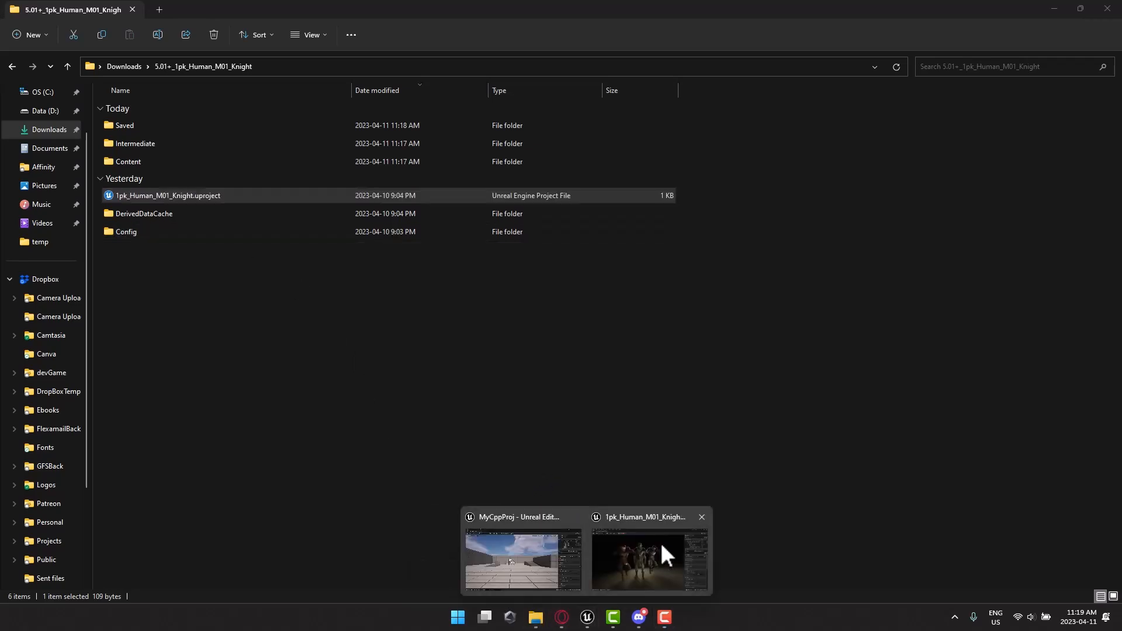
Switch to the Unreal Editor window holding the 1pk_Human_M01_Knight project
left_click(648, 560)
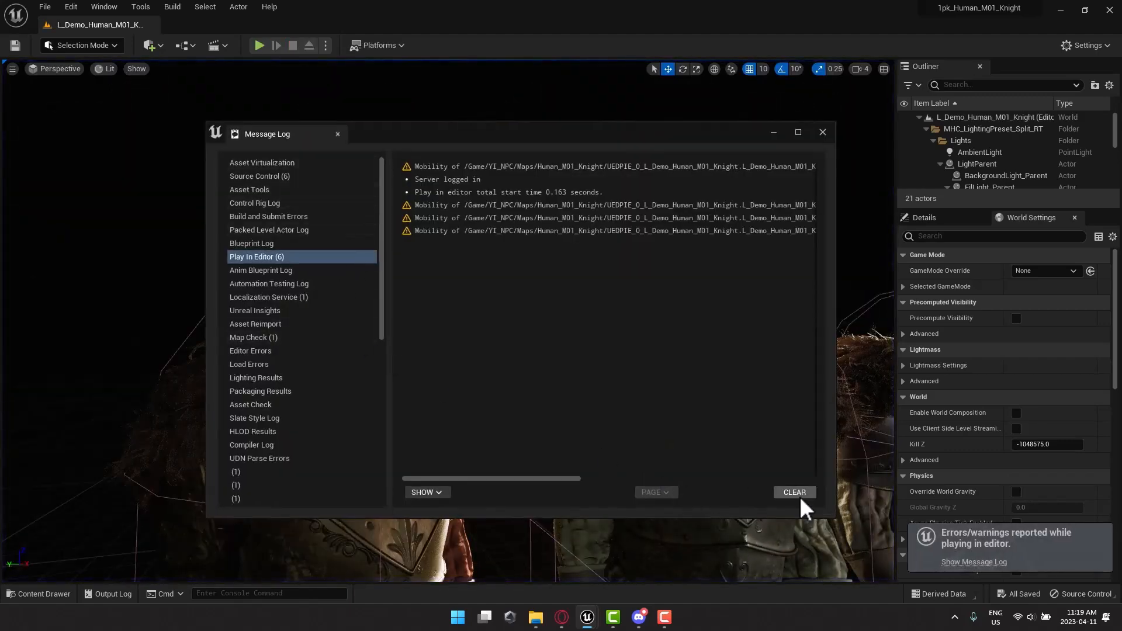
Load L_MorphController_Human_M01_Knight from the Maps folder in the Content Drawer
left_click(822, 132)
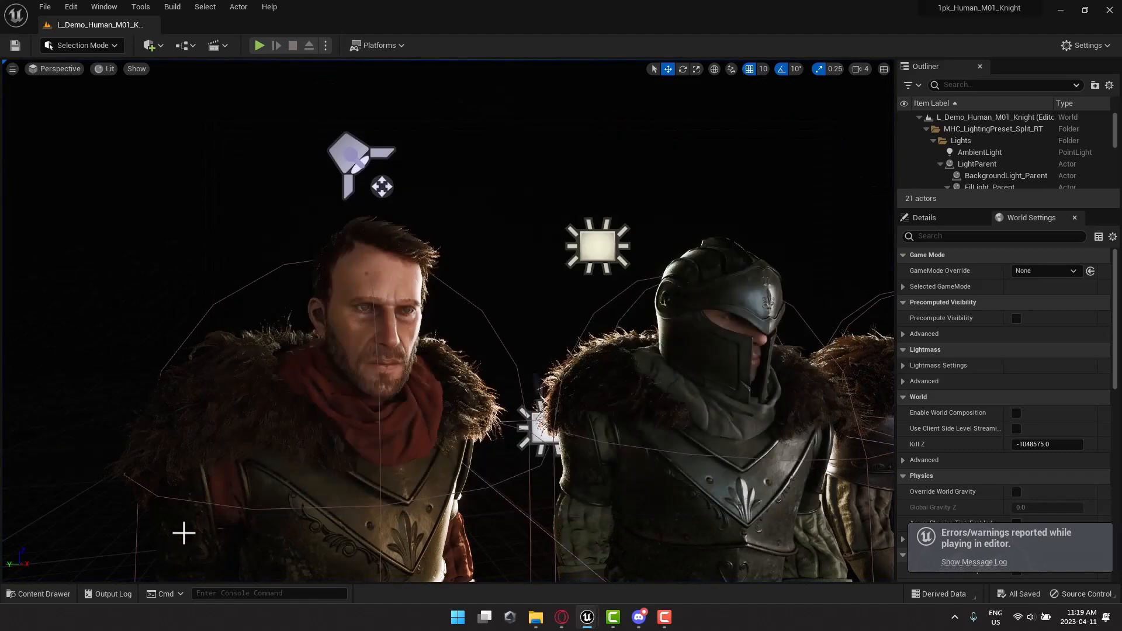
left_click(39, 599)
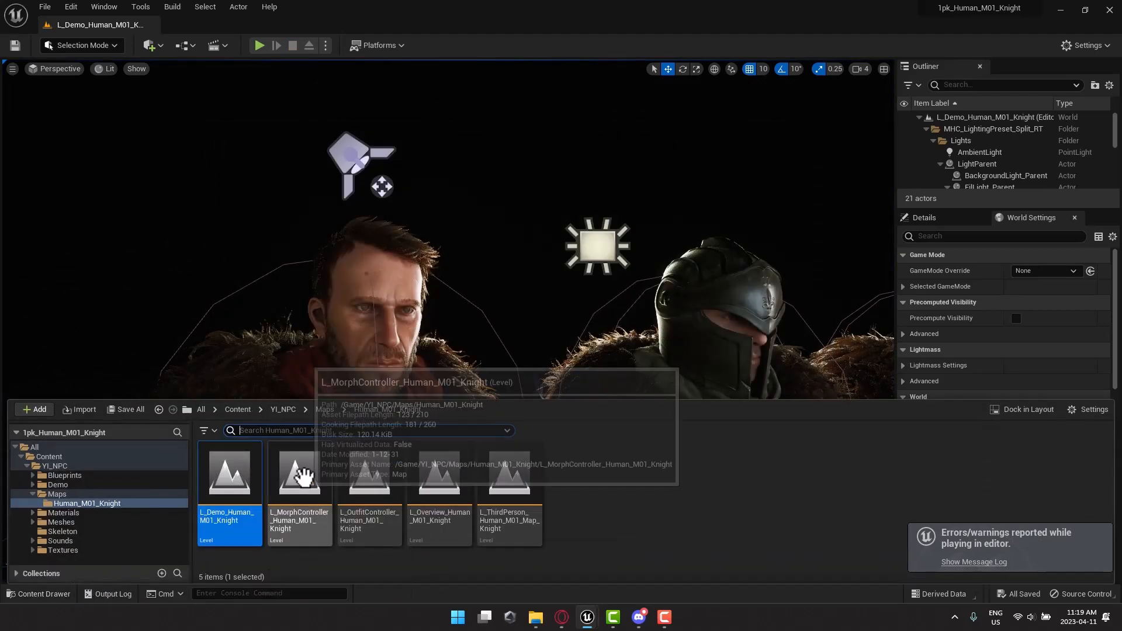
double_click(299, 472)
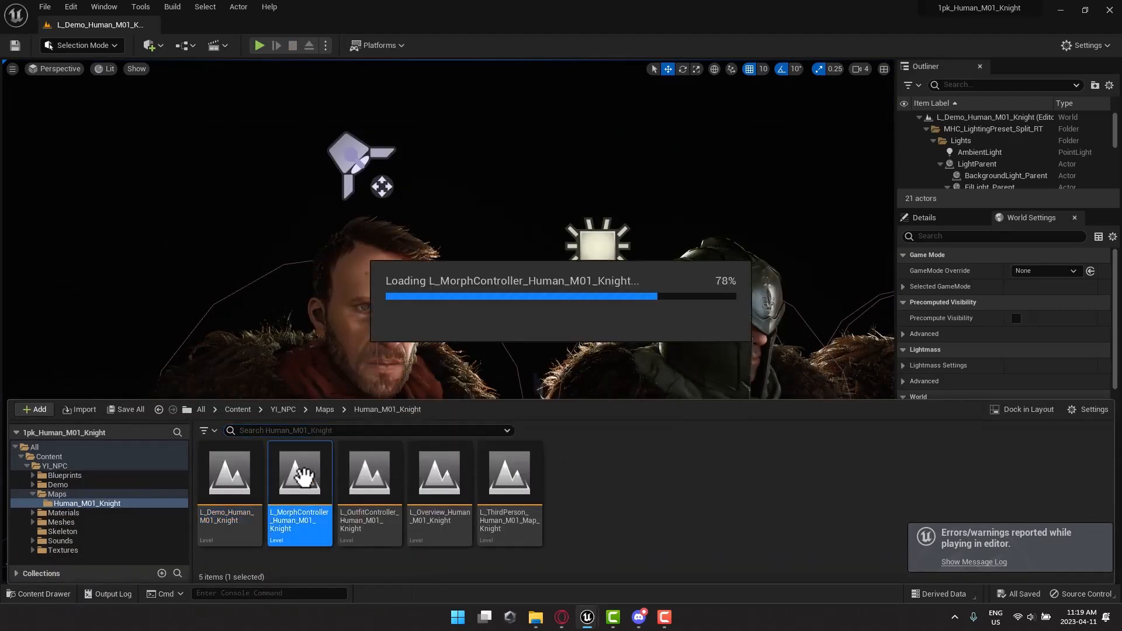
double_click(300, 471)
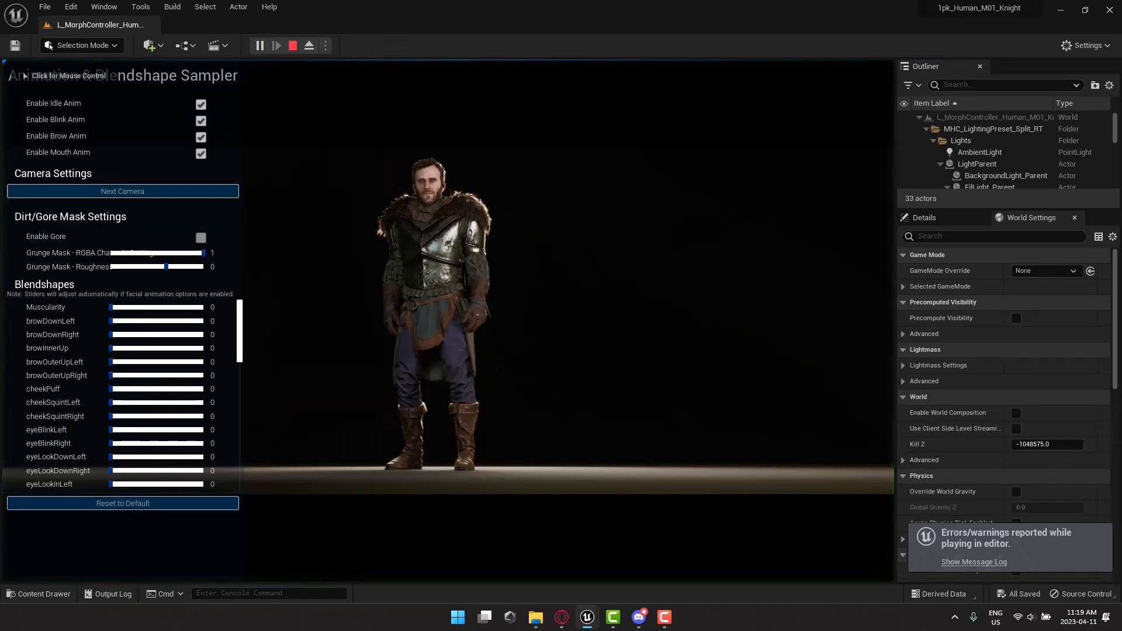
In play mode, enable the knight's gore mask and set Muscularity to about 0.49
left_click(121, 191)
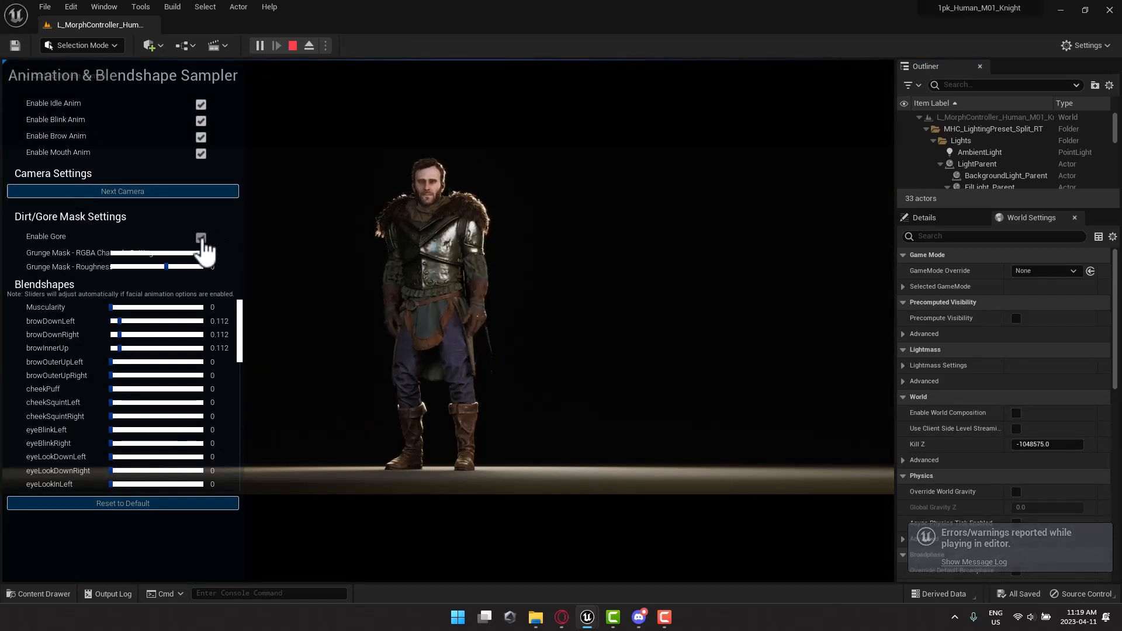
left_click(200, 237)
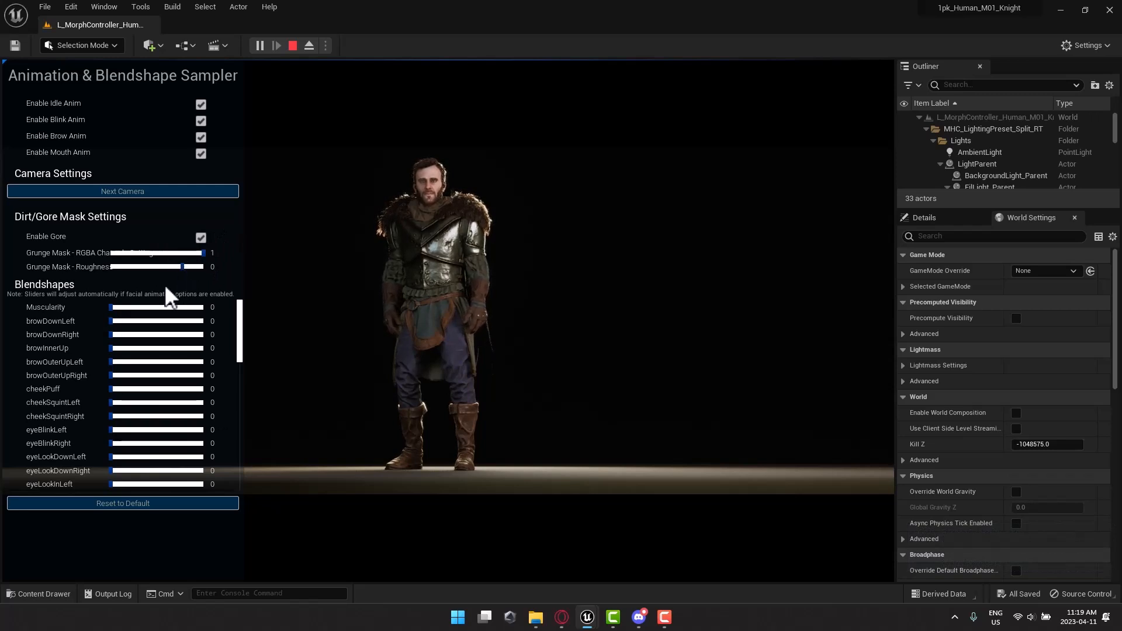
left_click_drag(111, 307, 156, 307)
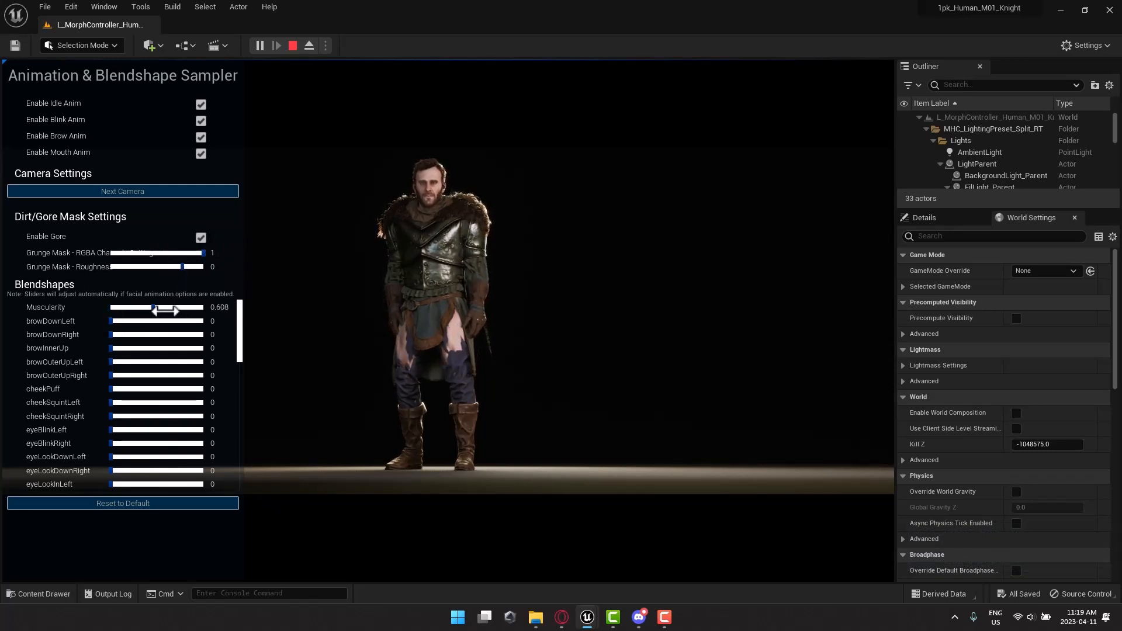
left_click_drag(156, 307, 155, 307)
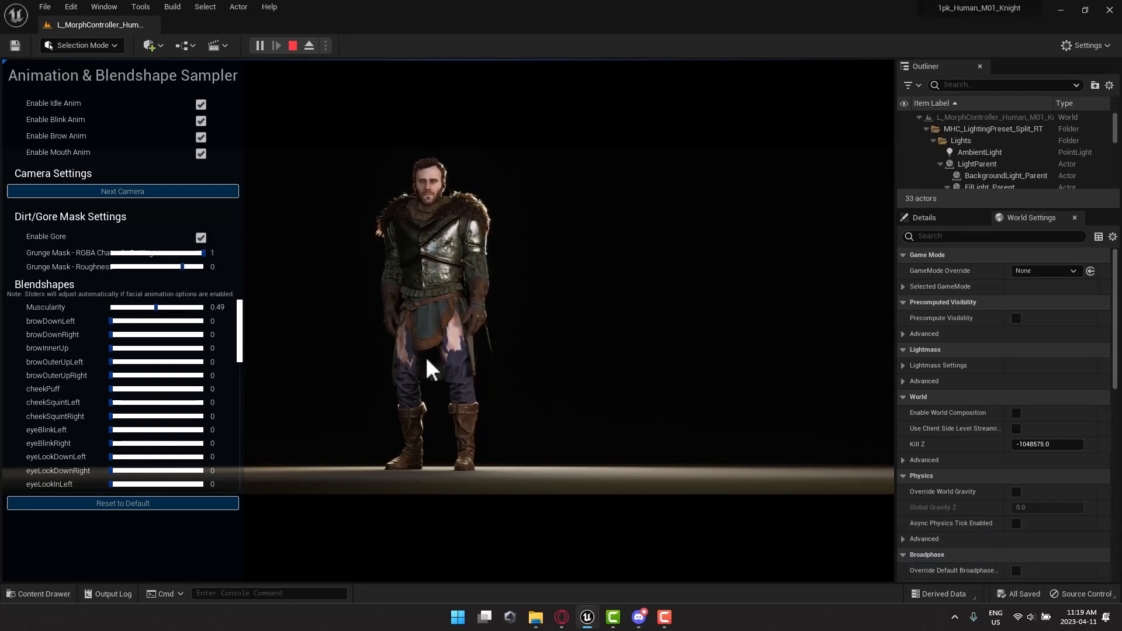
Raise the browDownLeft and eyeLookDownLeft (about 0.45) blendshapes and review the blendshape list
left_click_drag(111, 320, 169, 320)
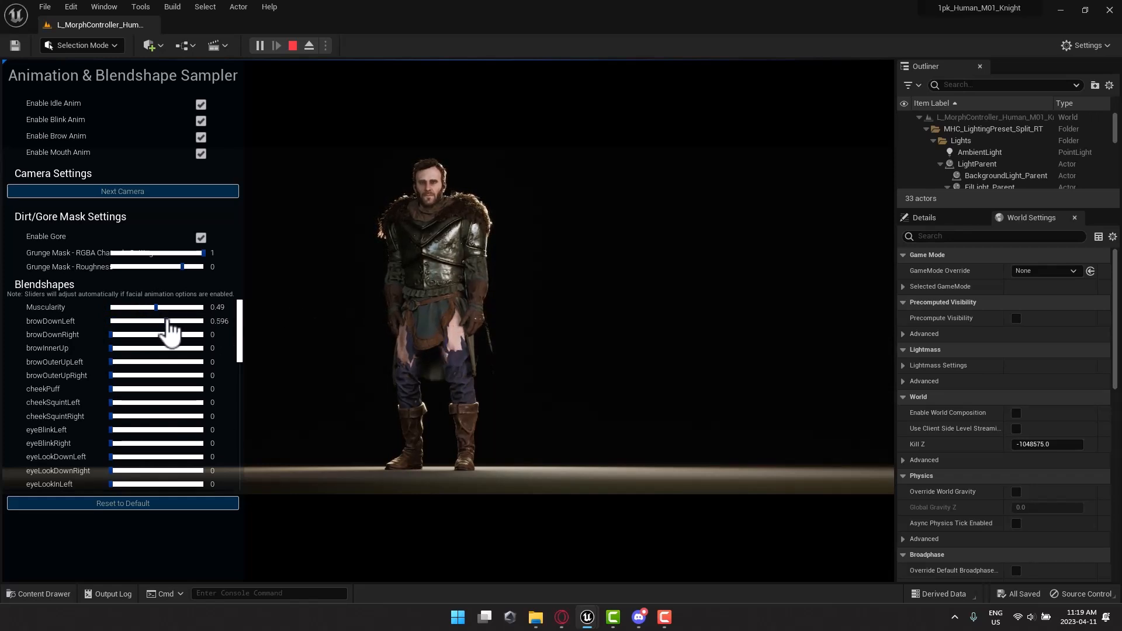
left_click_drag(158, 320, 150, 320)
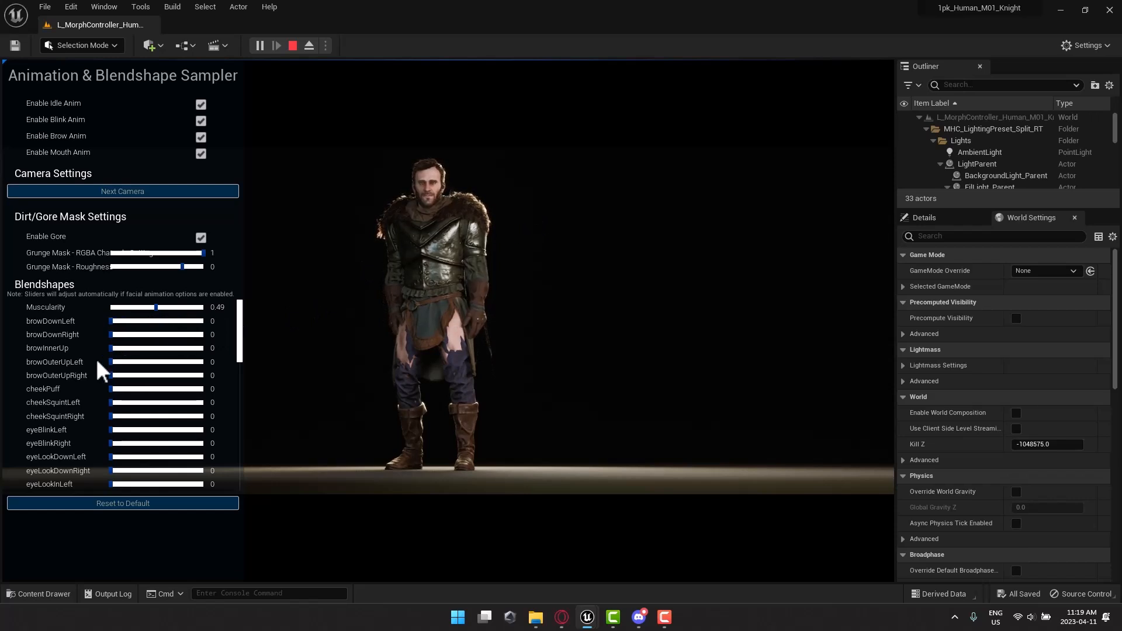
left_click_drag(111, 457, 147, 457)
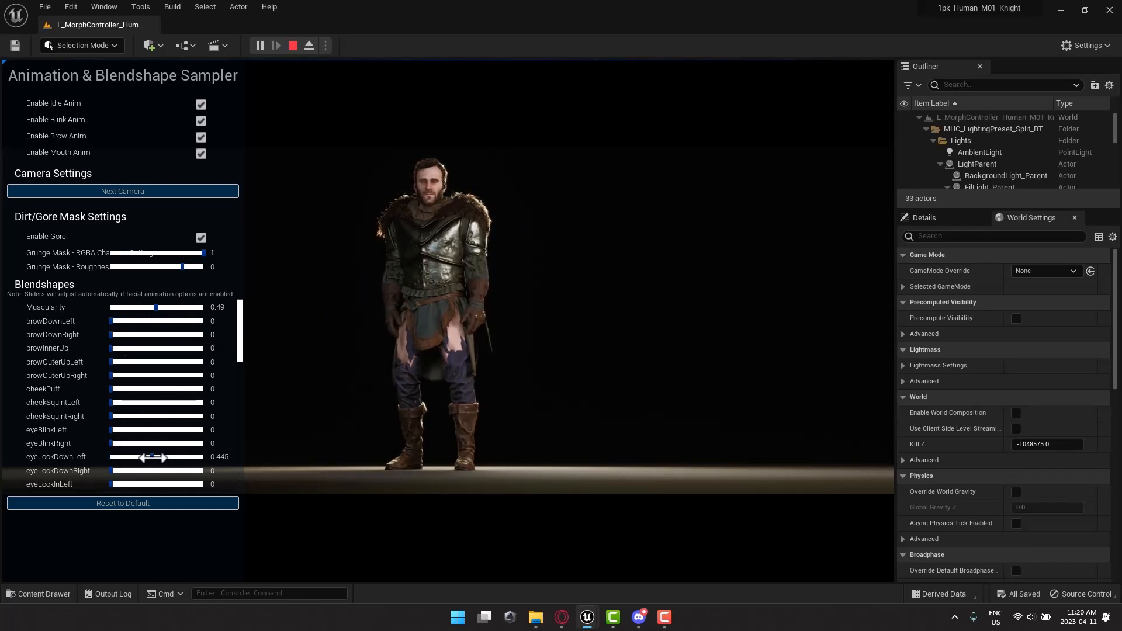
scroll("down", 3)
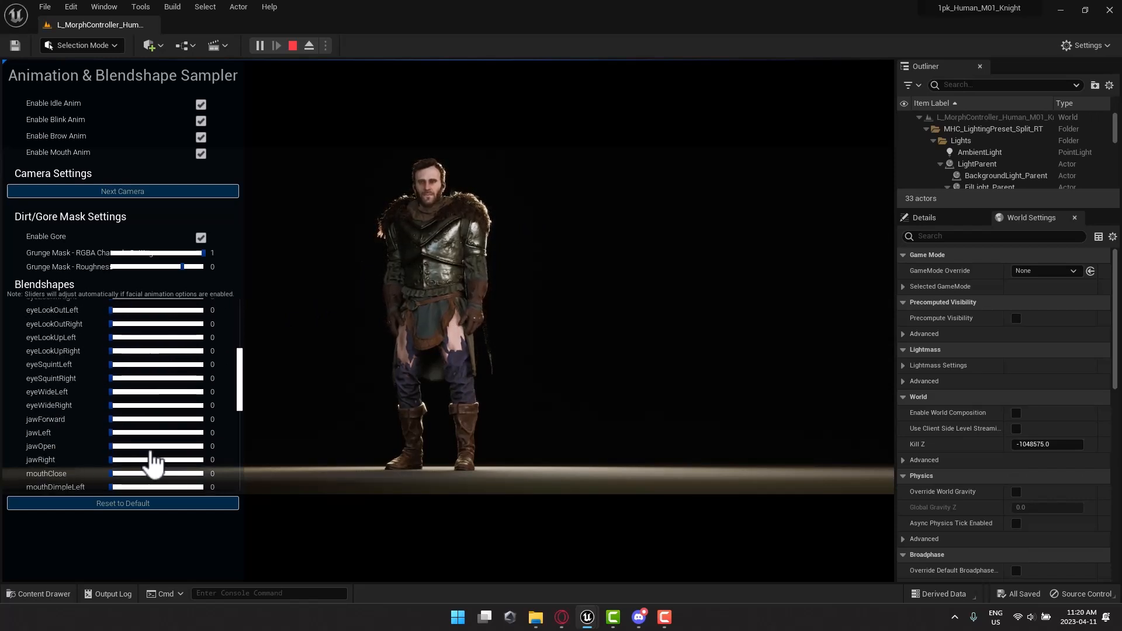
scroll("down", 3)
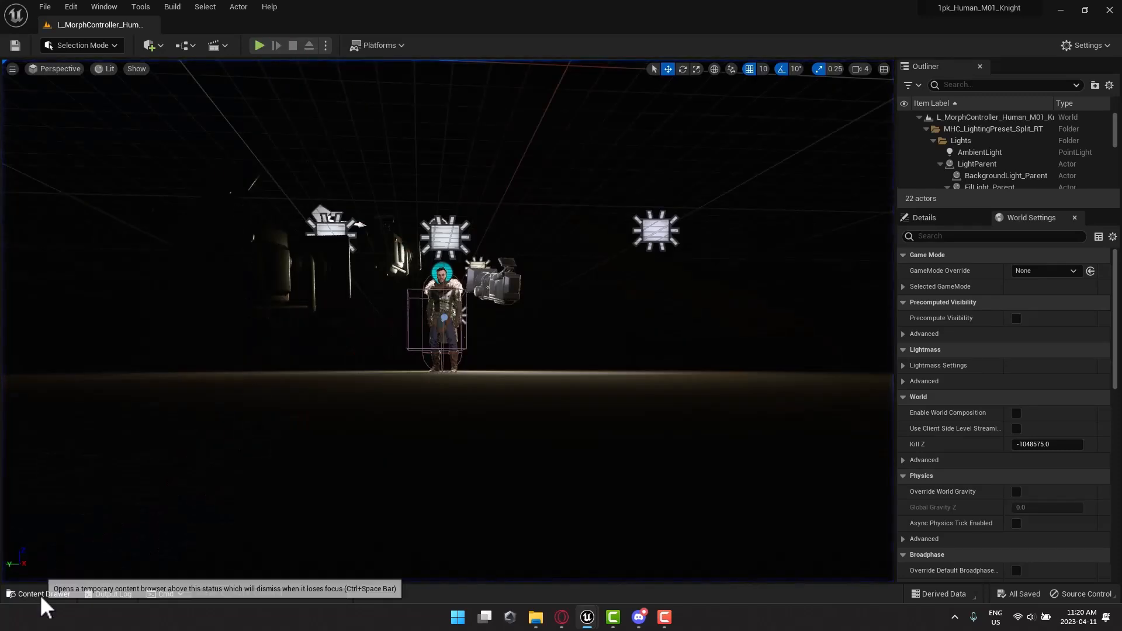
Load L_OutfitController_Human_M01_Knight with its rows of knight variants and run a brief play session
double_click(369, 473)
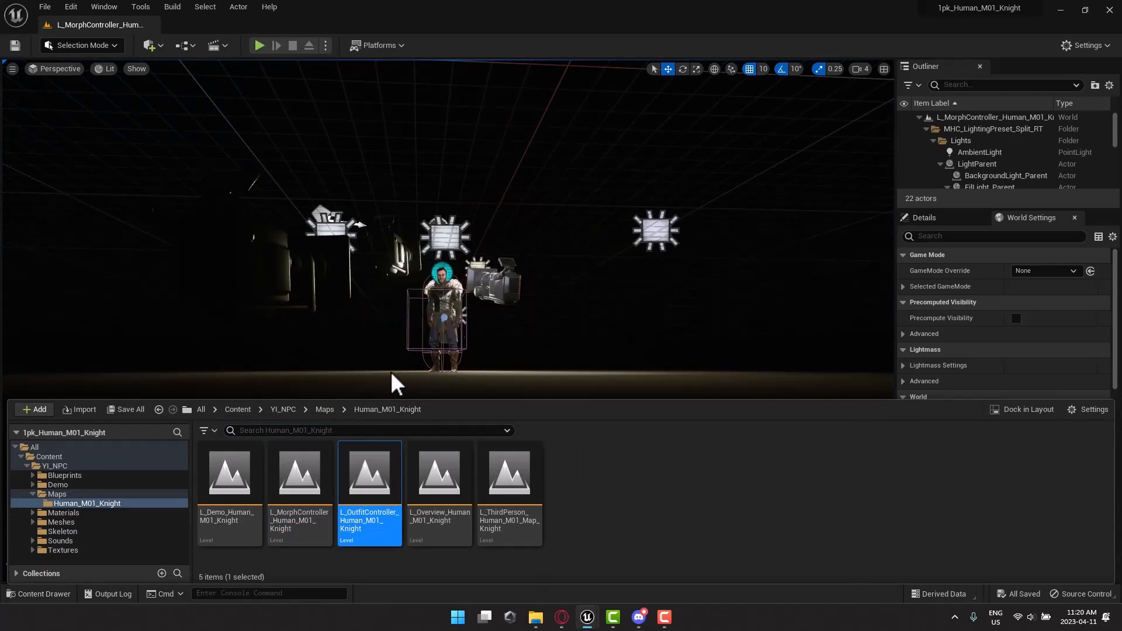
double_click(370, 472)
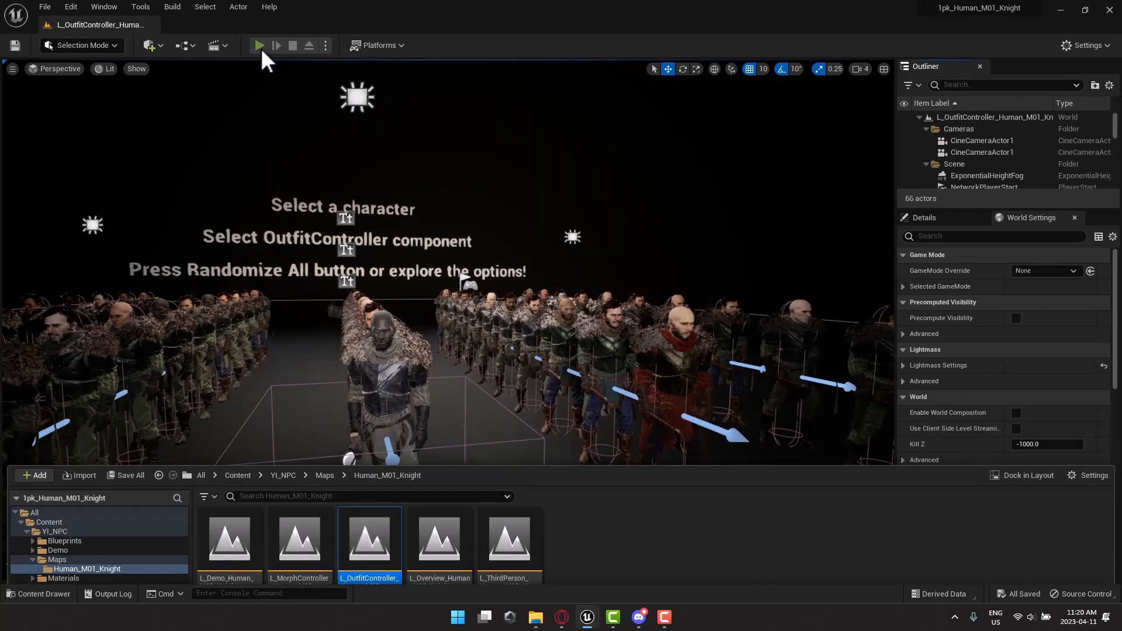
left_click(258, 45)
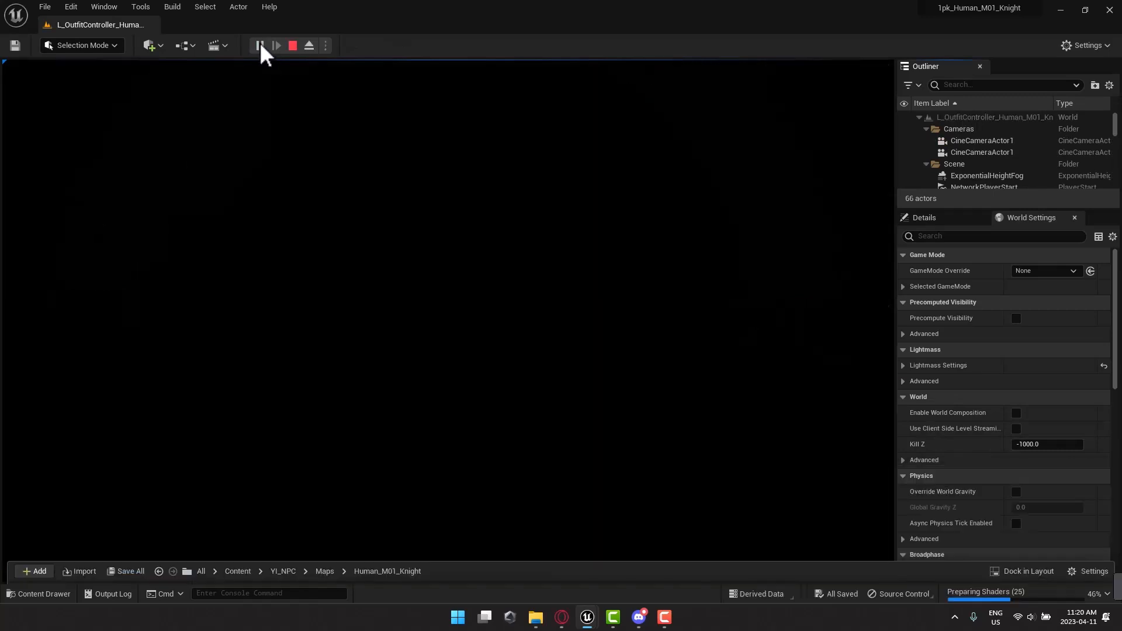
left_click(259, 45)
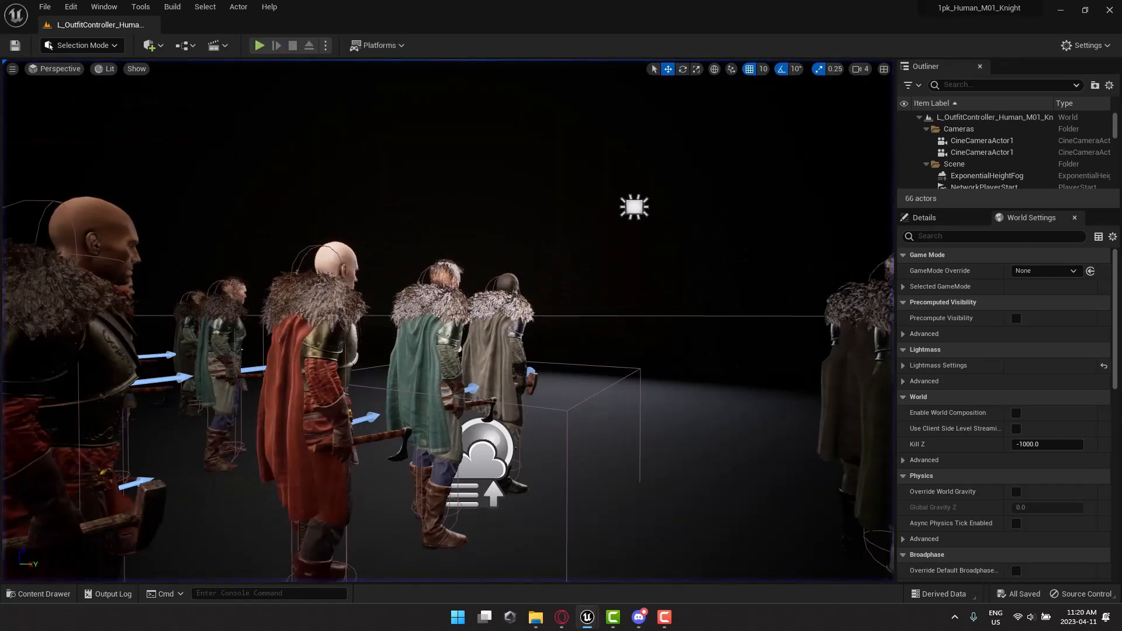
mouse_move(274, 335)
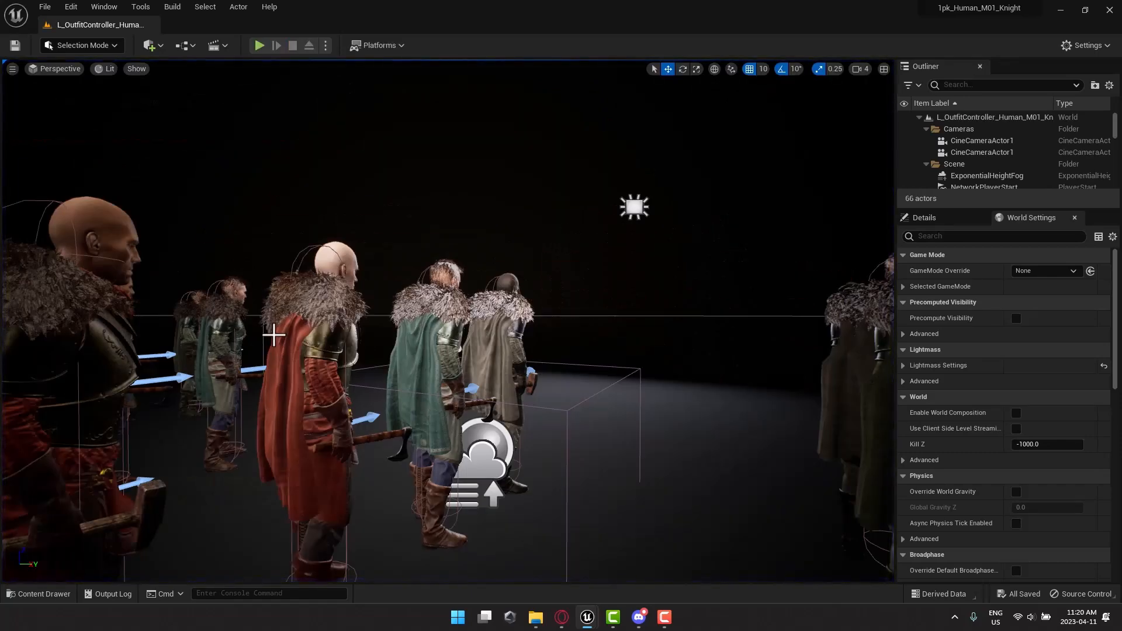
Start a Migrate on the project's Content folder to get the Knight pack asset report
left_click(38, 594)
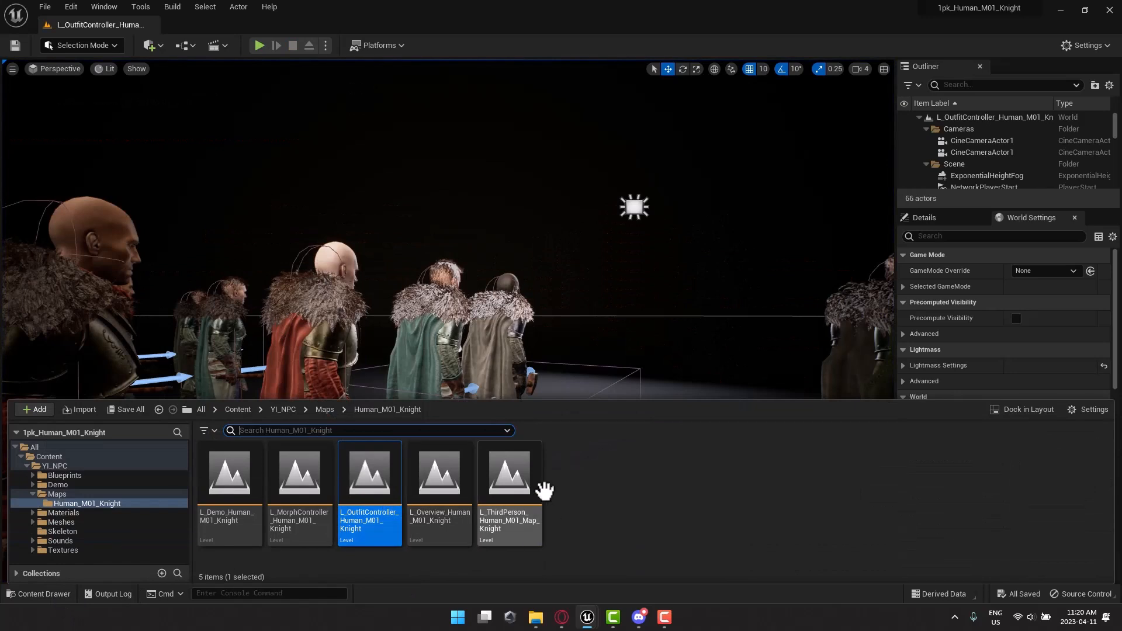
mouse_move(509, 472)
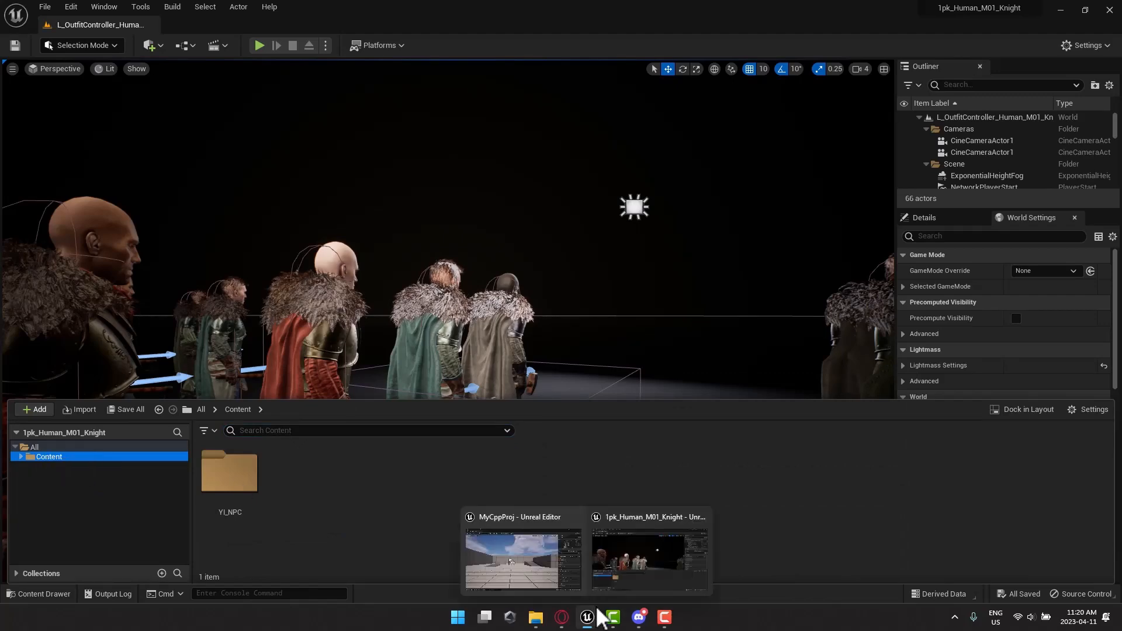
left_click(524, 559)
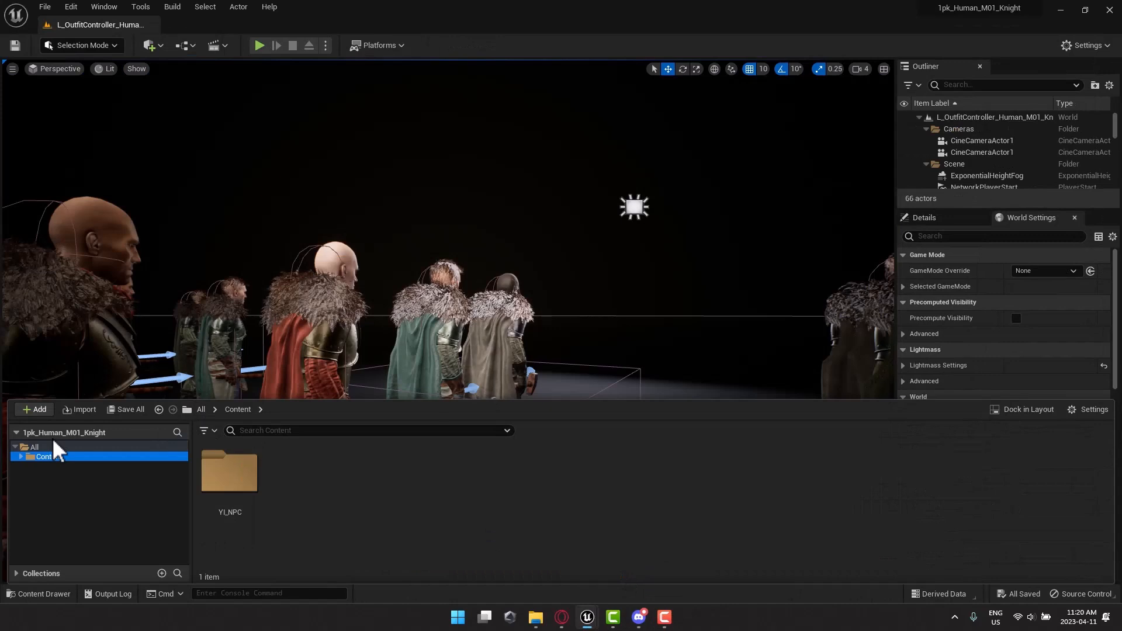
right_click(46, 457)
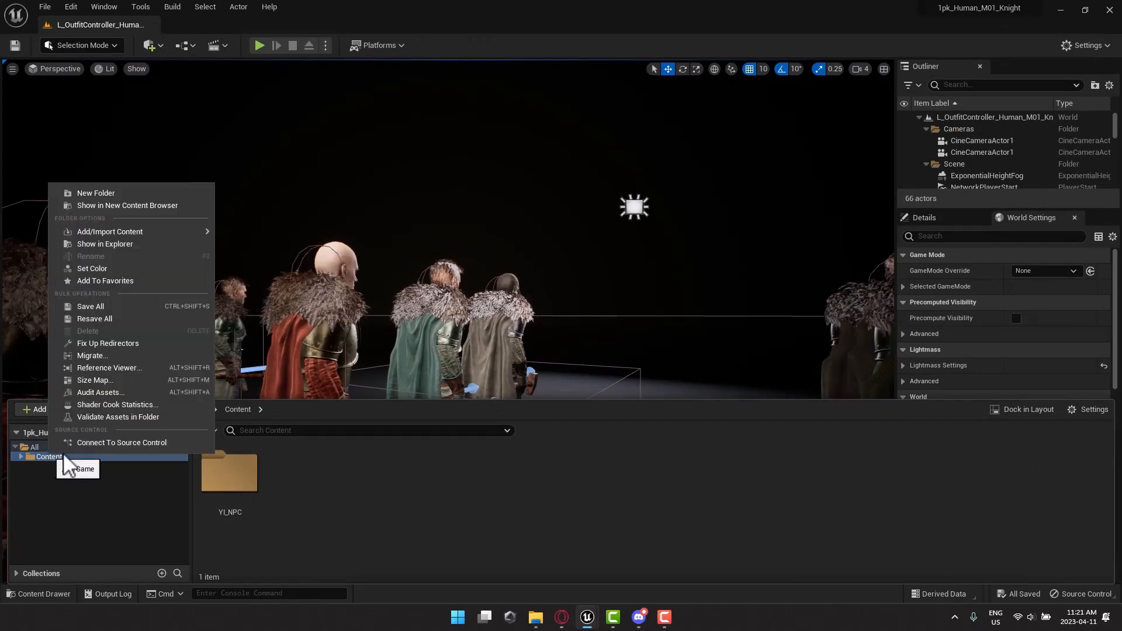
mouse_move(229, 476)
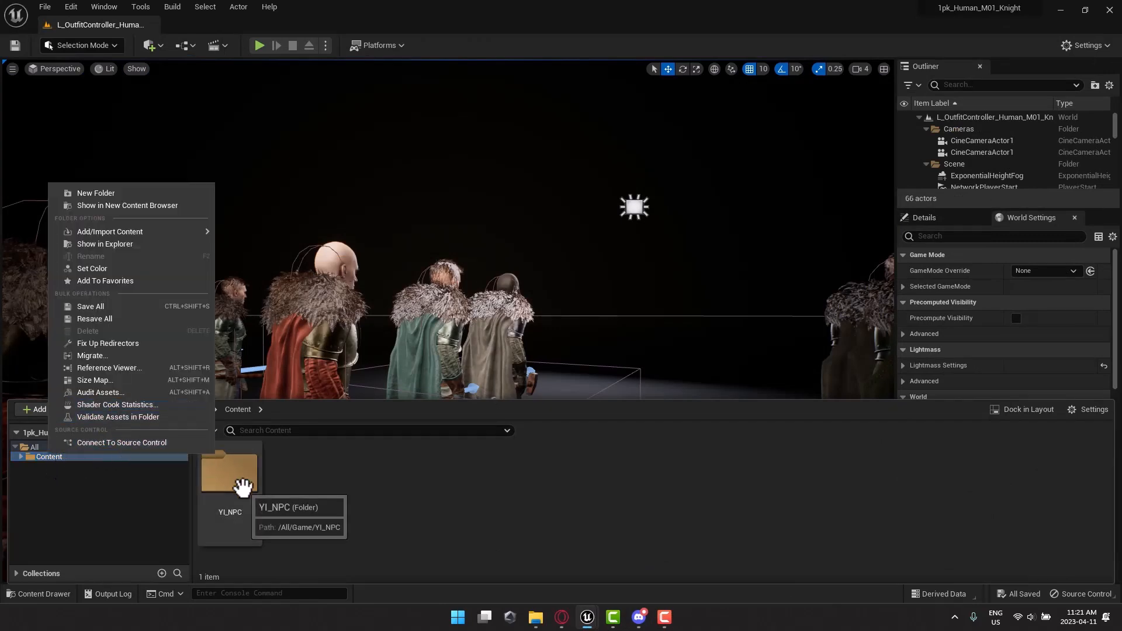
left_click(92, 356)
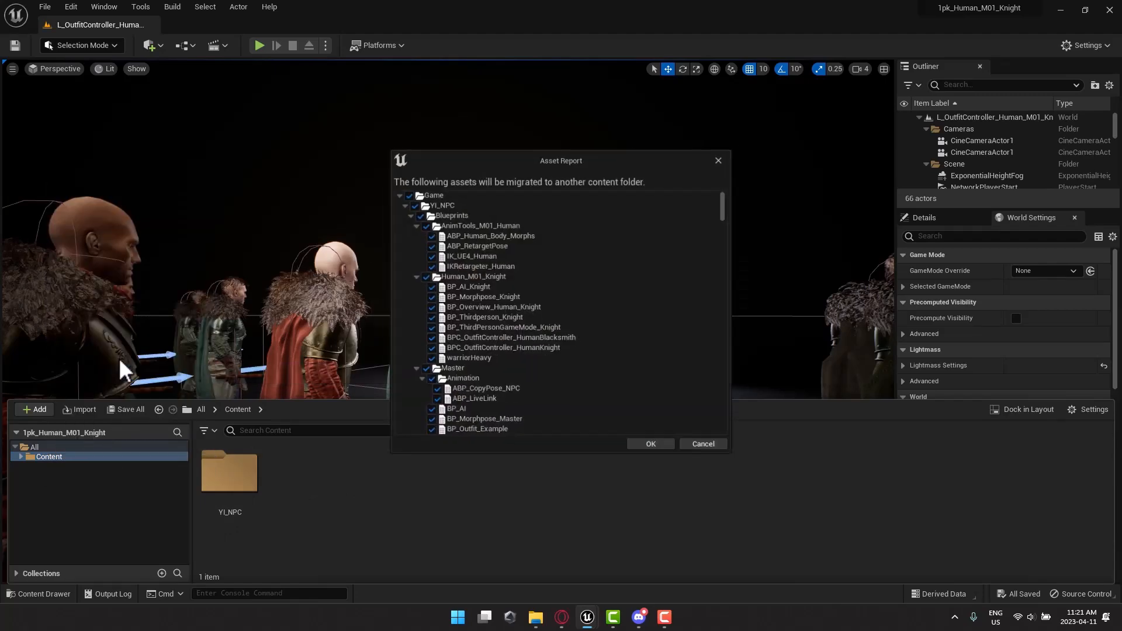
Confirm the asset report and pick MyCppProj\Content as the migration destination
left_click(650, 444)
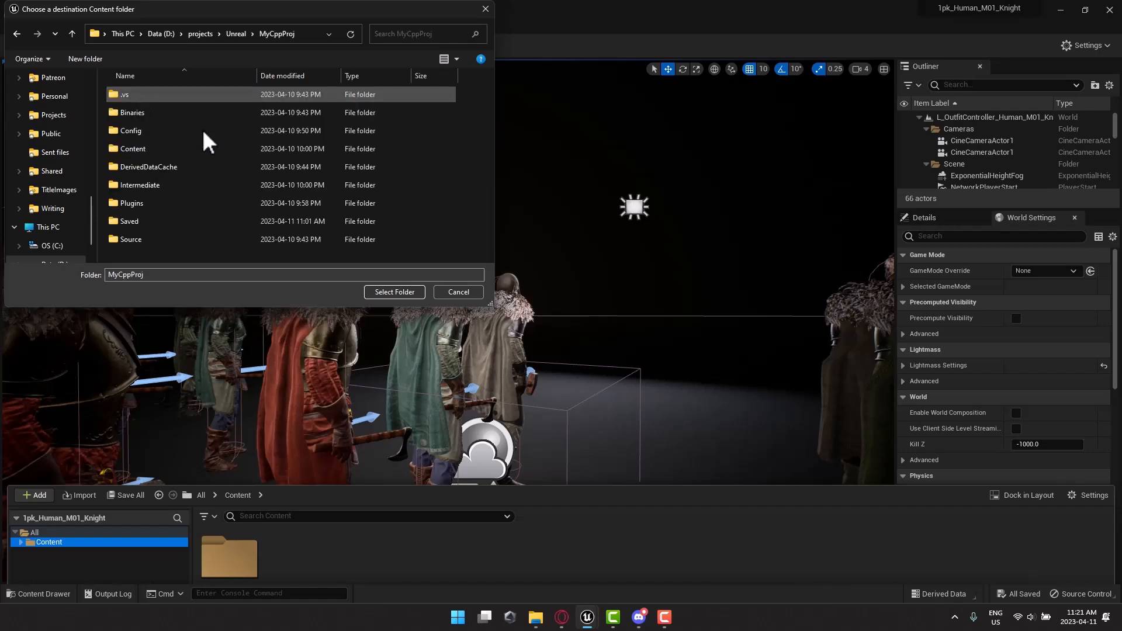
double_click(132, 148)
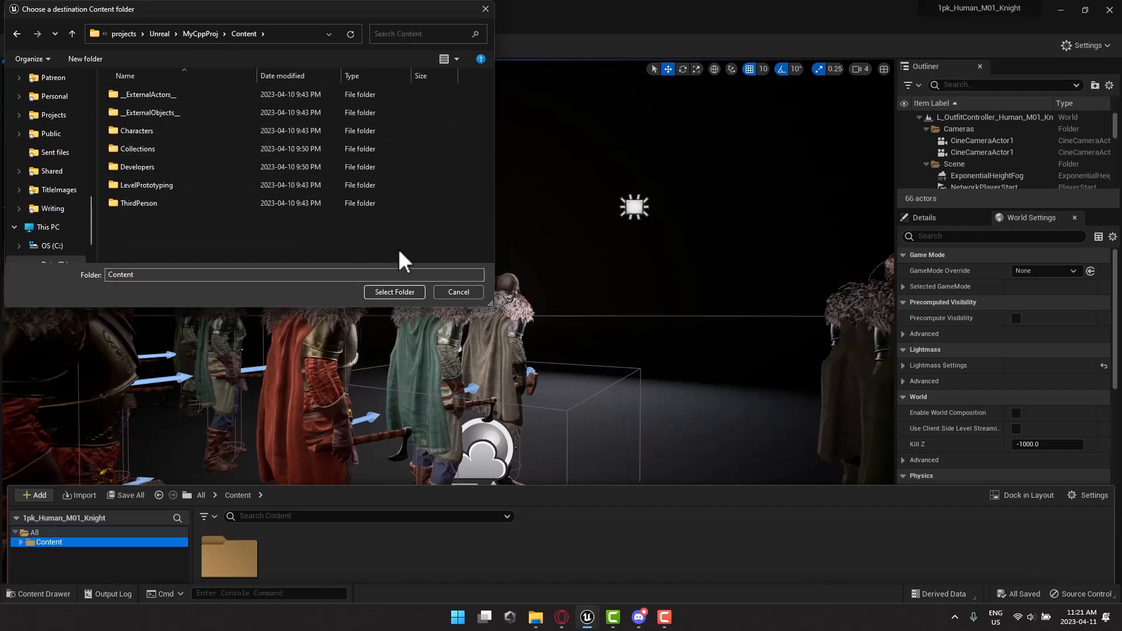
left_click(394, 292)
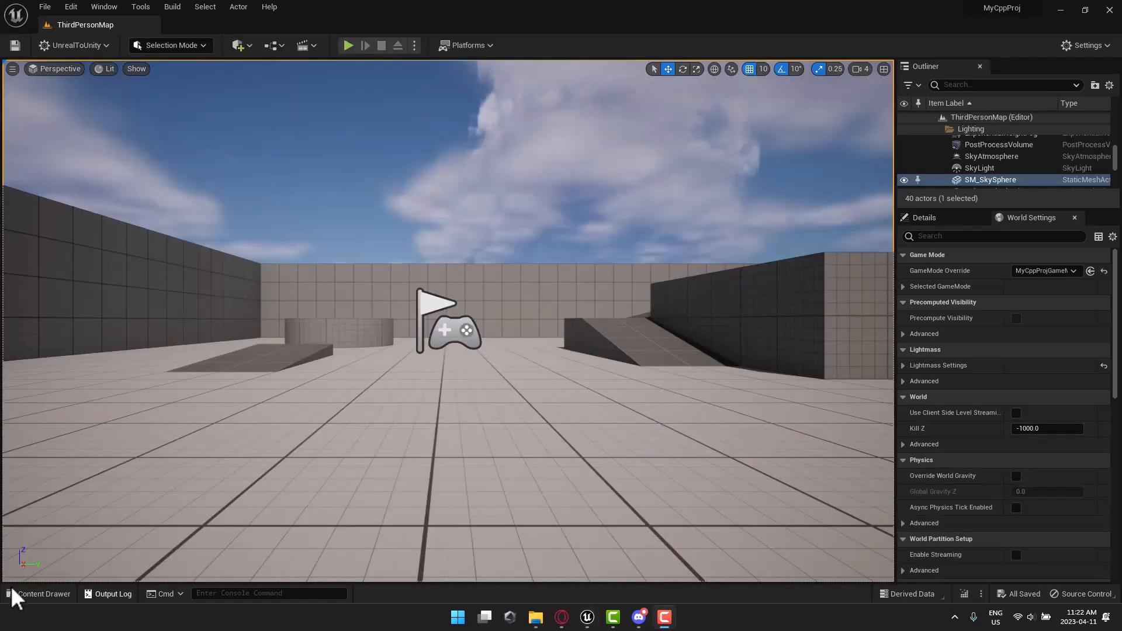
left_click(42, 594)
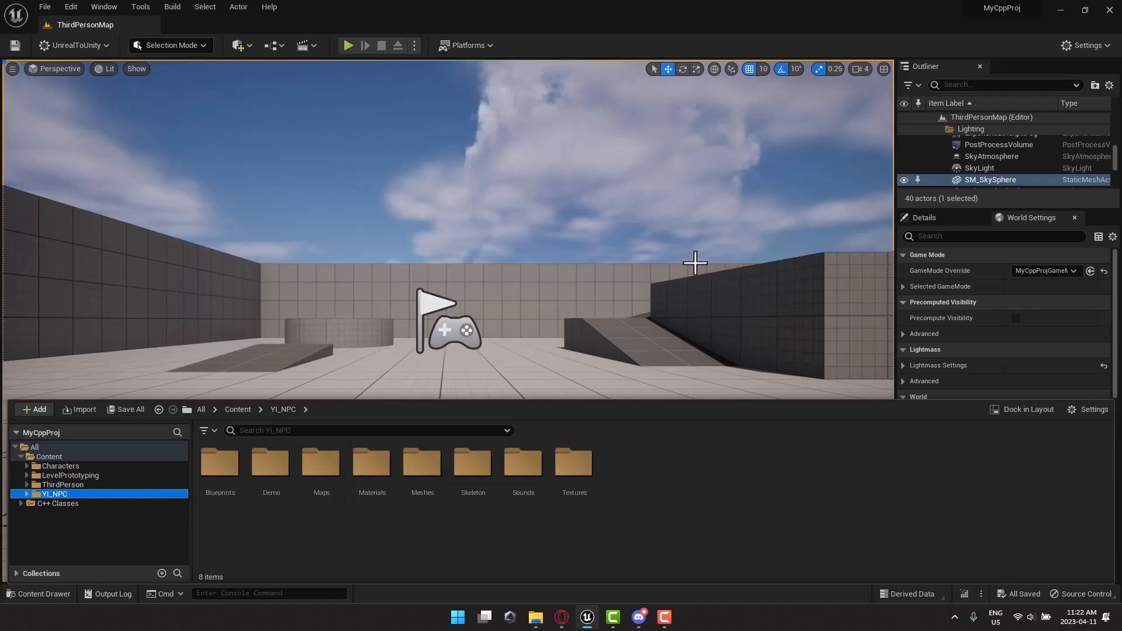
left_click(349, 45)
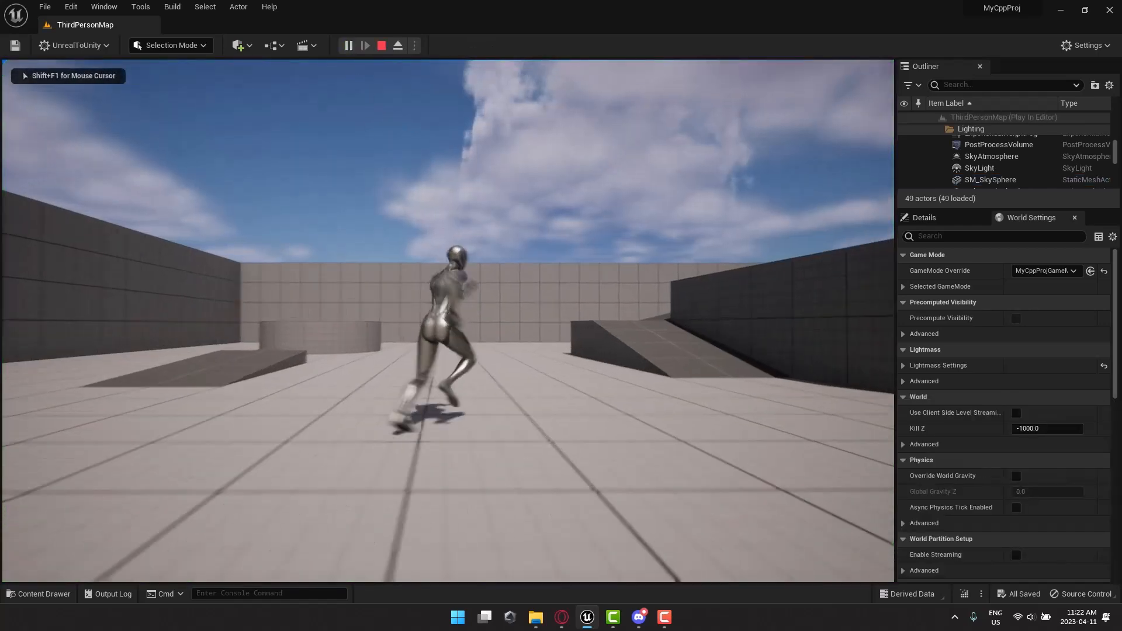
left_click(381, 46)
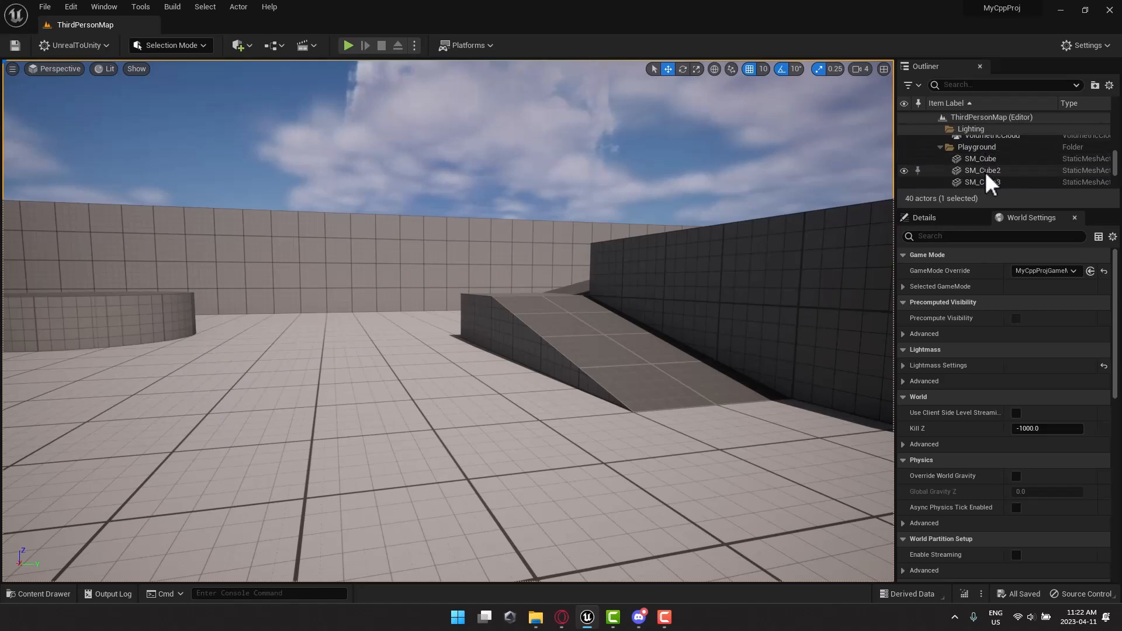
Find and select PlayerStart by searching the Outliner for 'pla'
scroll("down", 3)
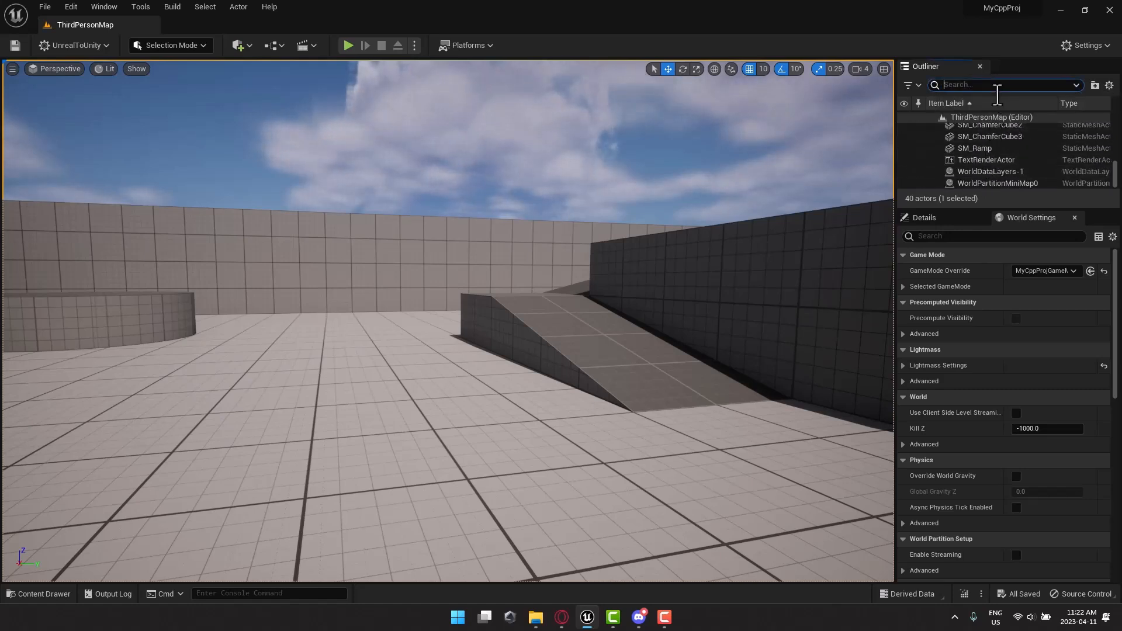
type("pla")
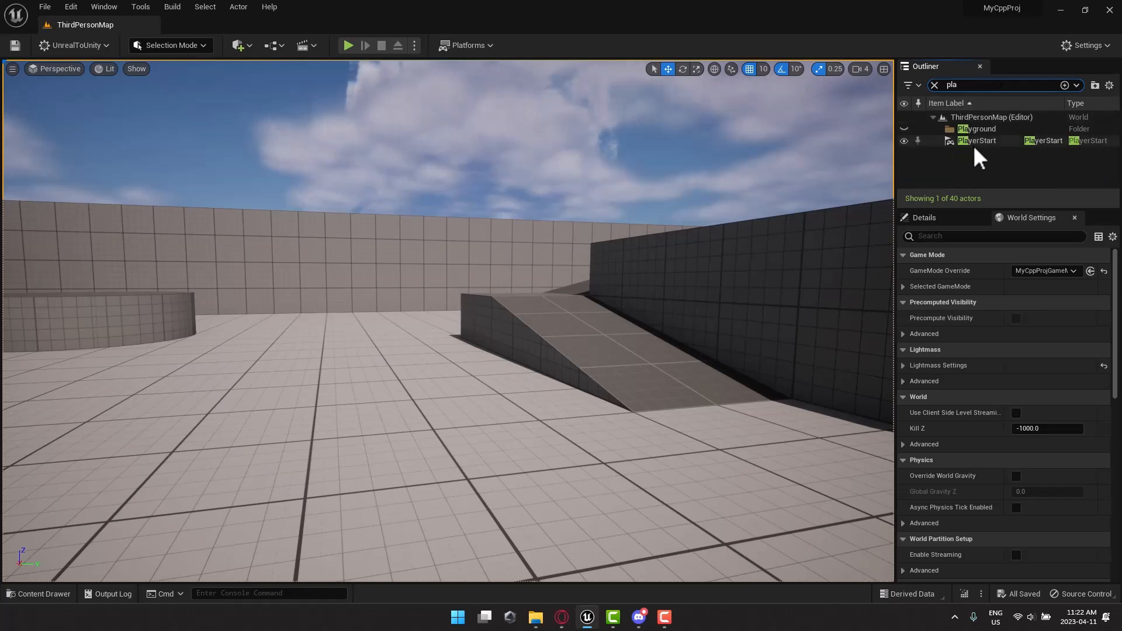
left_click(977, 140)
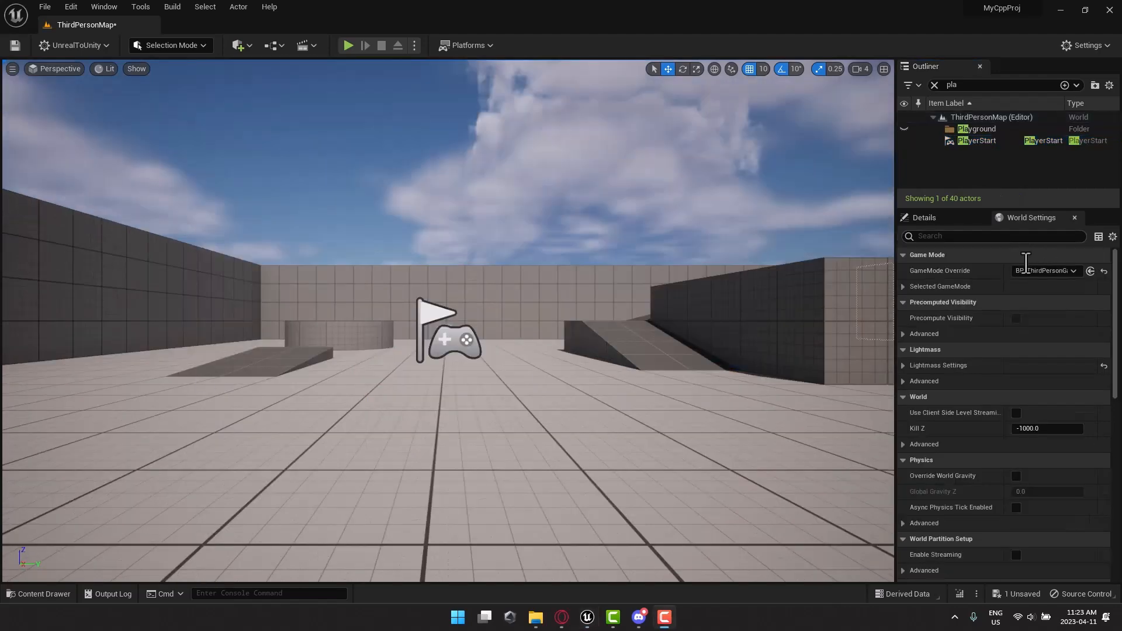
Set the GameMode Override to BP_ThirdPersonGameMode_Knight, test-play as the Knight, then stop
left_click(1080, 287)
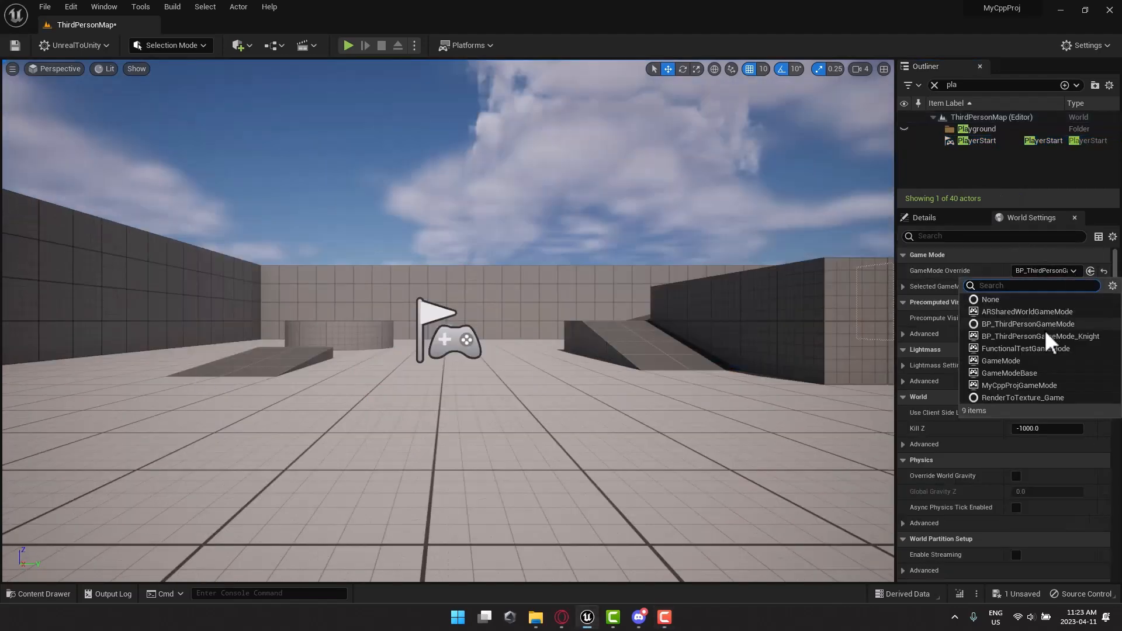
mouse_move(1038, 337)
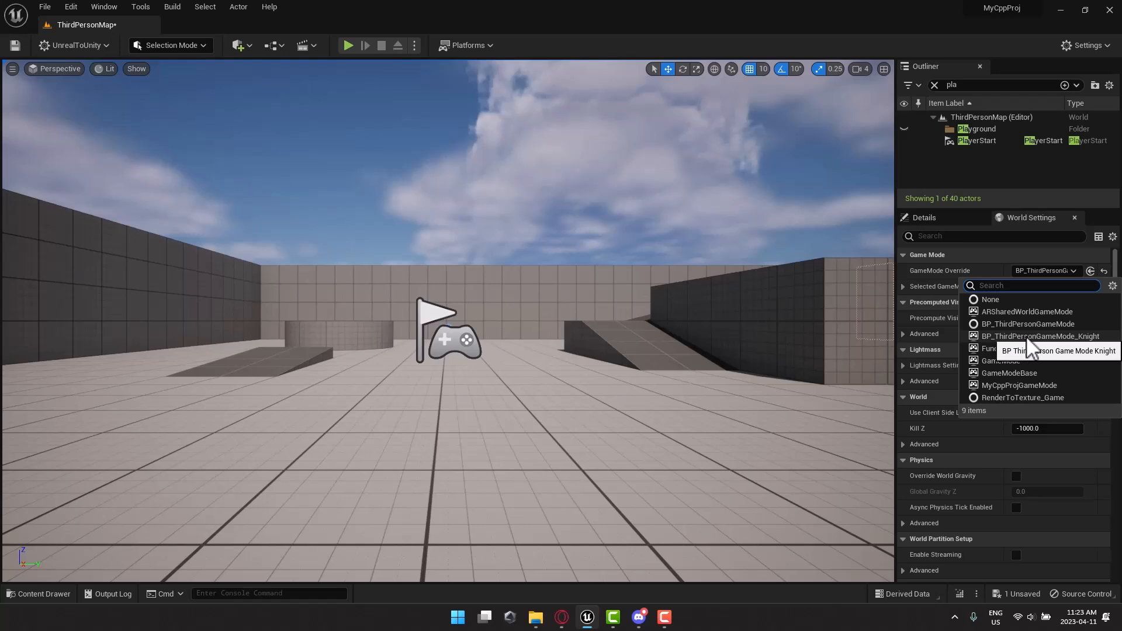
left_click(348, 46)
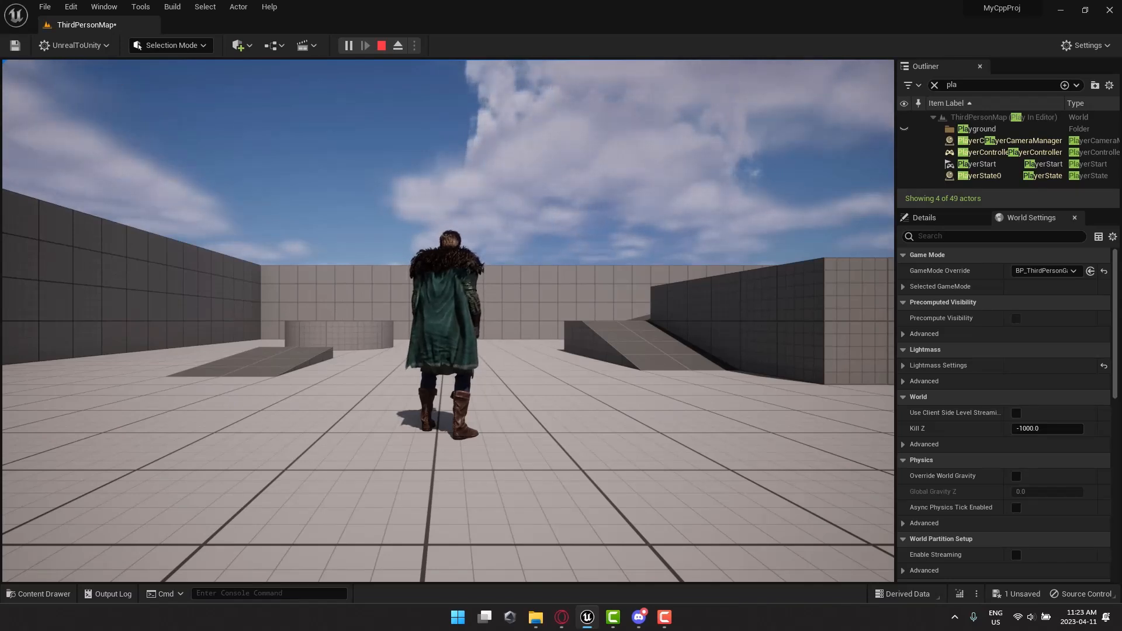
left_click(380, 46)
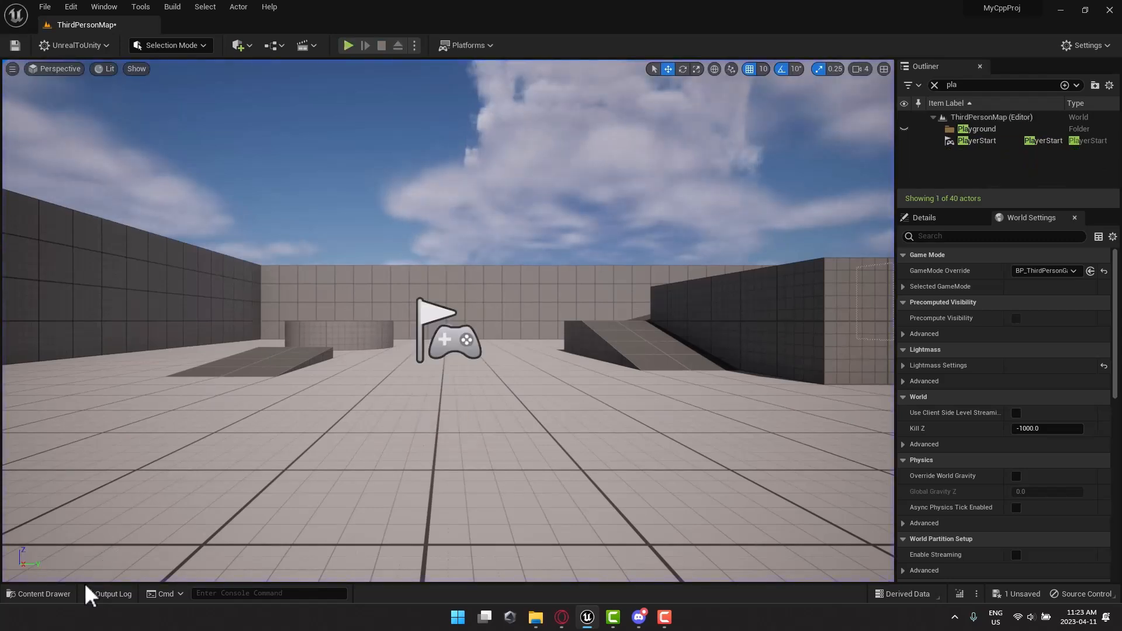
Drag BP_Thirdperson_Knight from the Human_M01_Knight blueprints folder into the level
left_click(38, 593)
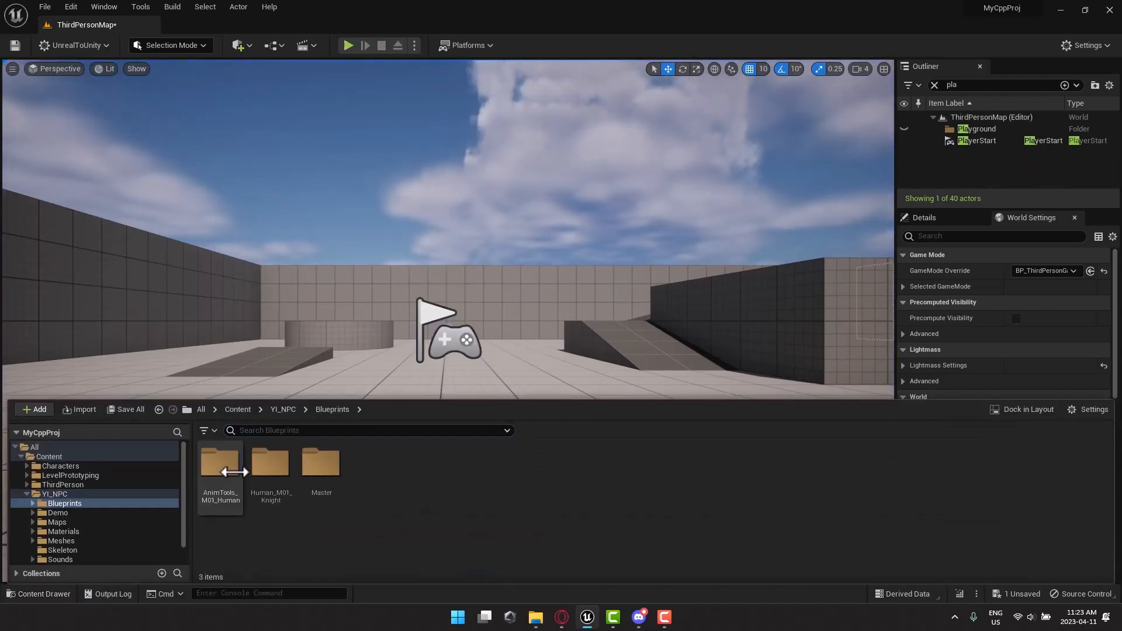
double_click(270, 466)
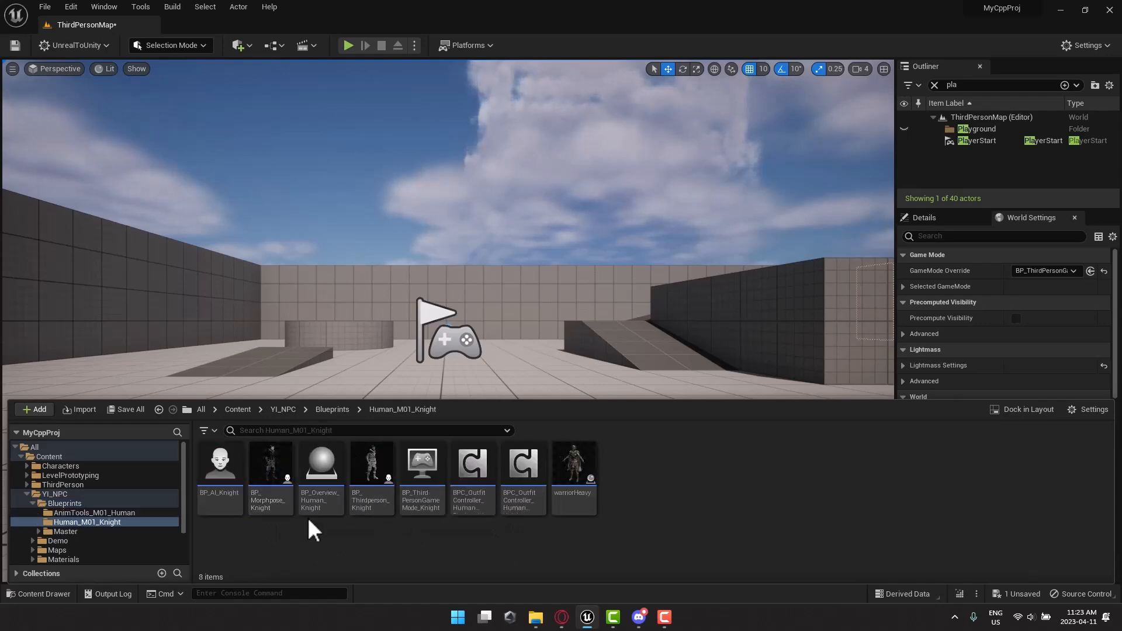
mouse_move(370, 472)
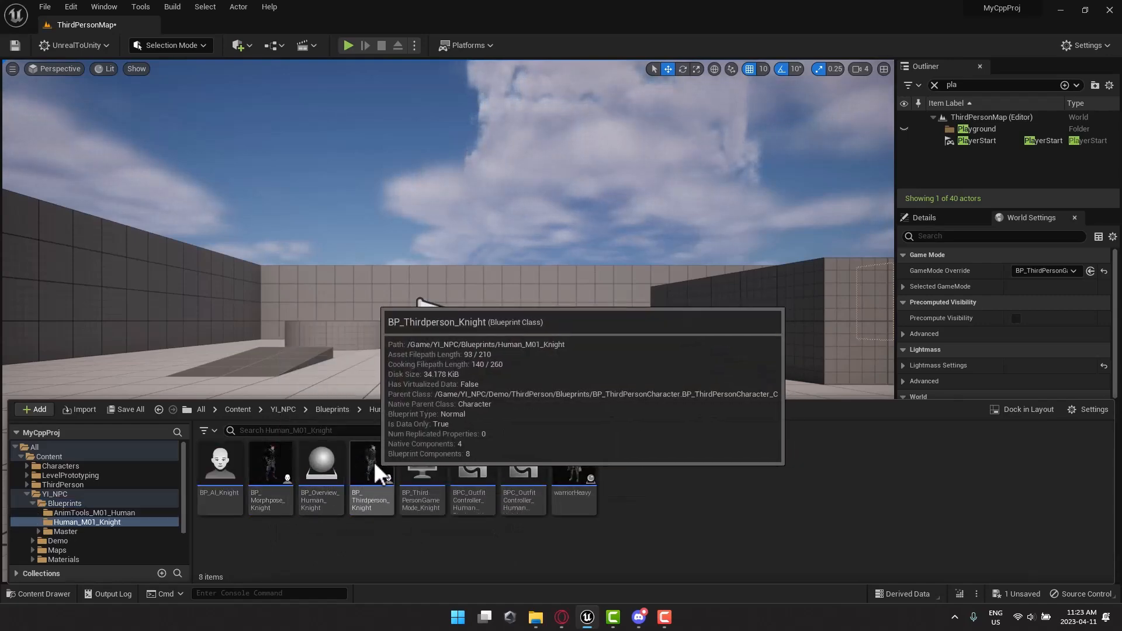
left_click_drag(371, 461, 493, 336)
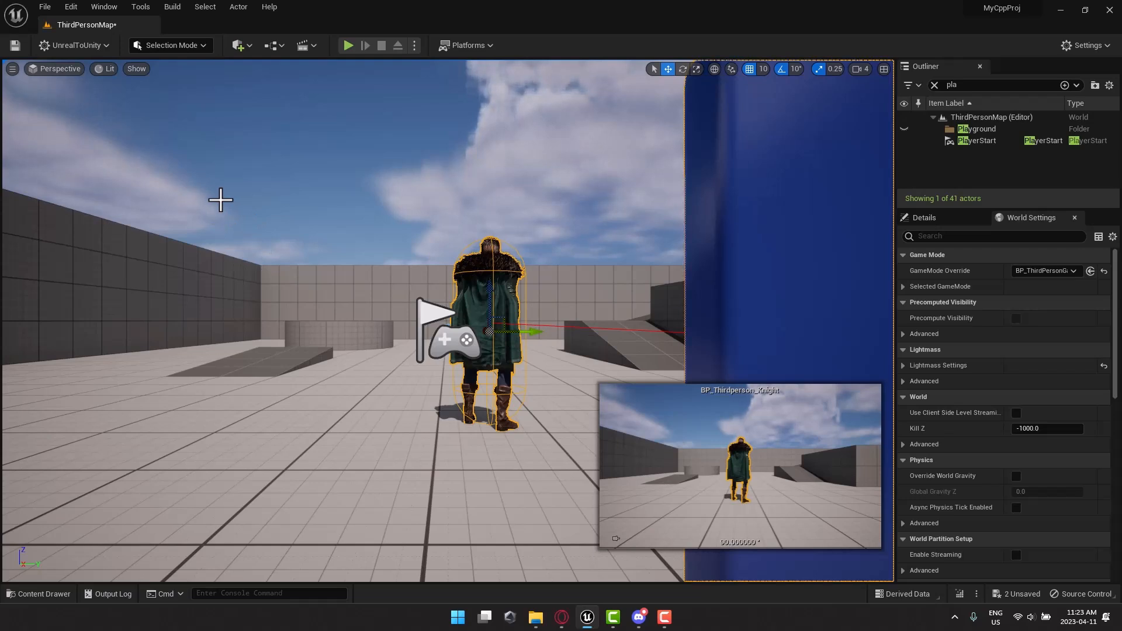
mouse_move(72, 312)
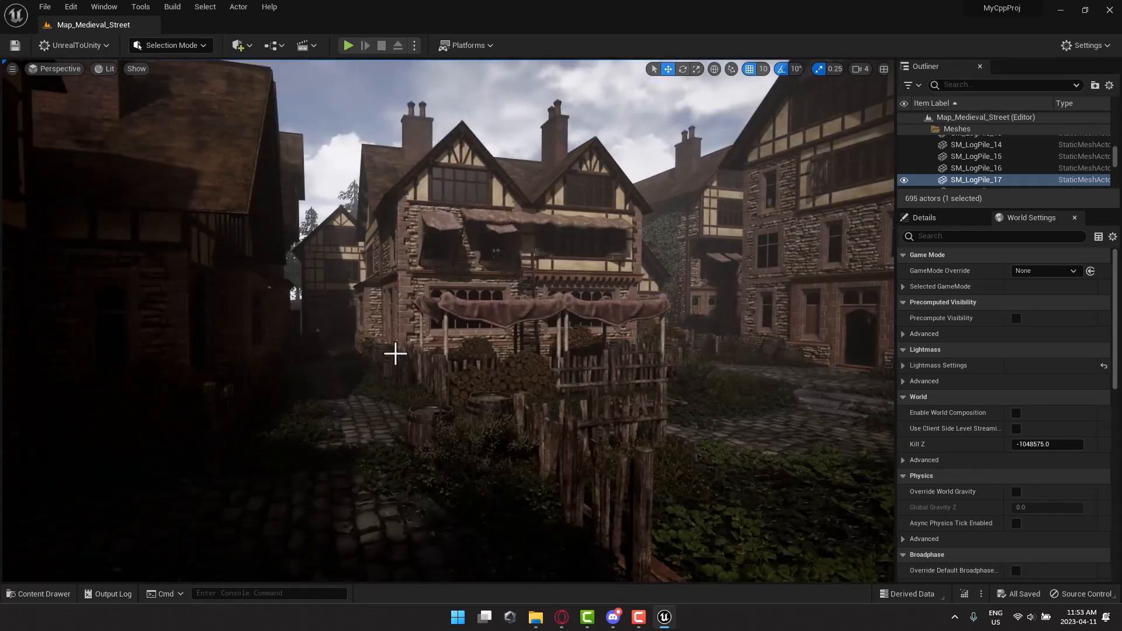
mouse_move(44, 7)
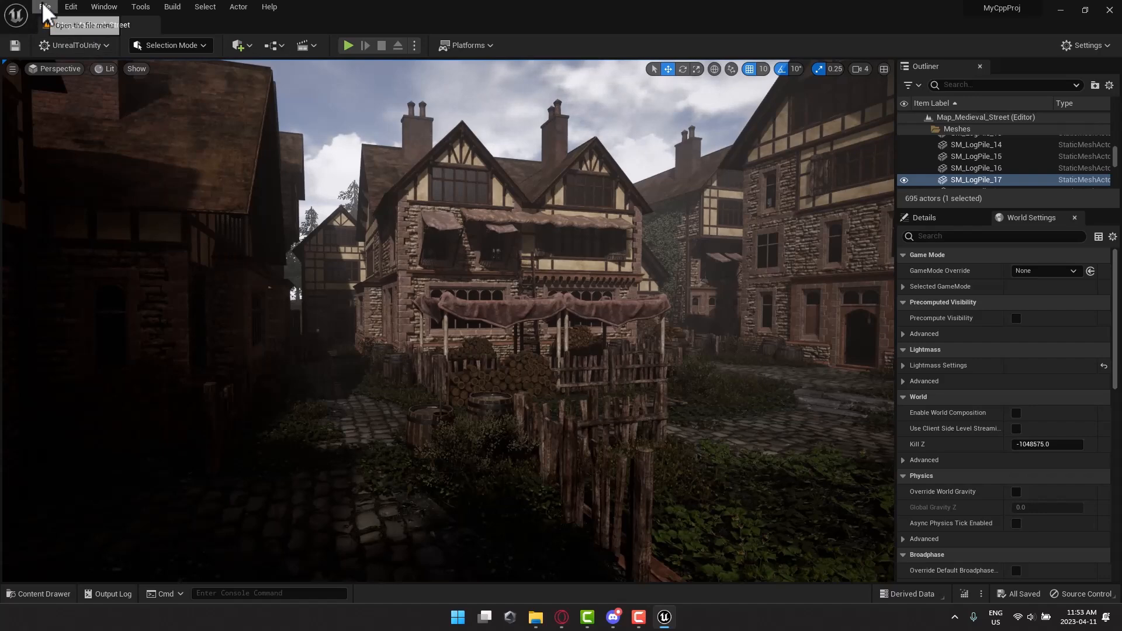
Start an Export of the Map_Medieval_Street asset via Asset Actions and view the file type list
left_click(45, 7)
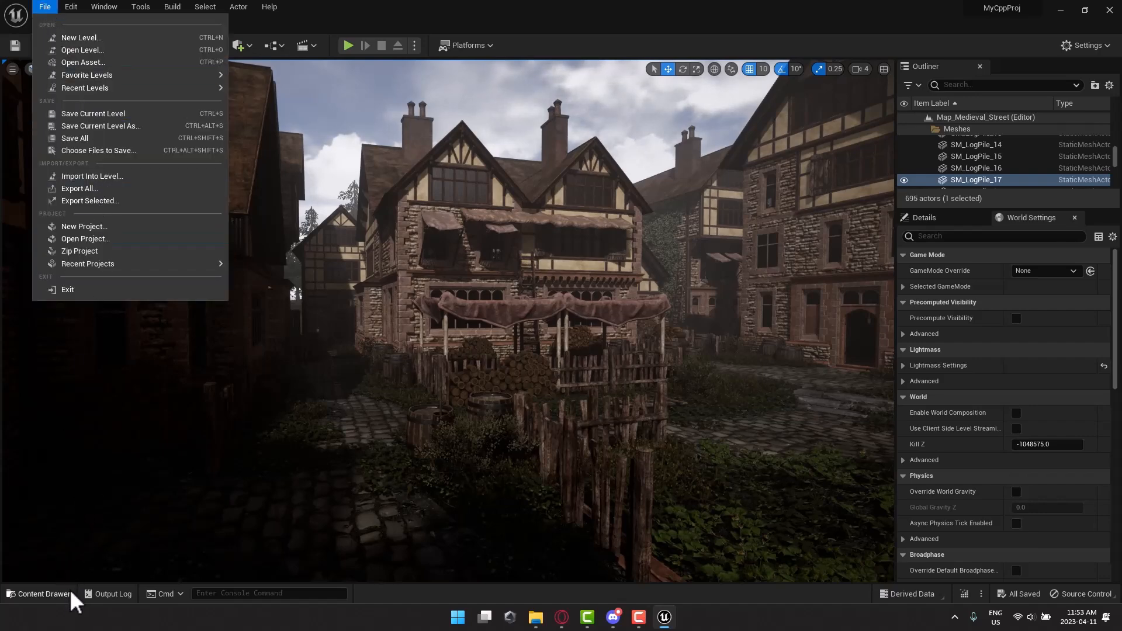
left_click(39, 594)
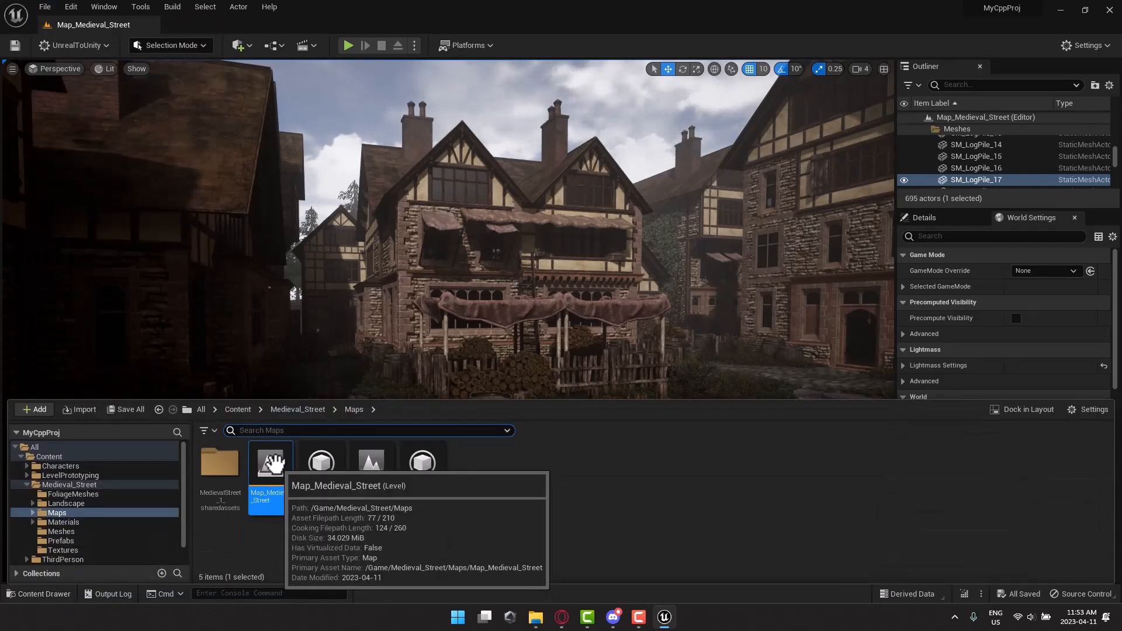
right_click(269, 465)
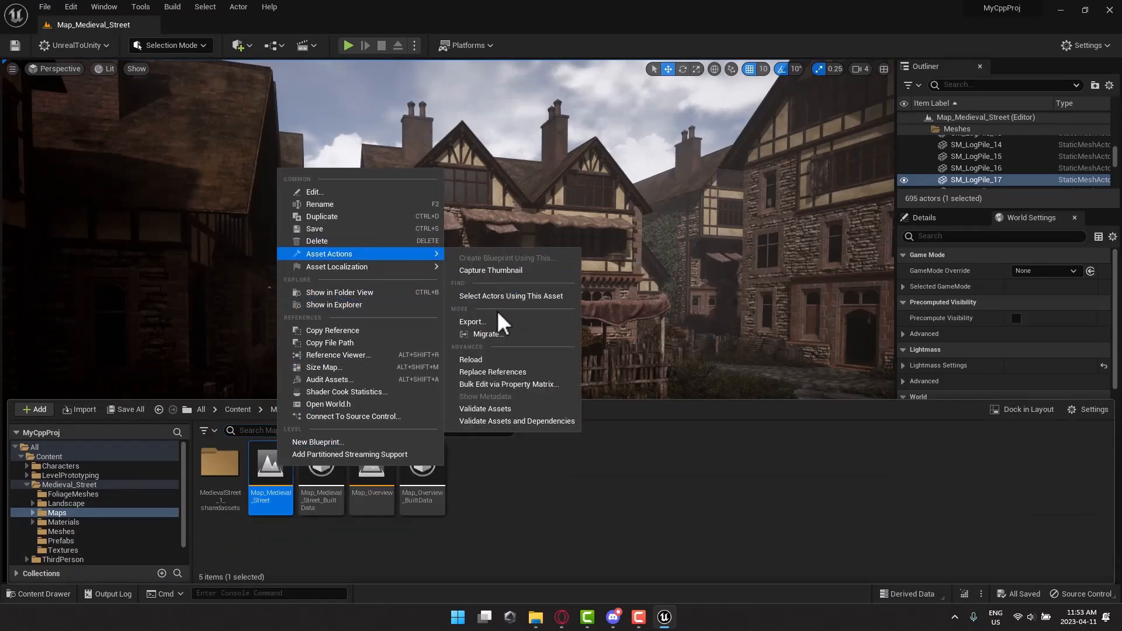
left_click(472, 321)
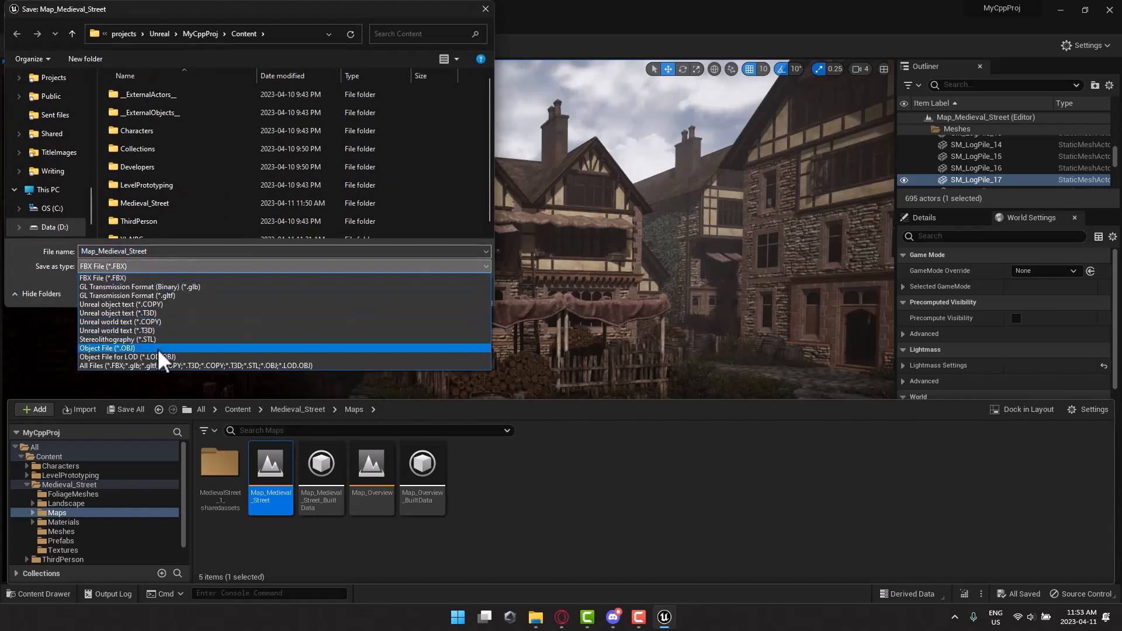
mouse_move(158, 314)
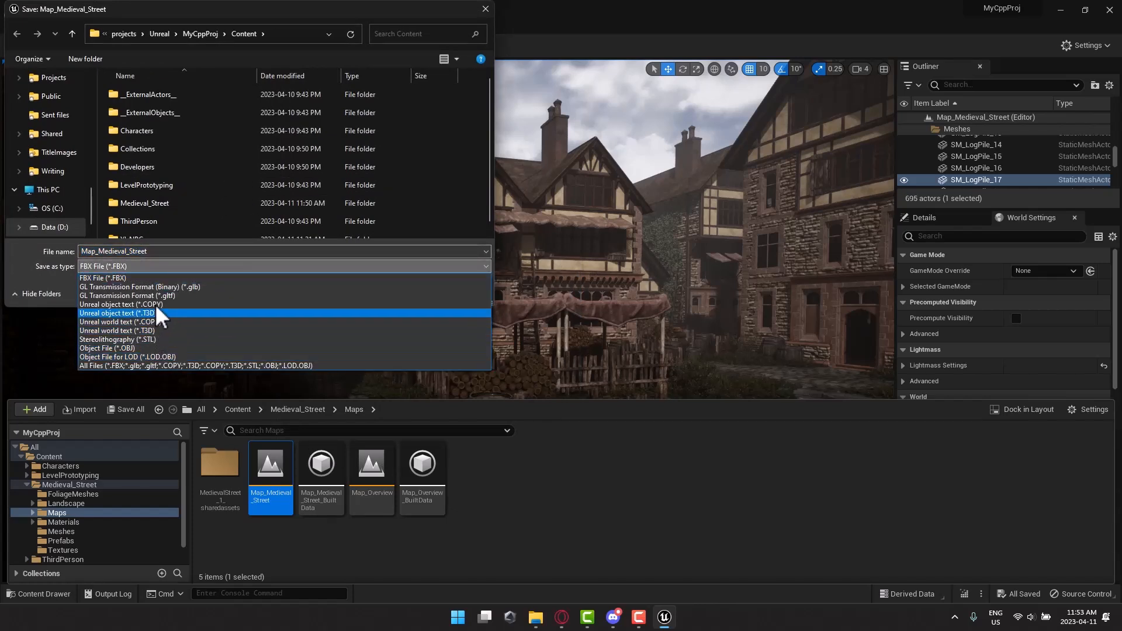
mouse_move(172, 291)
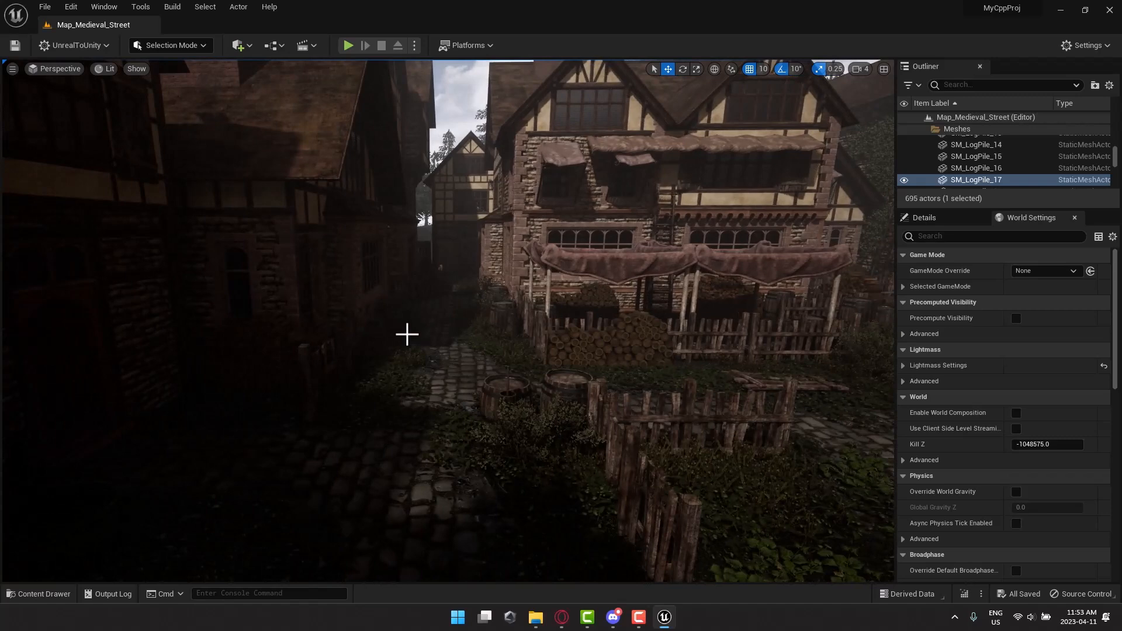
mouse_move(388, 320)
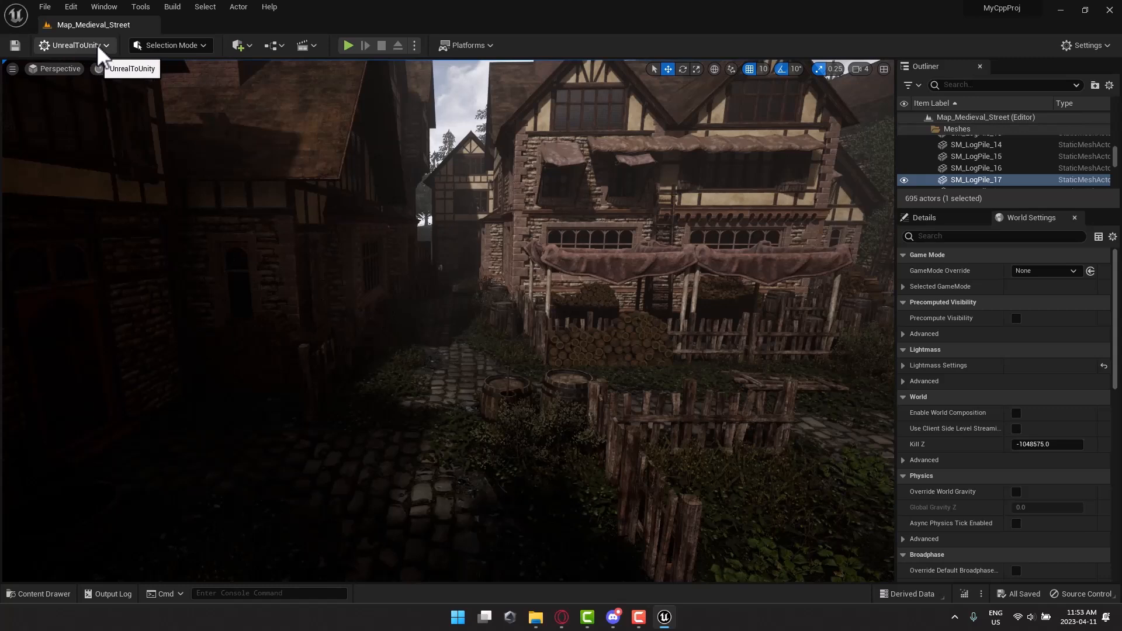
left_click(72, 45)
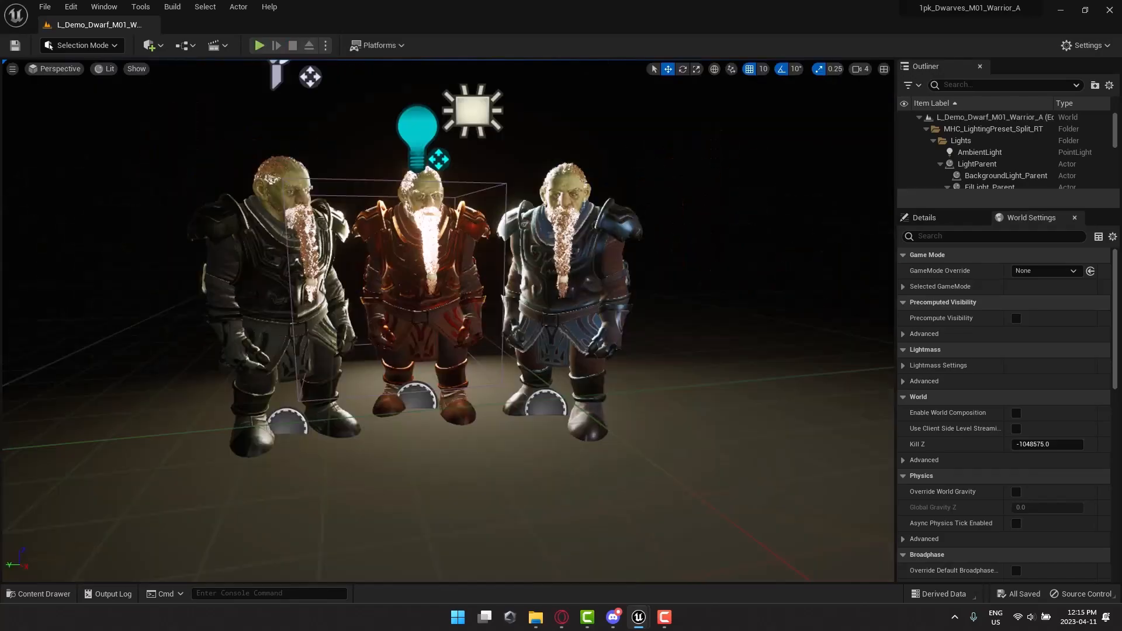
Show the Dwarf_M01_Warrior_A maps folder in the Content Drawer
left_click(39, 594)
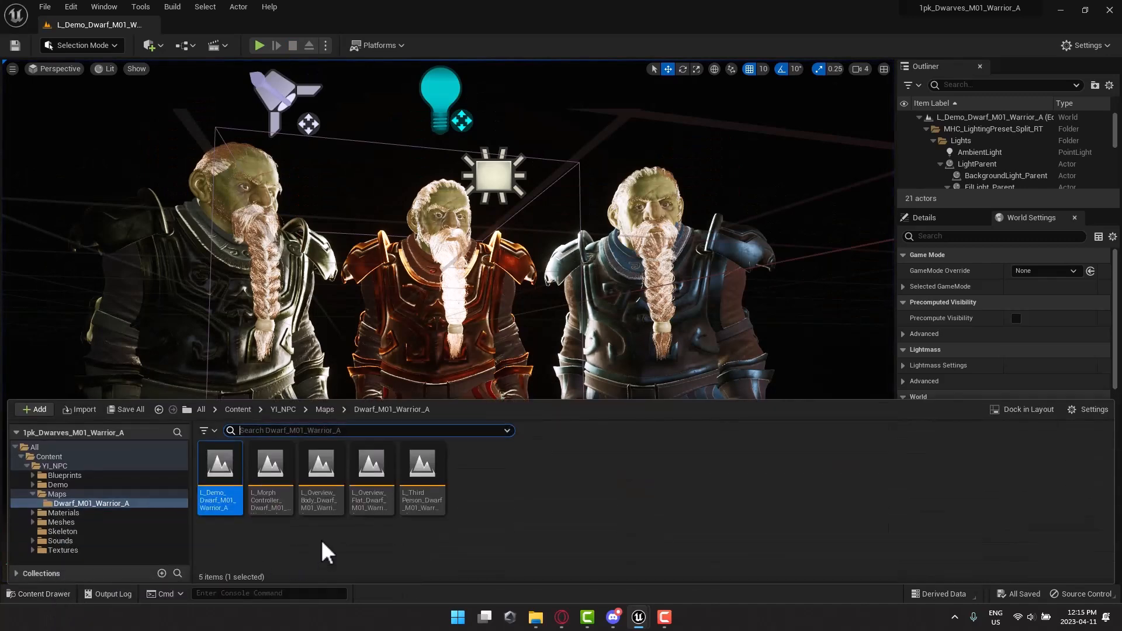
mouse_move(320, 465)
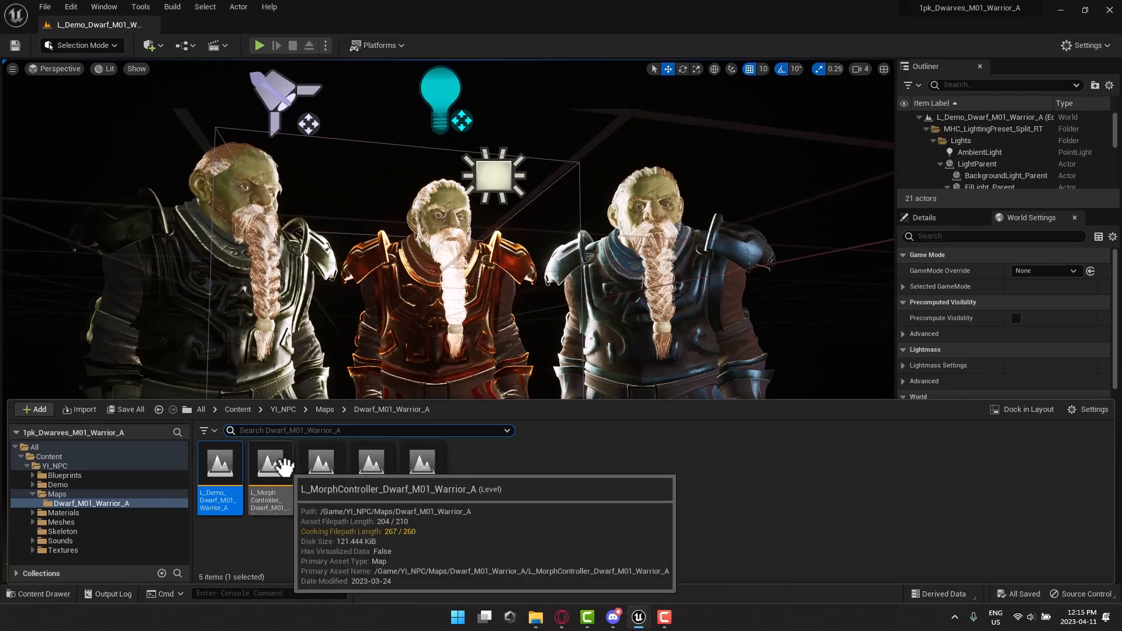
Play the L_MorphController level, raise the dwarf's Musculanity slider to about 0.75, then stop
double_click(270, 462)
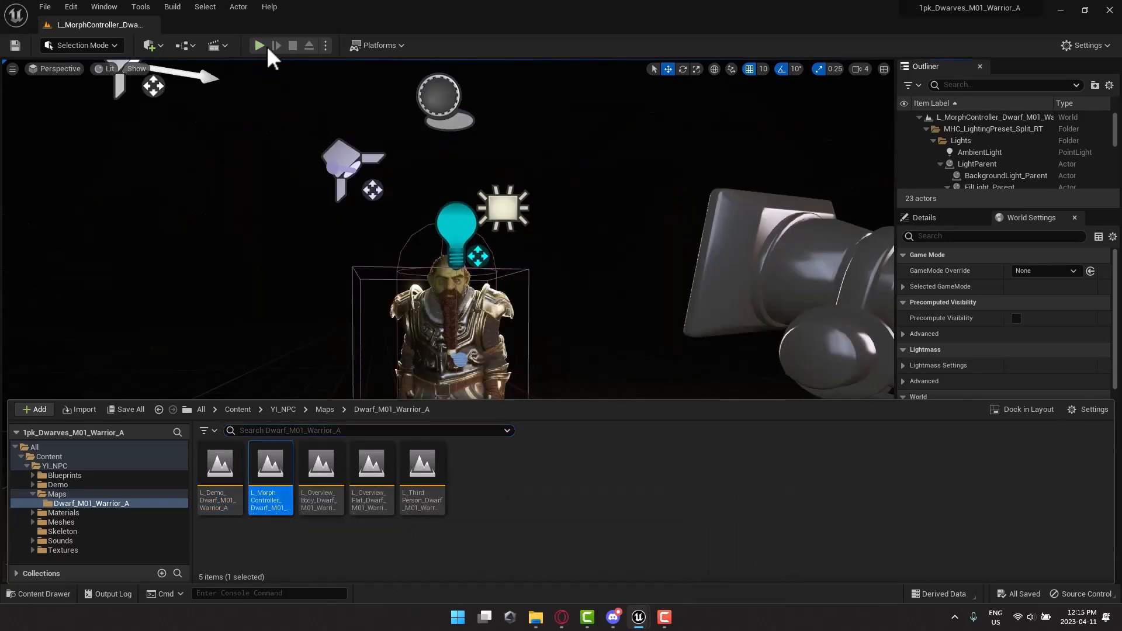
left_click(259, 46)
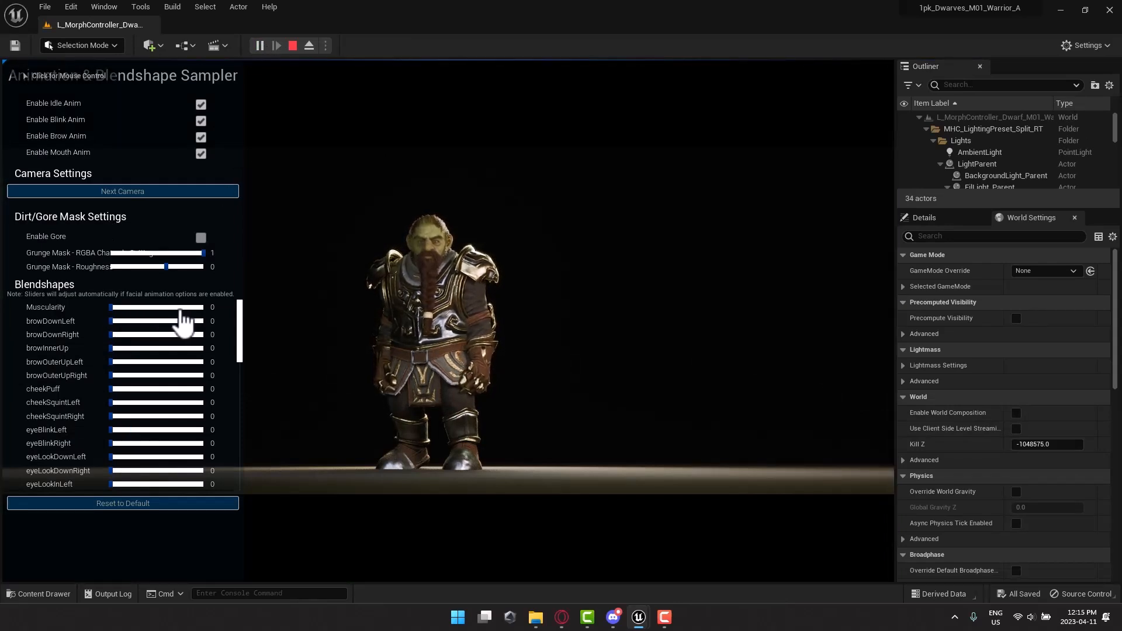
left_click_drag(111, 307, 132, 307)
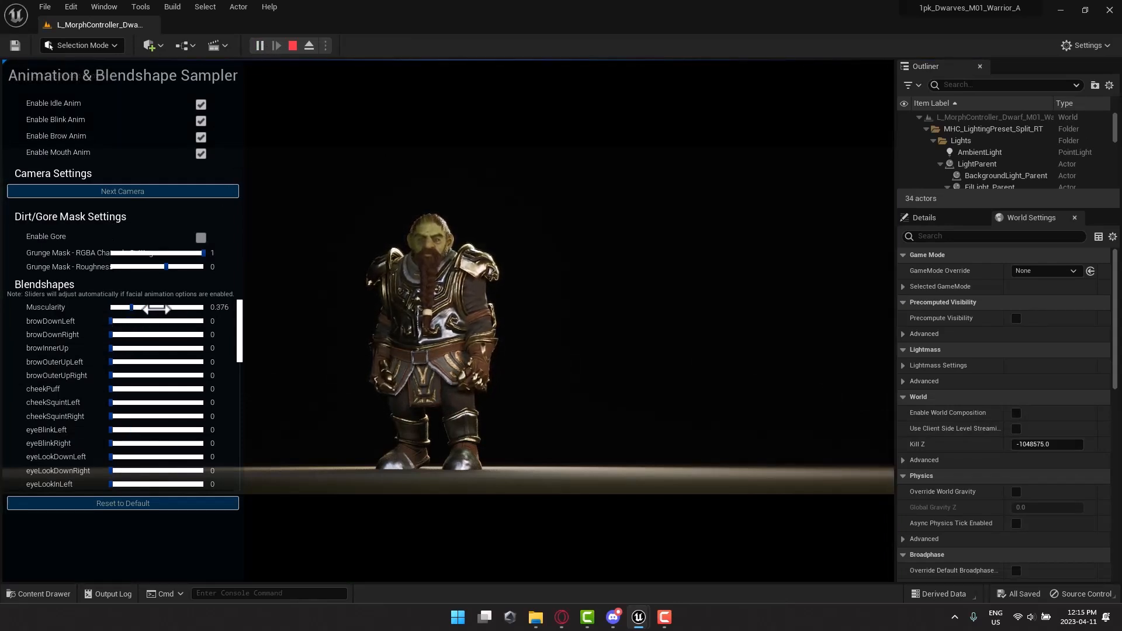
left_click_drag(131, 308, 190, 307)
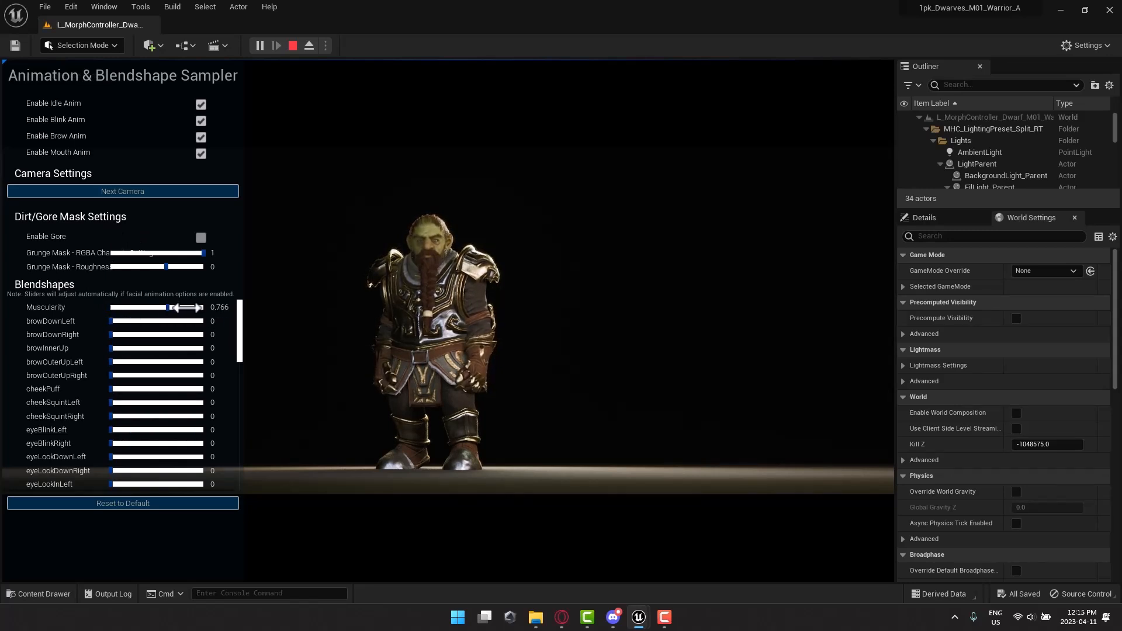
scroll("down", 3)
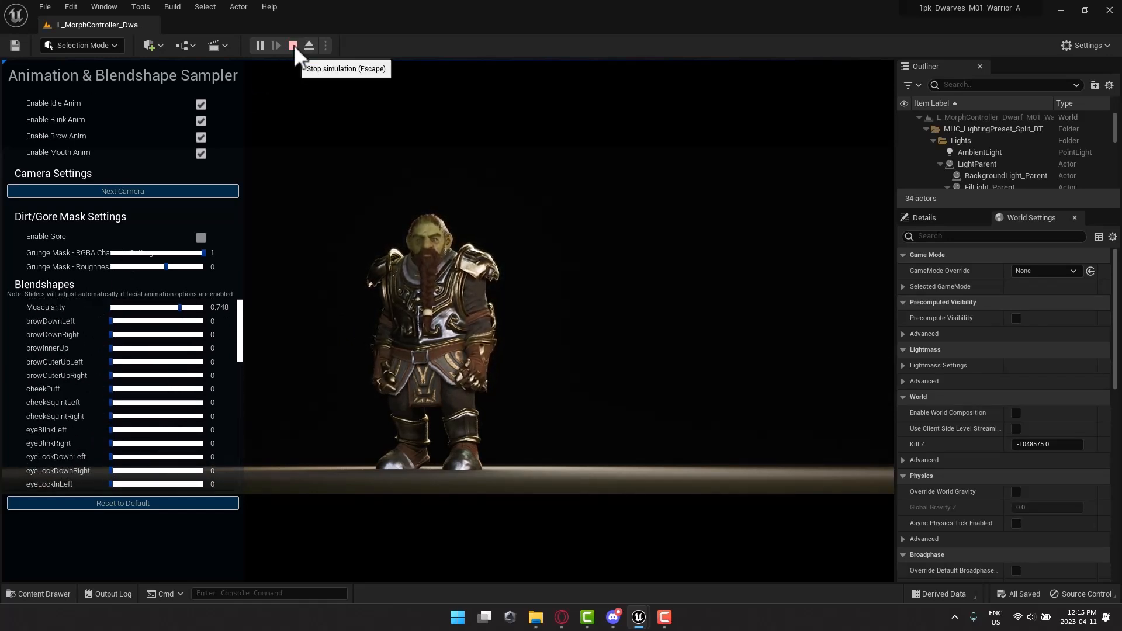
left_click(292, 46)
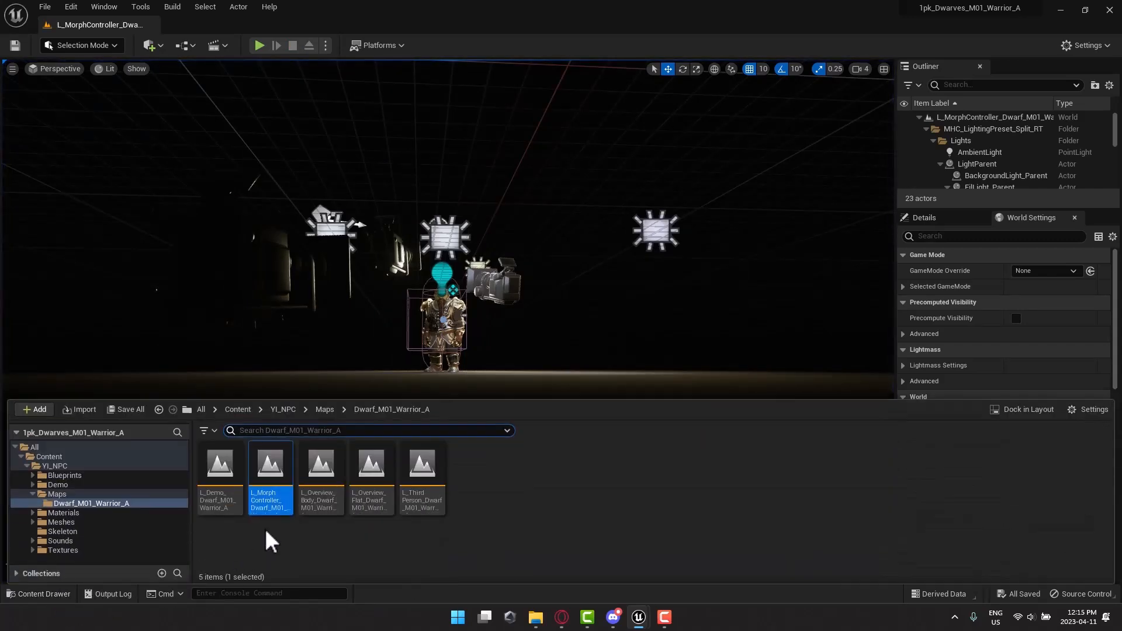
Load the L_Overview_Body_Dwarf_M01_Warrior_A level from the Content Drawer
double_click(320, 464)
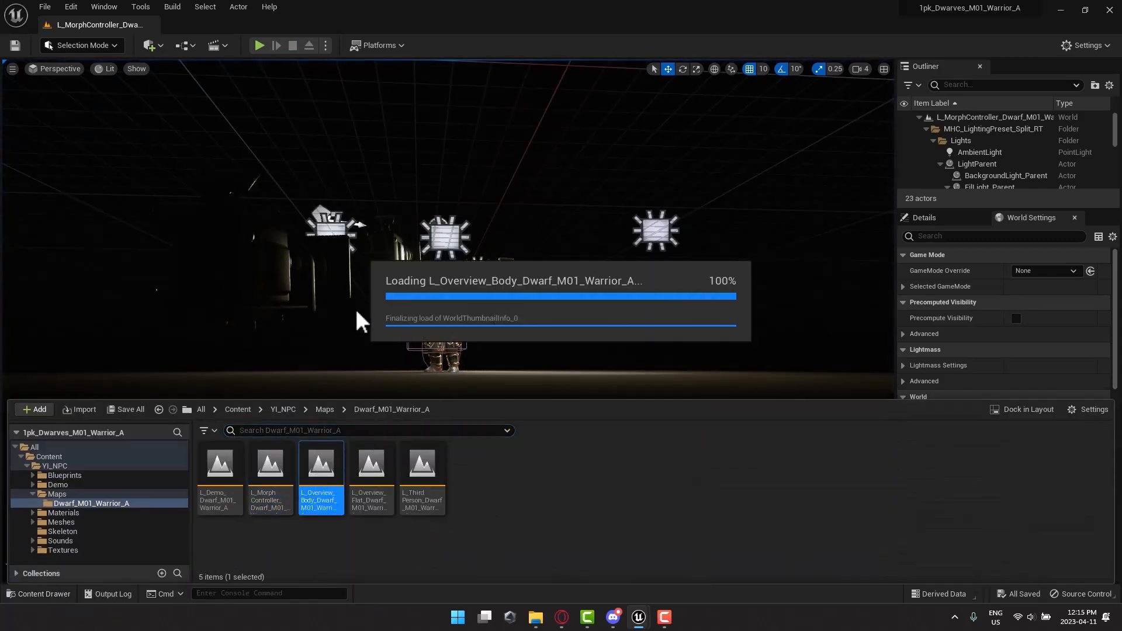
mouse_move(340, 111)
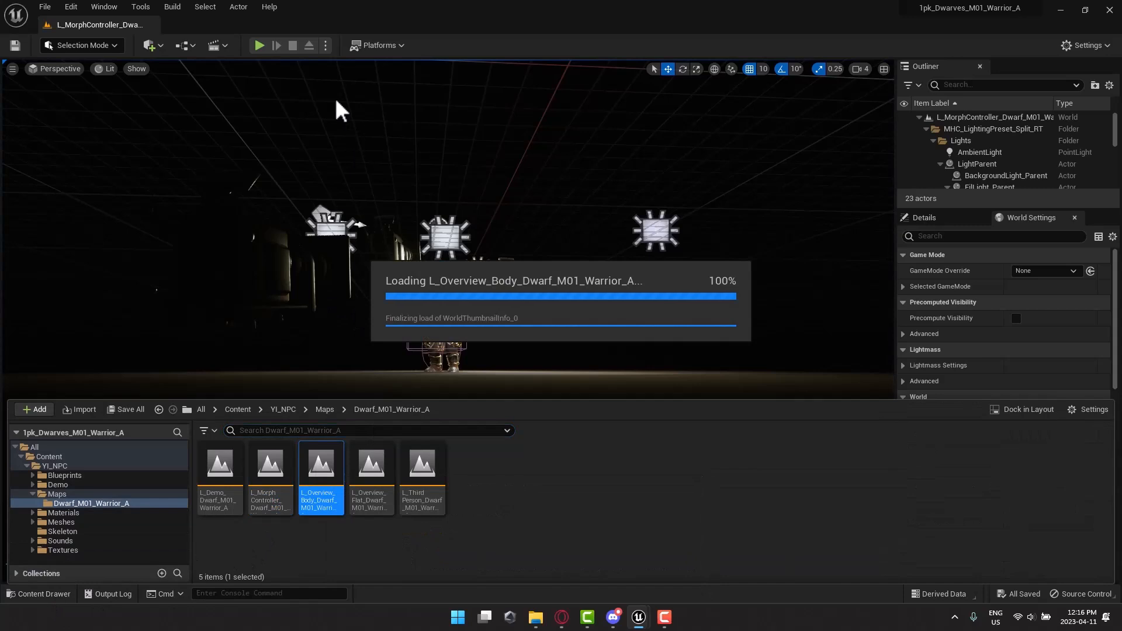
mouse_move(259, 50)
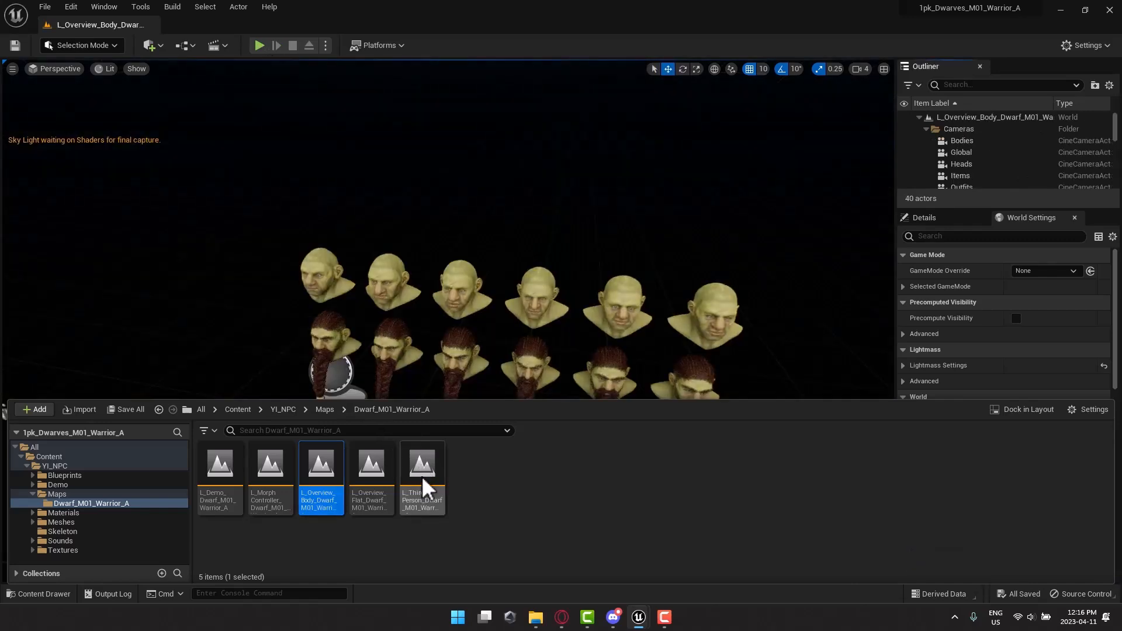
Play the body overview level, look over the dwarf body types and modular pieces, then stop
left_click(258, 45)
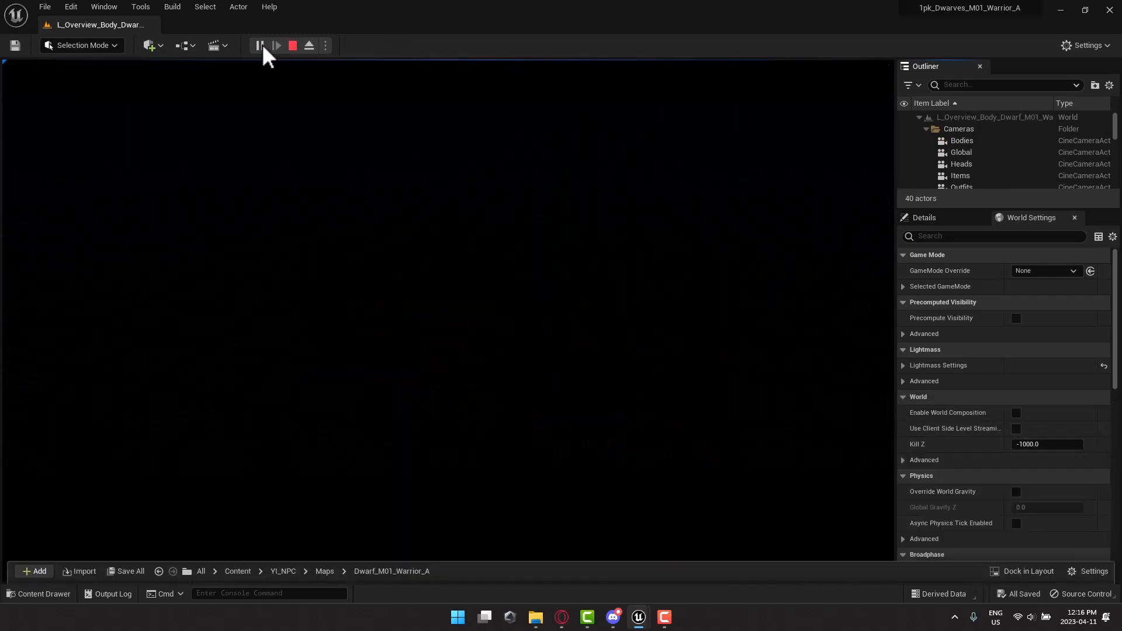
left_click(276, 46)
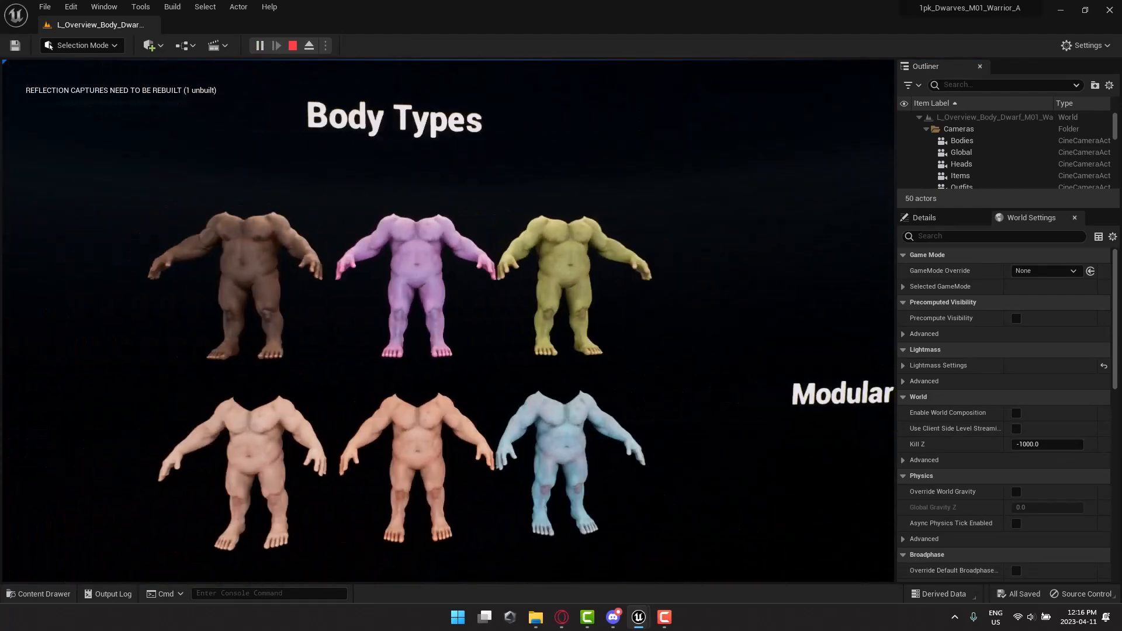
scroll("down", 3)
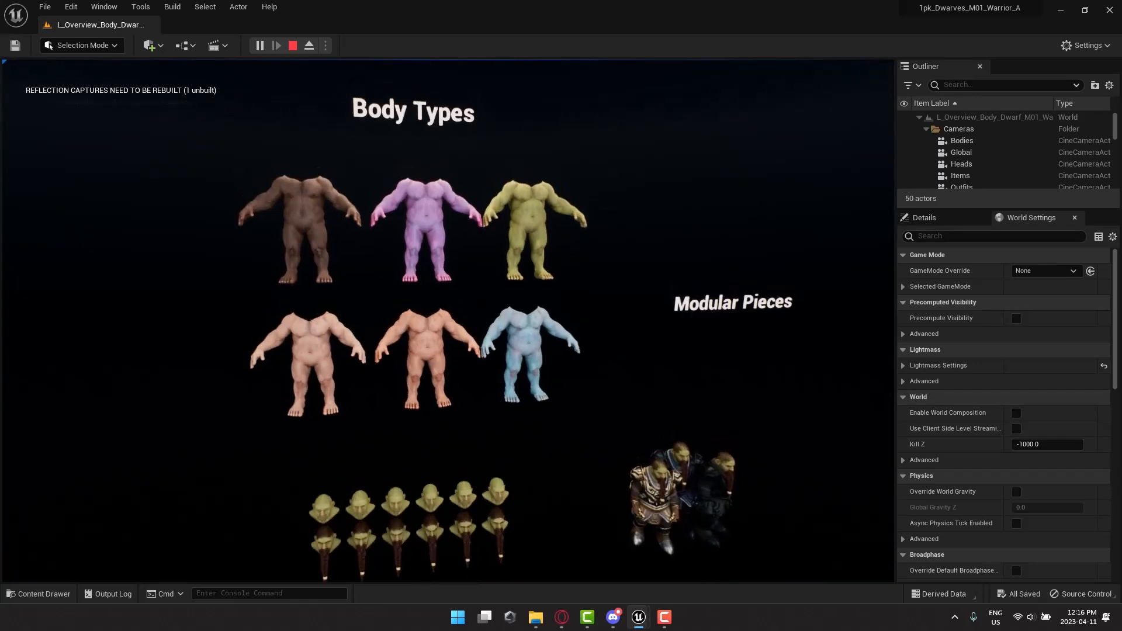
left_click(275, 46)
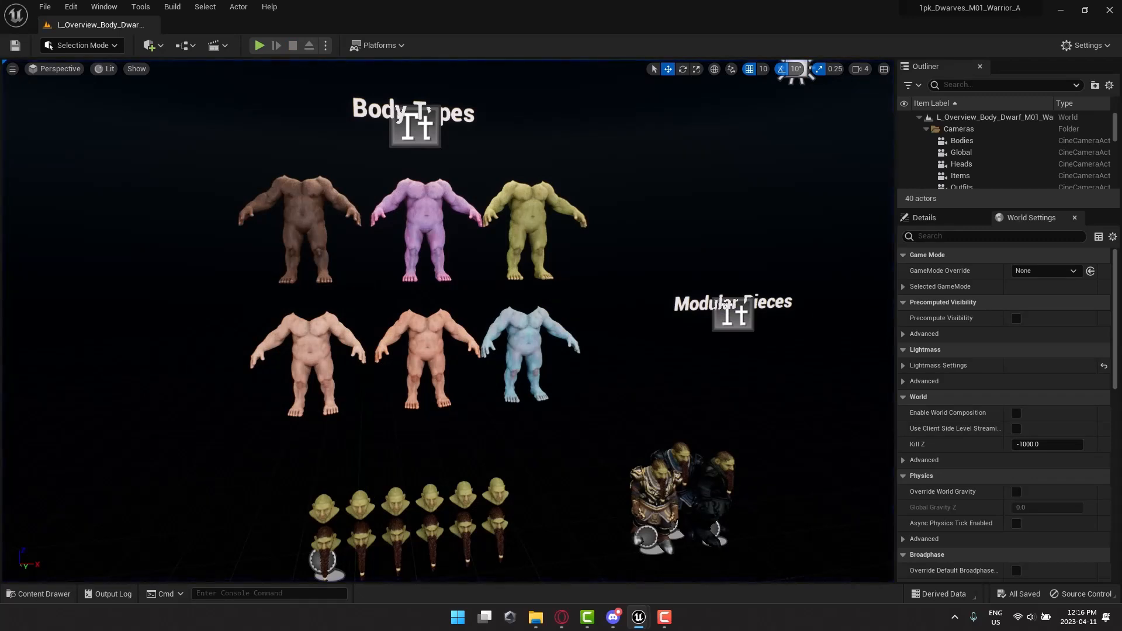
mouse_move(174, 299)
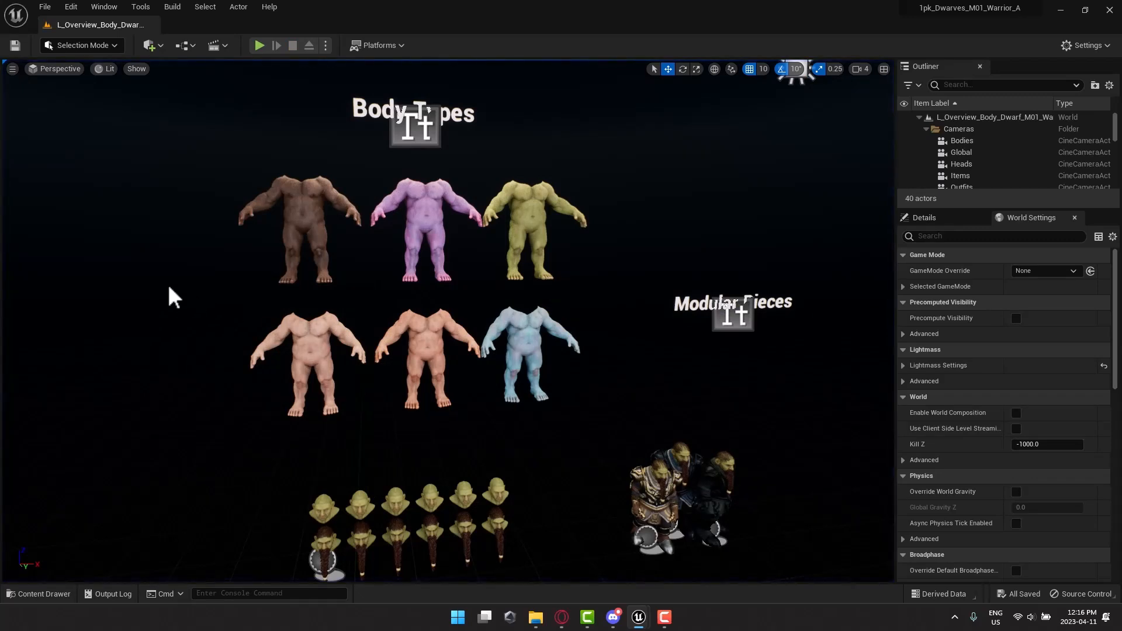
mouse_move(104, 523)
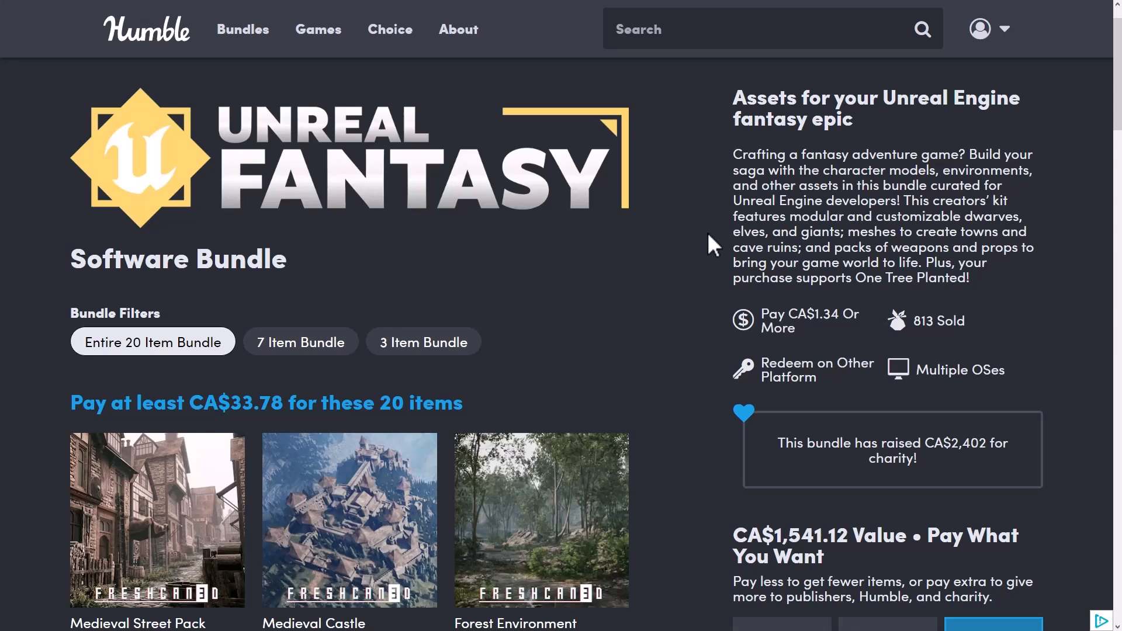
Scroll down the Unreal Fantasy bundle page past the environment and dwarf collections
scroll("down", 3)
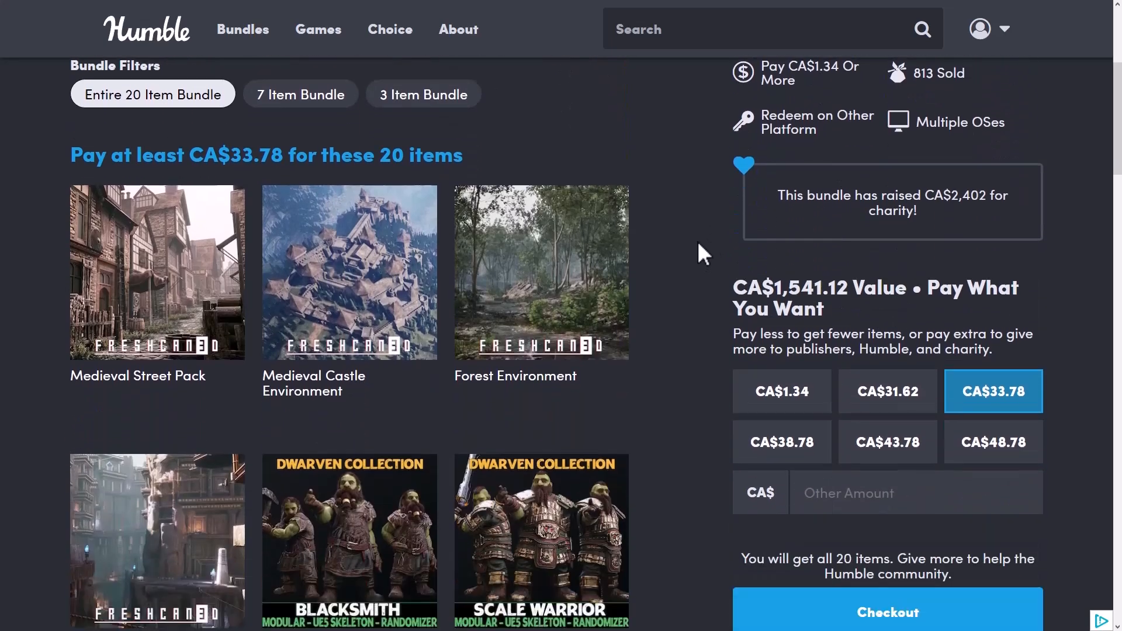
scroll("down", 3)
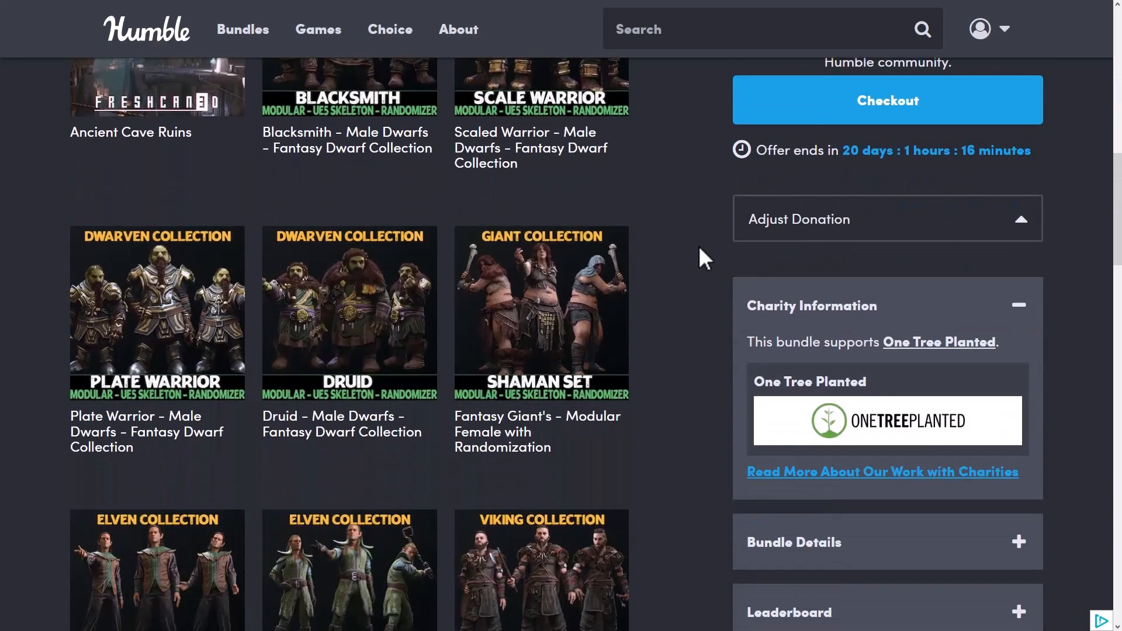
scroll("down", 3)
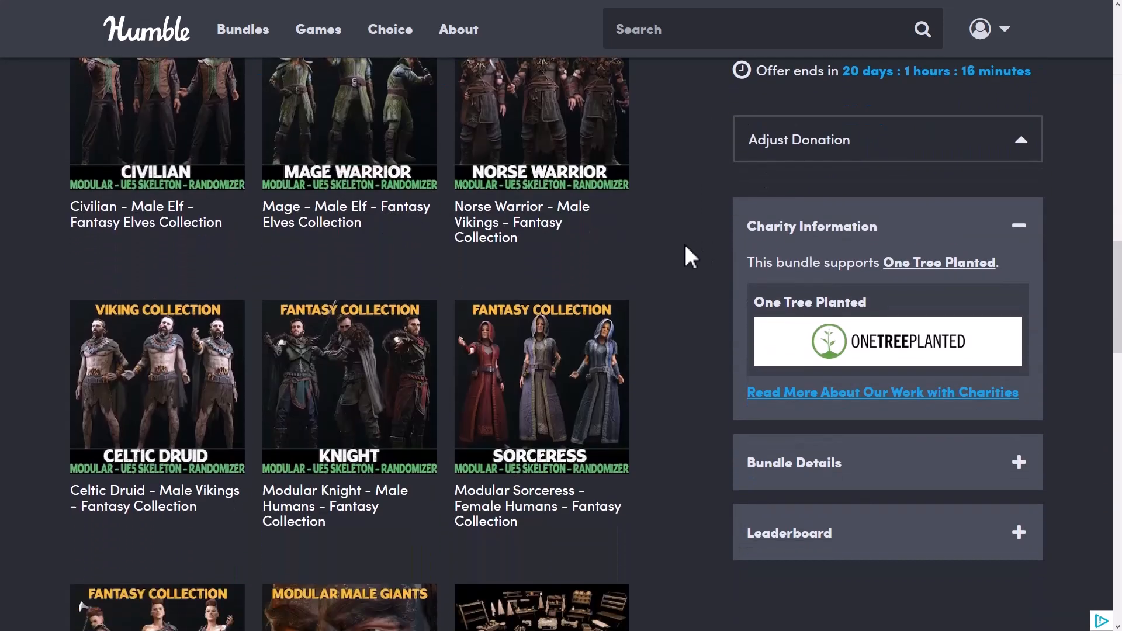
scroll("down", 3)
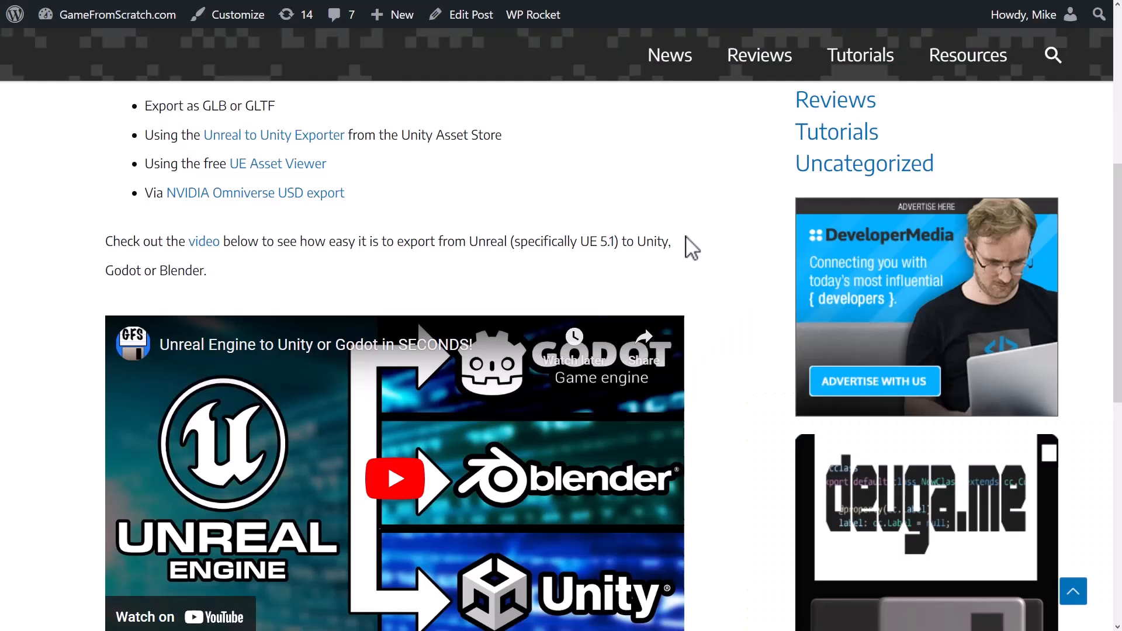
Scroll to the GameFromScratch article's Unreal export options list and embedded video
scroll("down", 3)
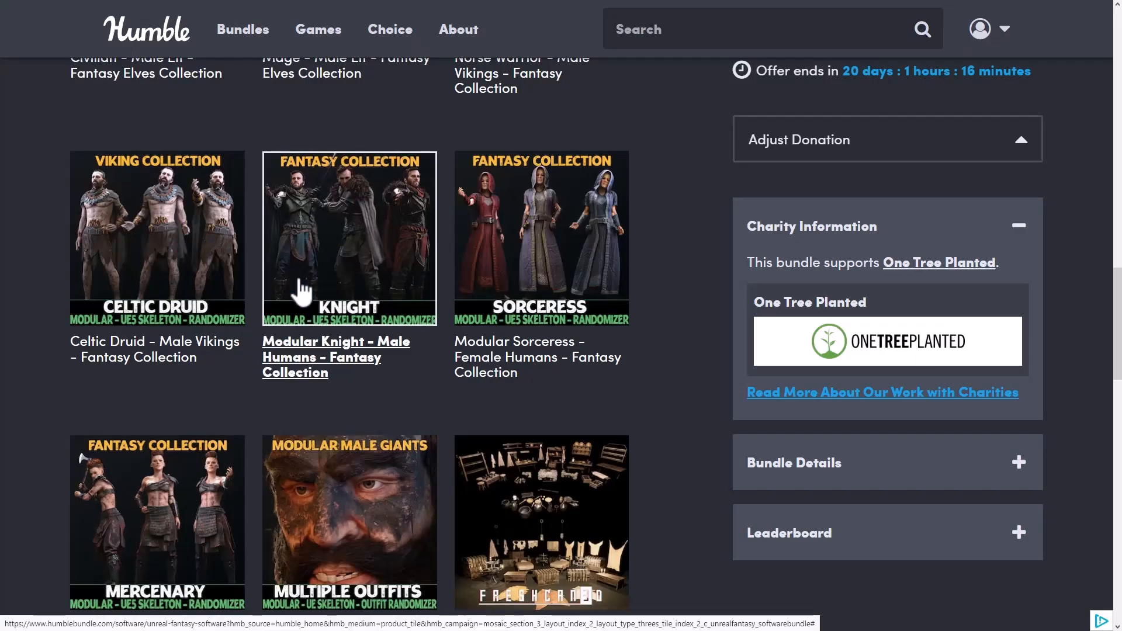
mouse_move(665, 422)
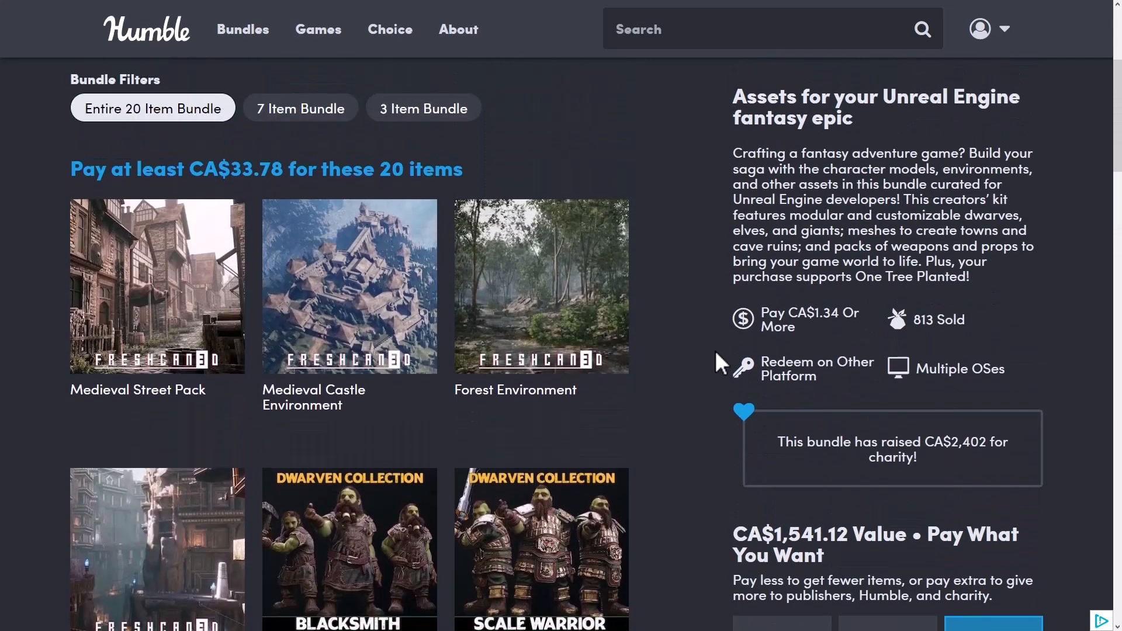
Scroll the Humble Bundle page back up to the Unreal Fantasy bundle header
scroll("up", 3)
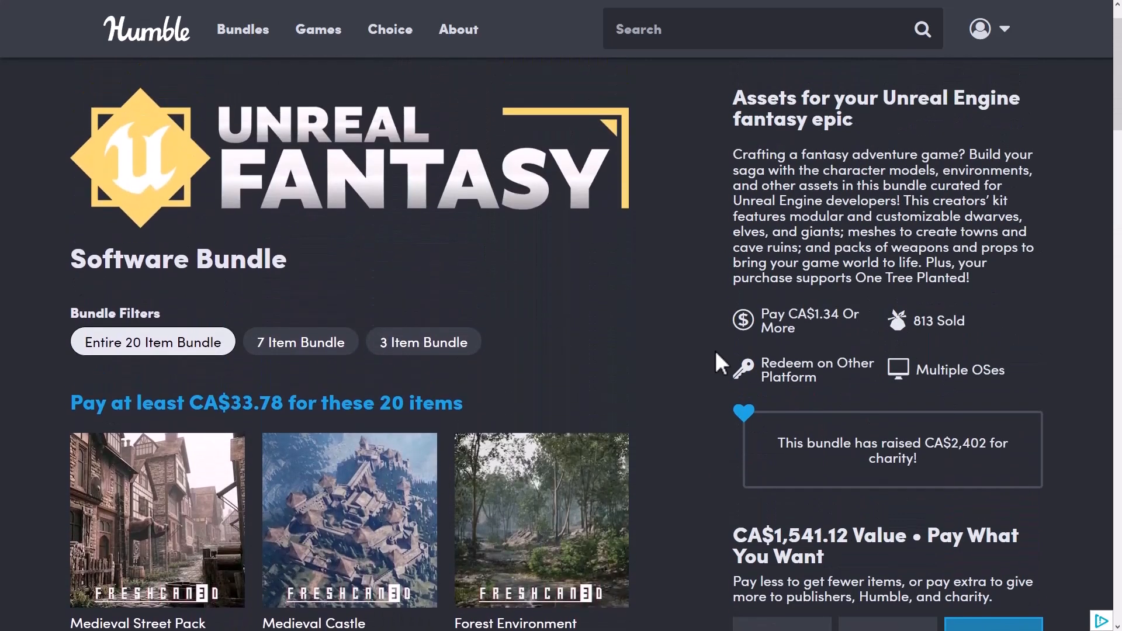